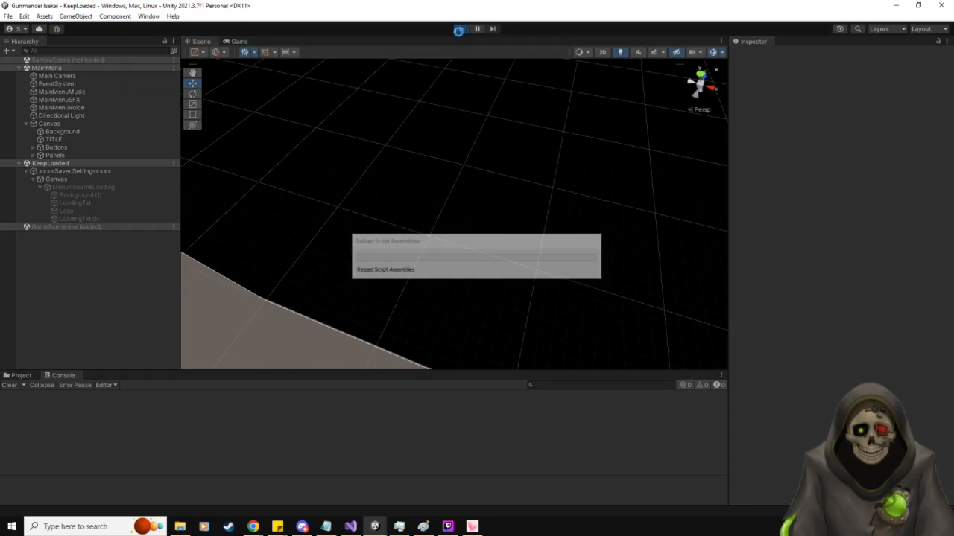
- Start play mode so the Gunmancer Isekai title menu runs in the Game view
{"action": "left_click", "coordinate": [459, 29]}
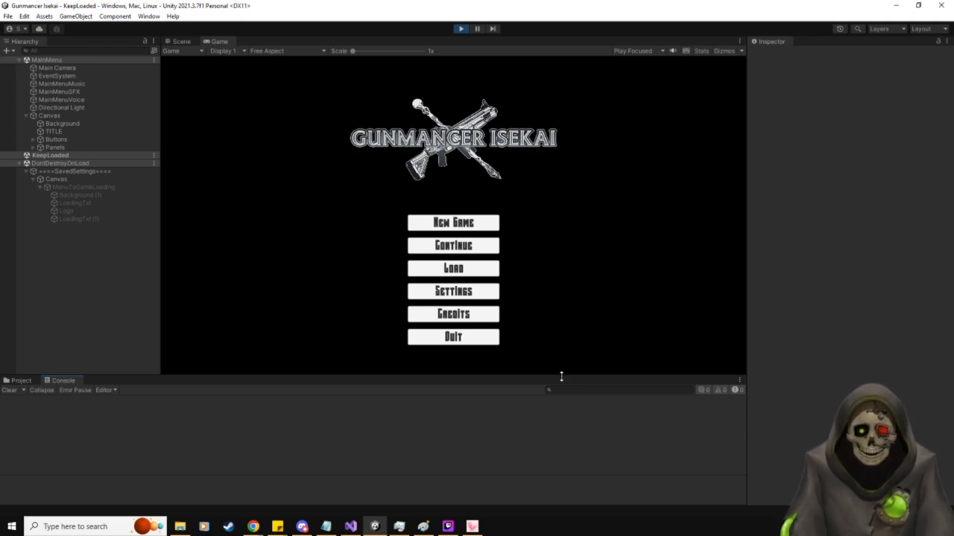
{"action": "left_click", "coordinate": [453, 222]}
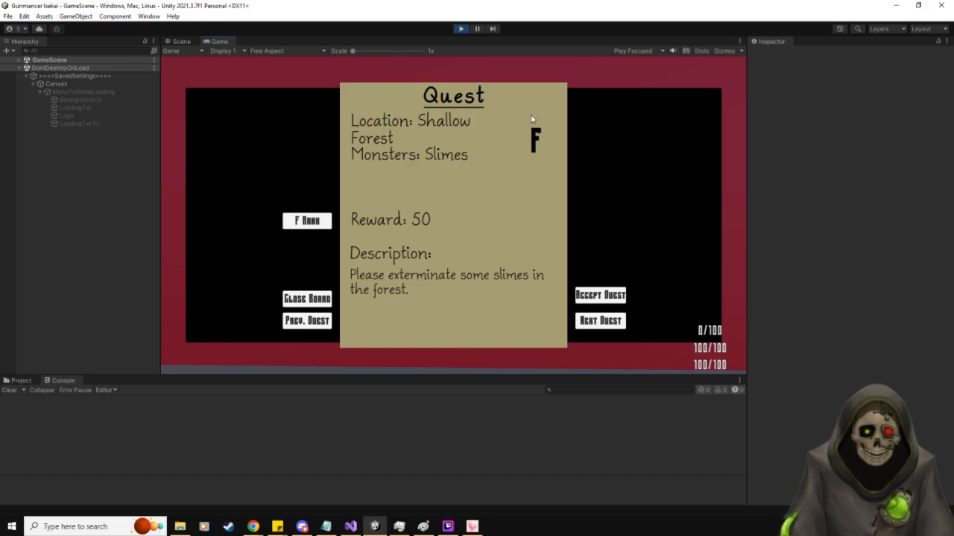
{"action": "mouse_move", "coordinate": [447, 134]}
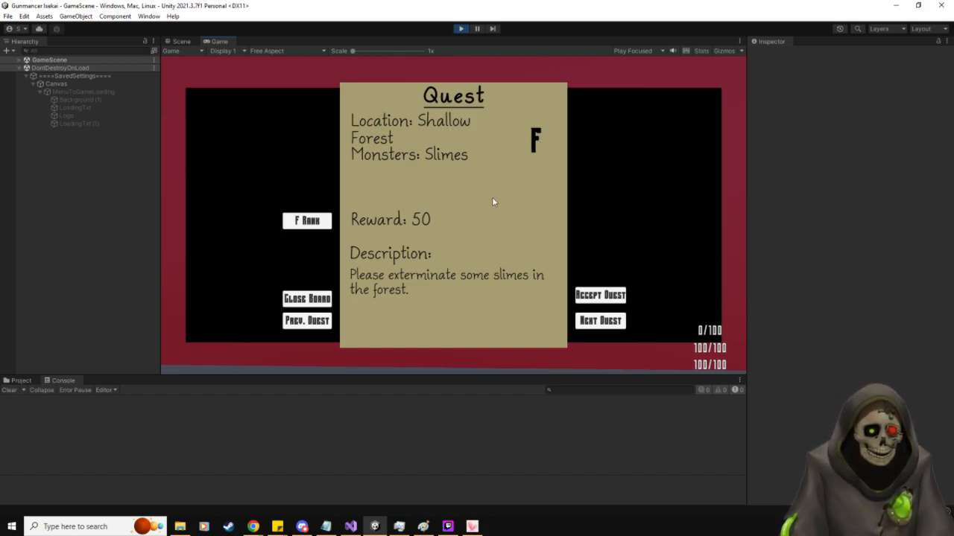
{"action": "left_click", "coordinate": [599, 320]}
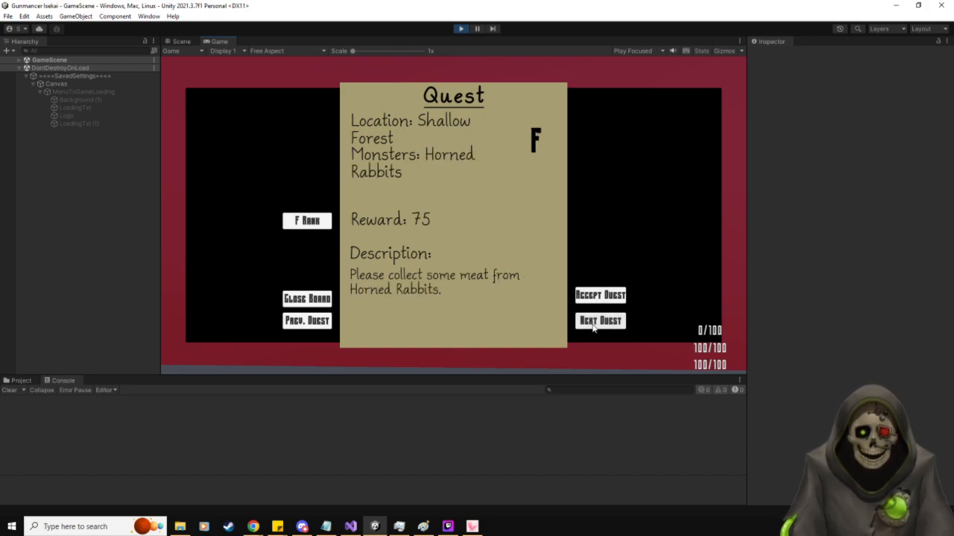
{"action": "left_click", "coordinate": [599, 321]}
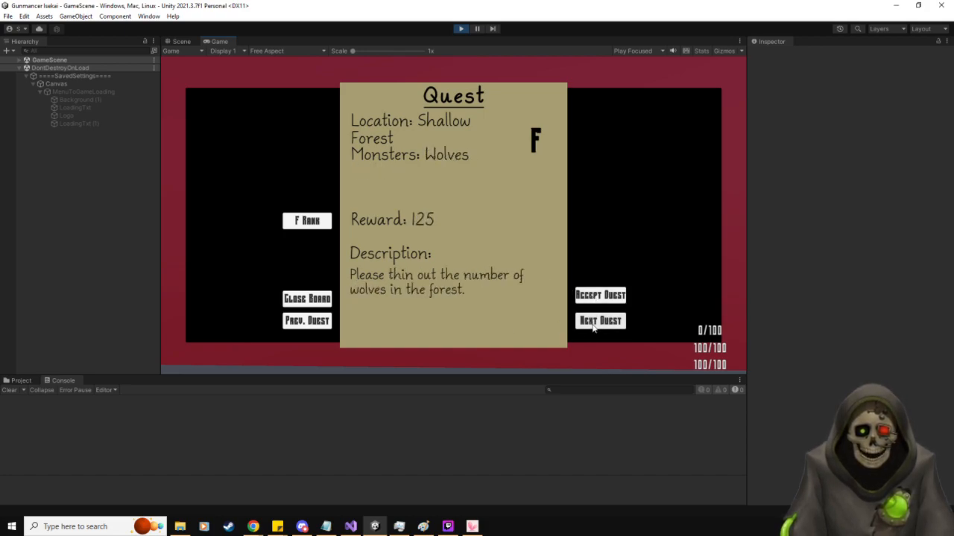
{"action": "left_click", "coordinate": [599, 320]}
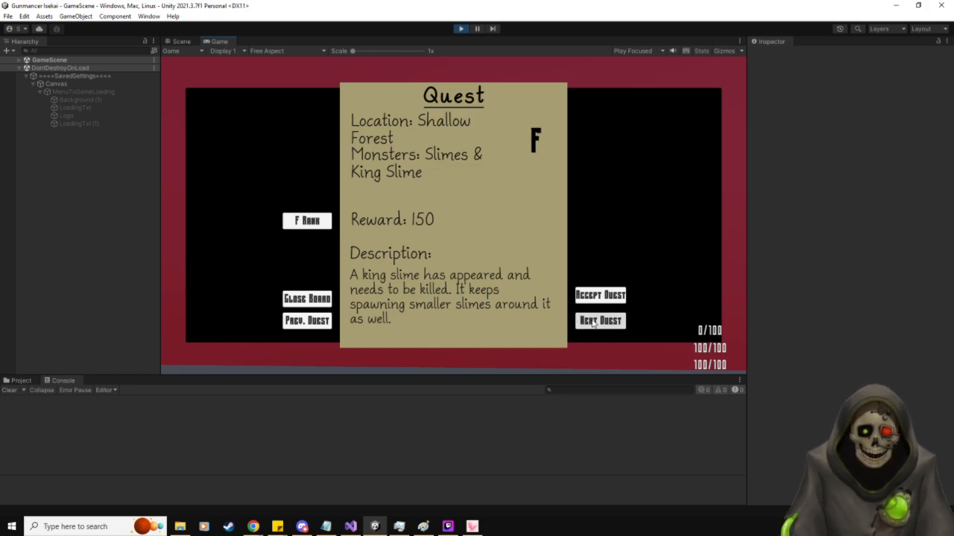
{"action": "left_click", "coordinate": [599, 320]}
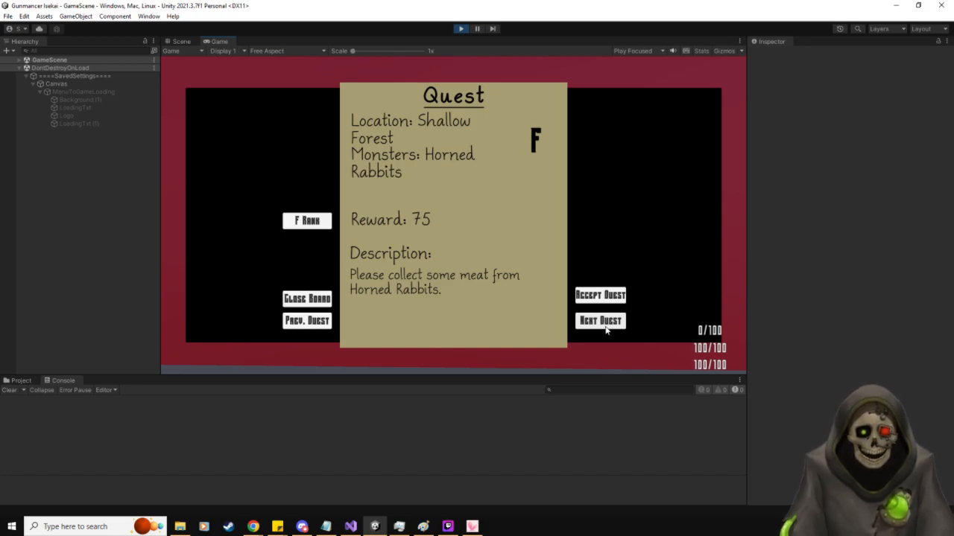
{"action": "left_click", "coordinate": [599, 320]}
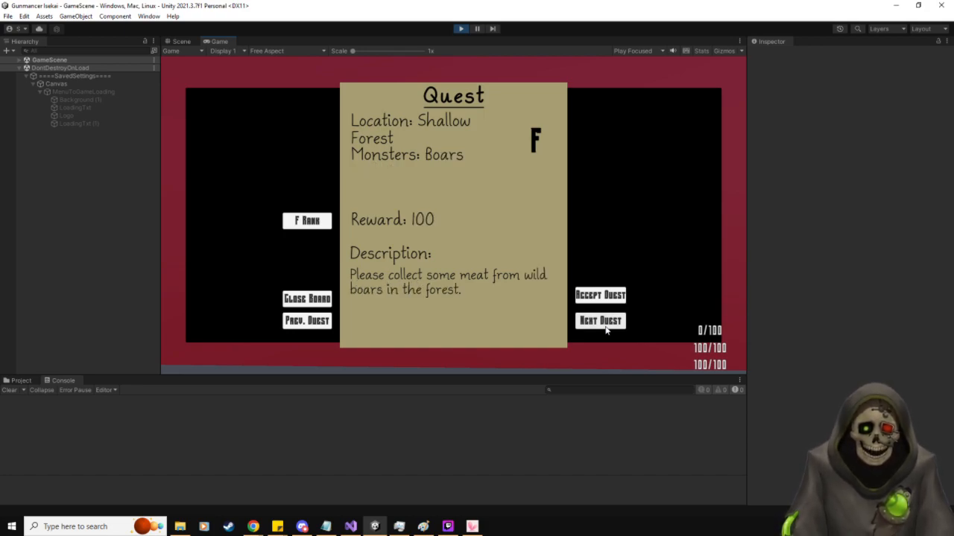
{"action": "left_click", "coordinate": [599, 320]}
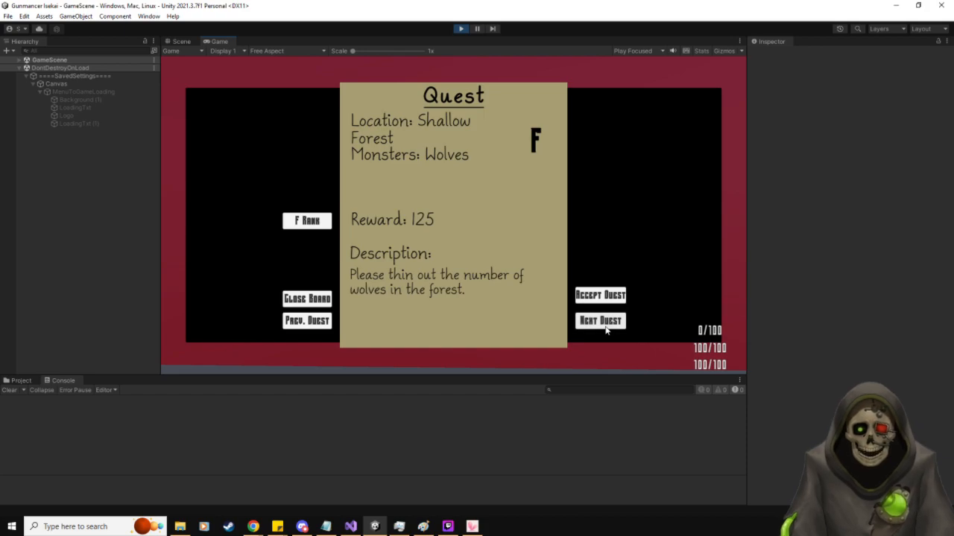
{"action": "left_click", "coordinate": [599, 320]}
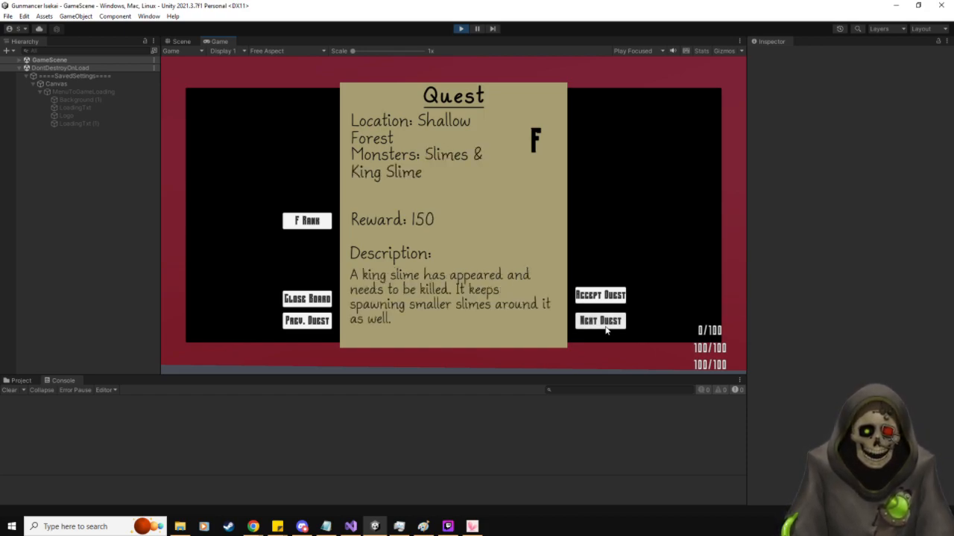
{"action": "left_click", "coordinate": [599, 320]}
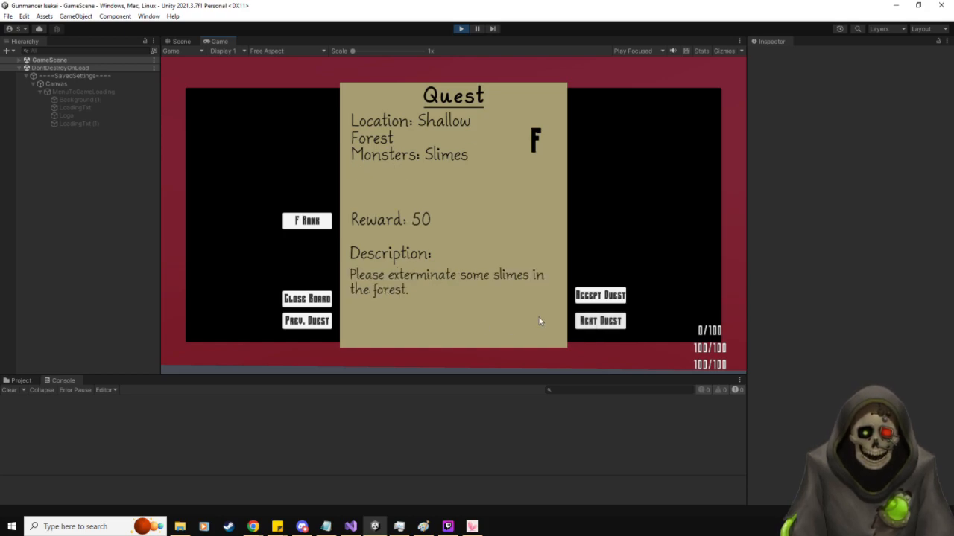
{"action": "left_click", "coordinate": [599, 320]}
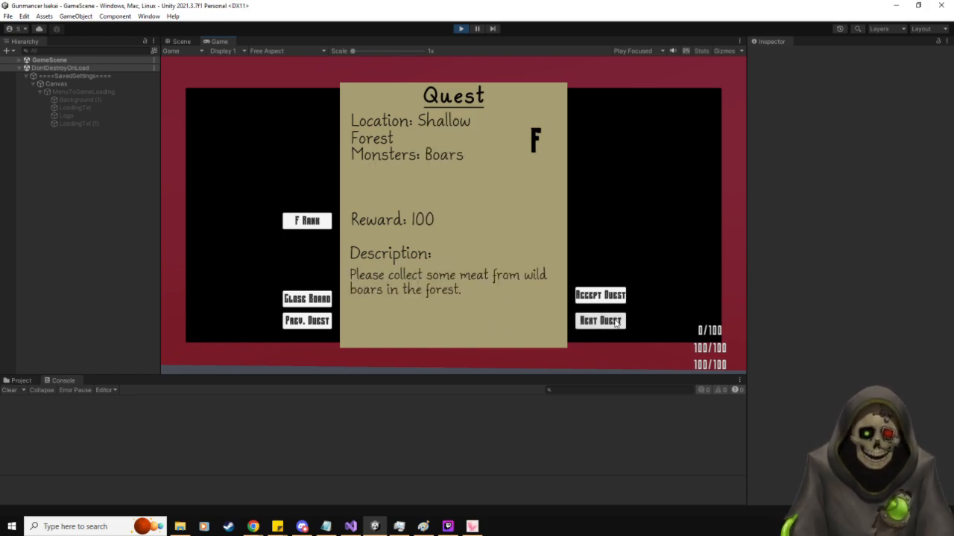
{"action": "left_click", "coordinate": [599, 321]}
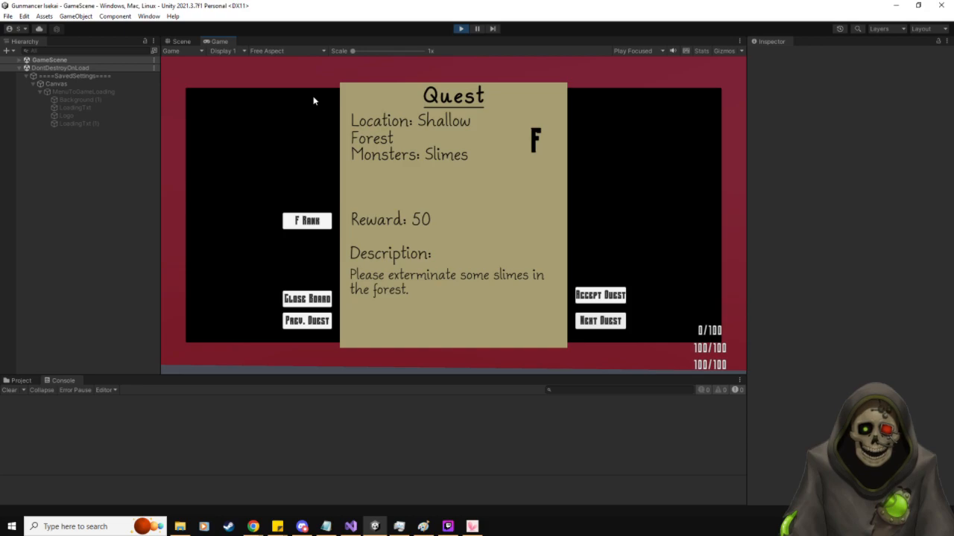
{"action": "left_click", "coordinate": [307, 298]}
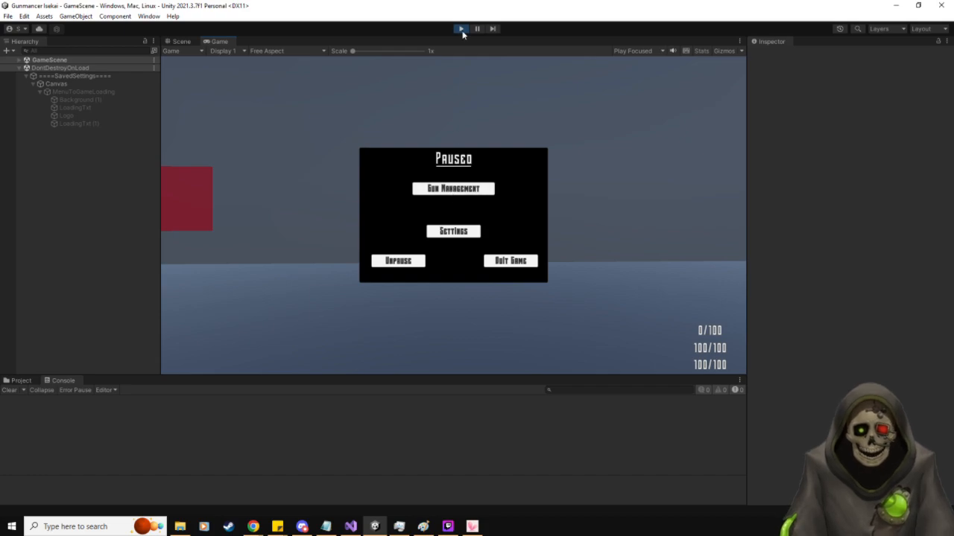
{"action": "left_click", "coordinate": [461, 28]}
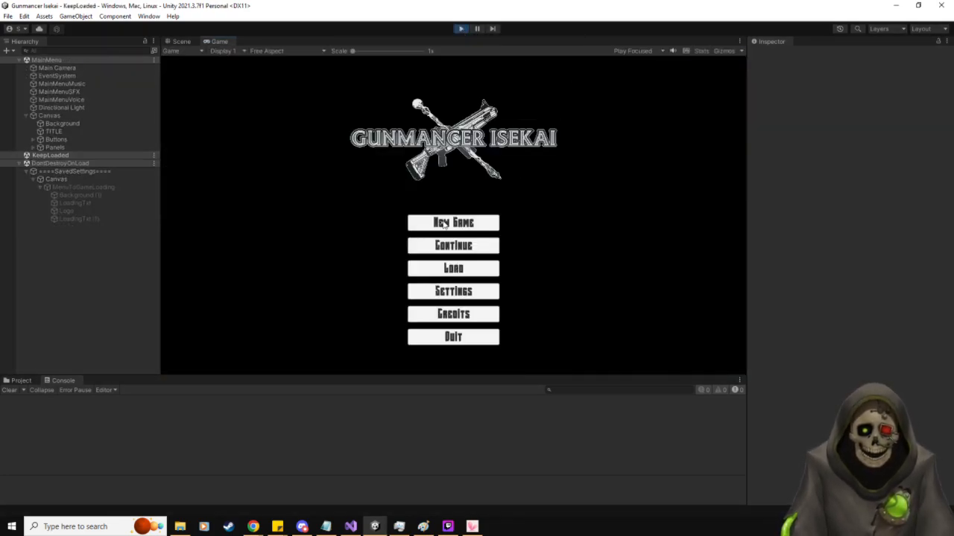
{"action": "left_click", "coordinate": [453, 222]}
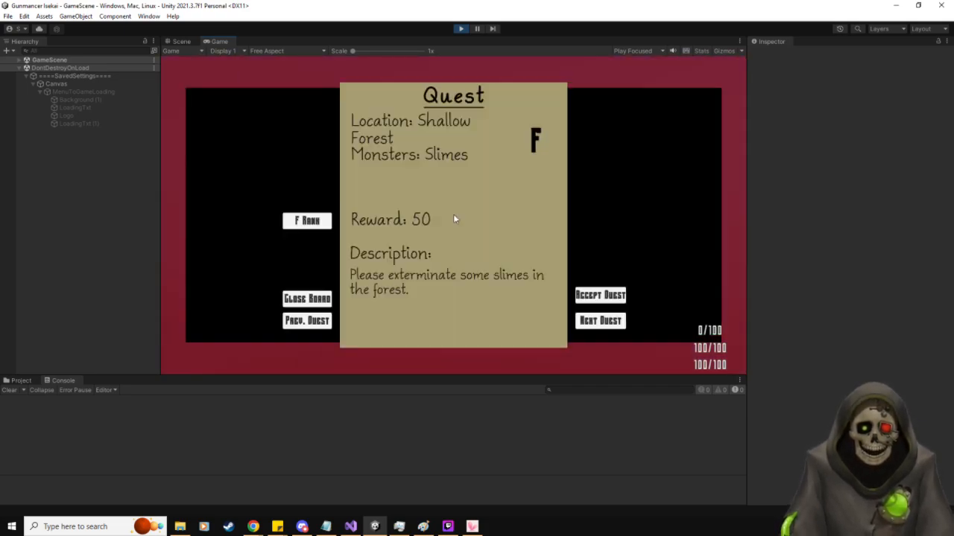
{"action": "mouse_move", "coordinate": [465, 227]}
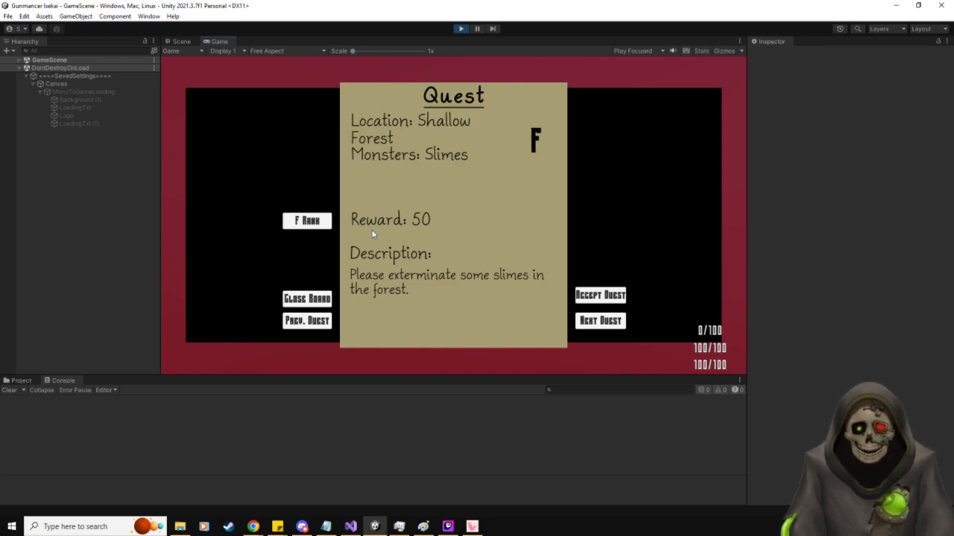
{"action": "mouse_move", "coordinate": [423, 193]}
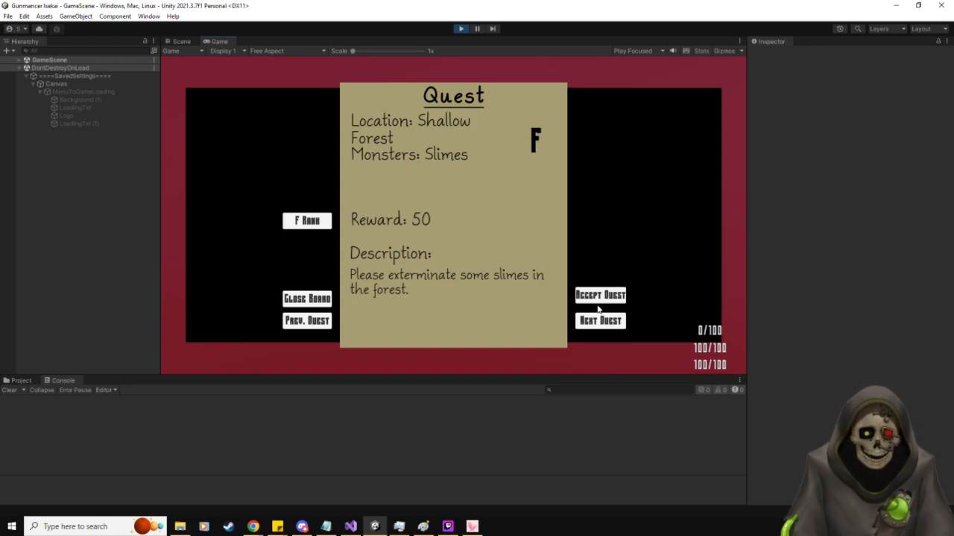
{"action": "mouse_move", "coordinate": [520, 246]}
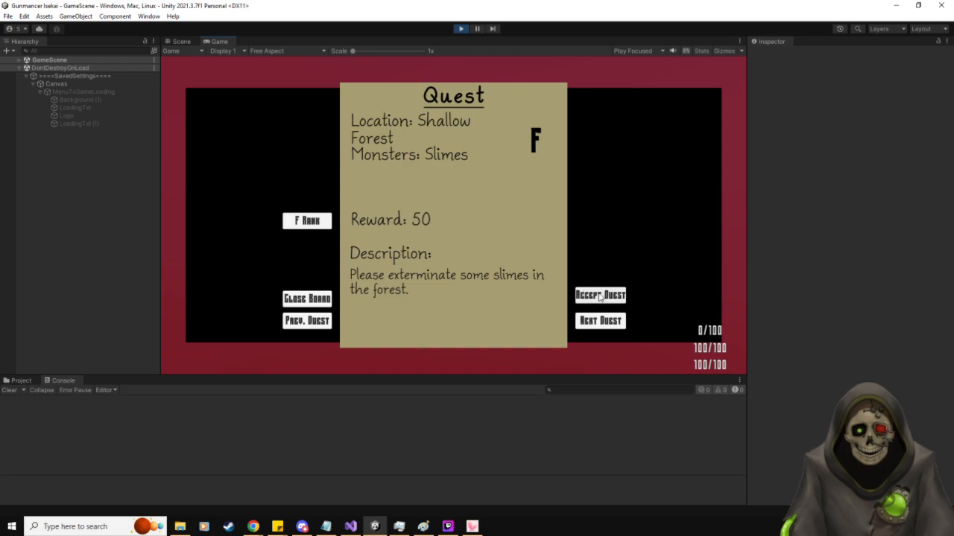
- Accept the Shallow Forest slimes quest from the quest board
{"action": "left_click", "coordinate": [599, 295]}
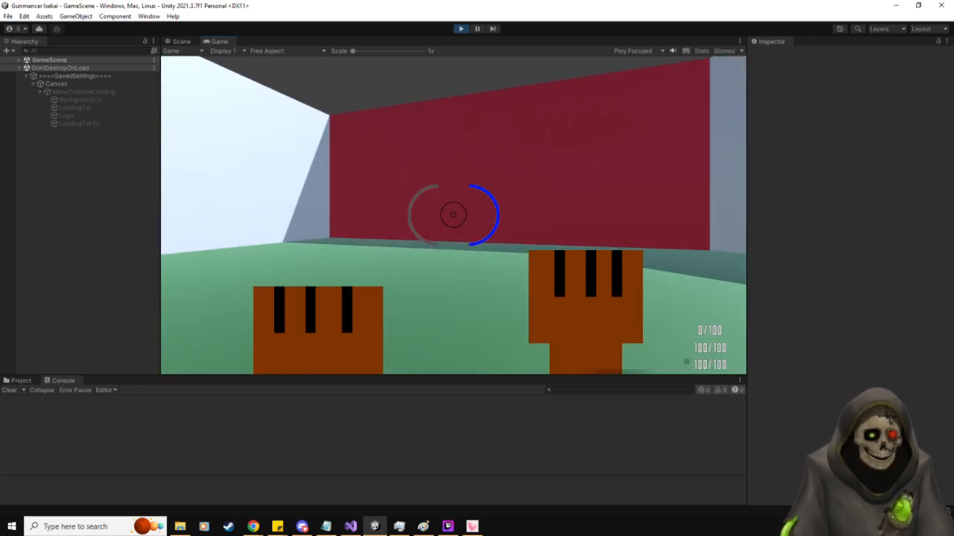
- Pause the game with Escape, glance at the level in the Scene view, and return to the Game view
{"action": "key", "text": "Escape"}
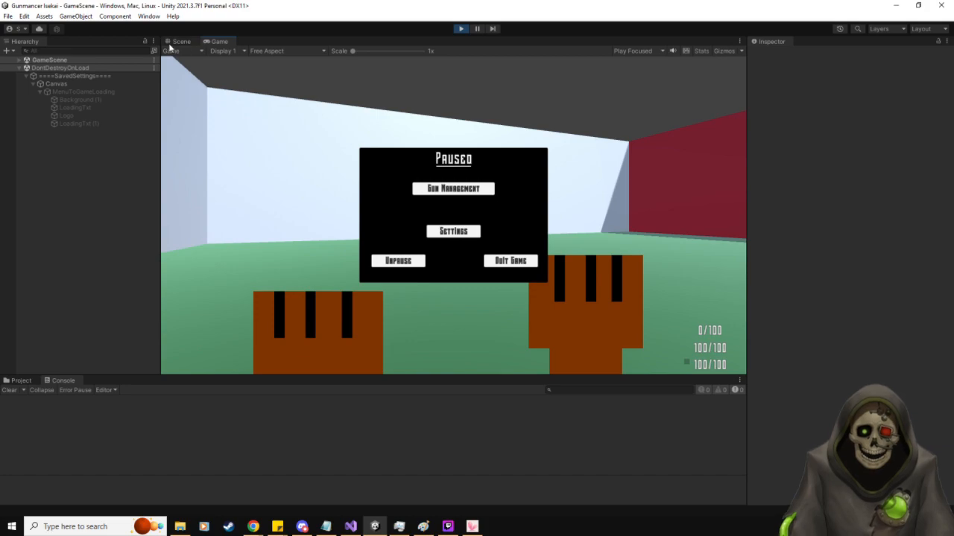
{"action": "left_click", "coordinate": [181, 42]}
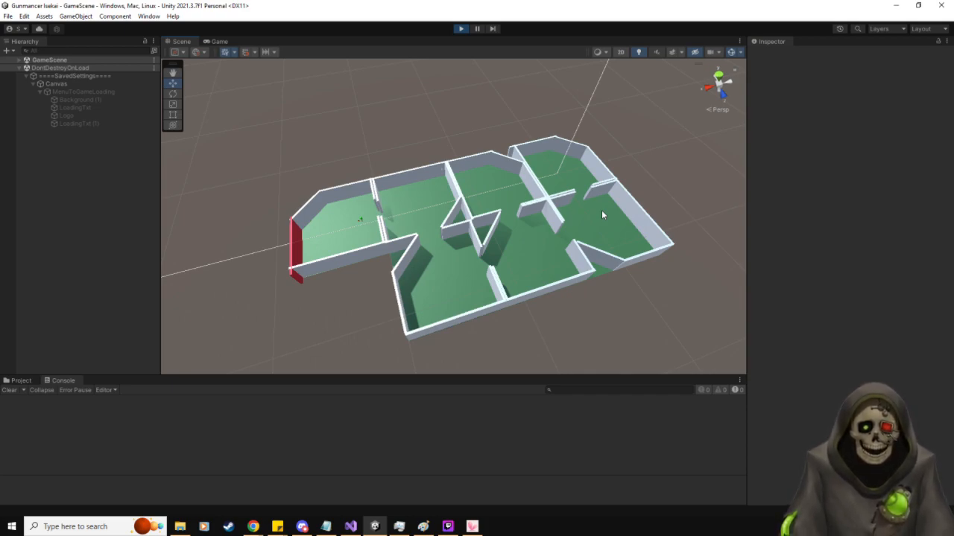
{"action": "left_click", "coordinate": [219, 42]}
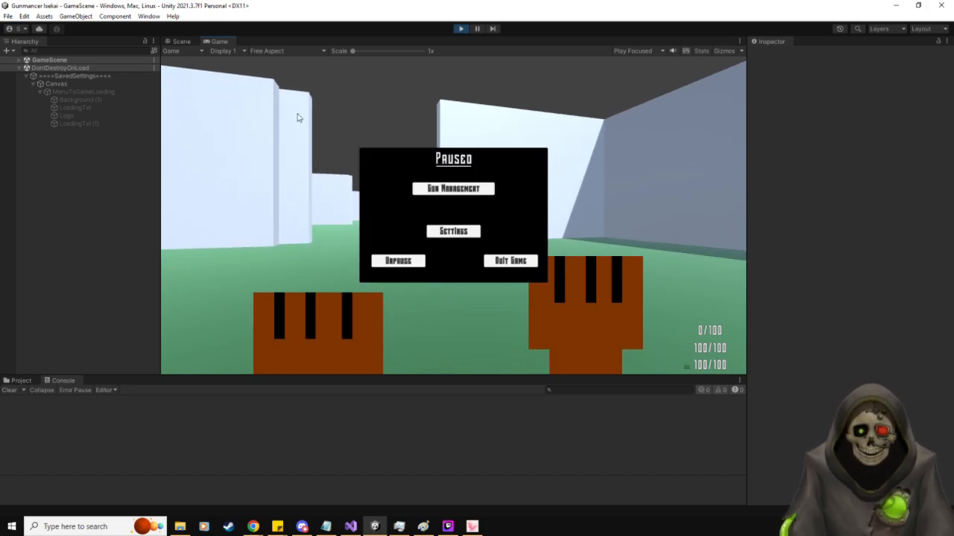
- Inspect the dungeon level layout in the Scene view, then return to the paused game
{"action": "left_click", "coordinate": [182, 41]}
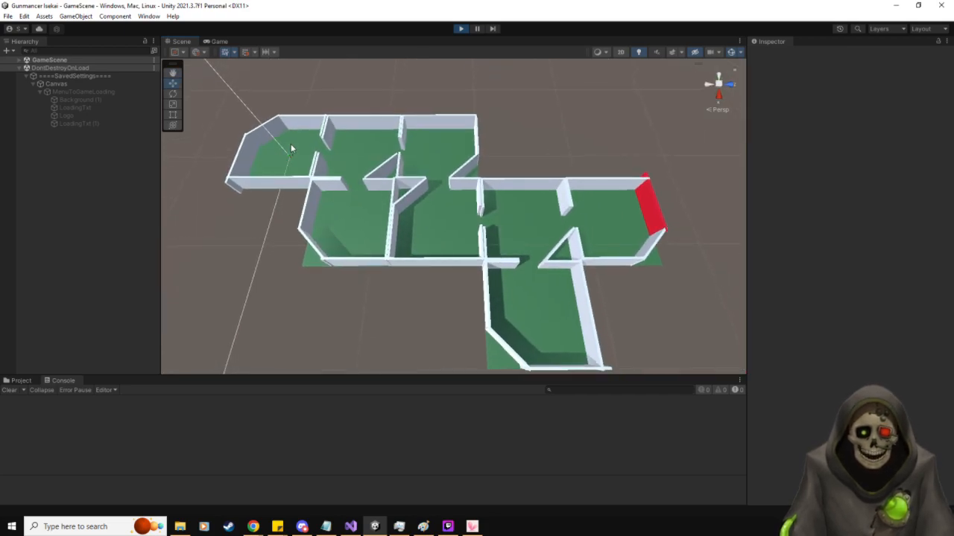
{"action": "mouse_move", "coordinate": [424, 257]}
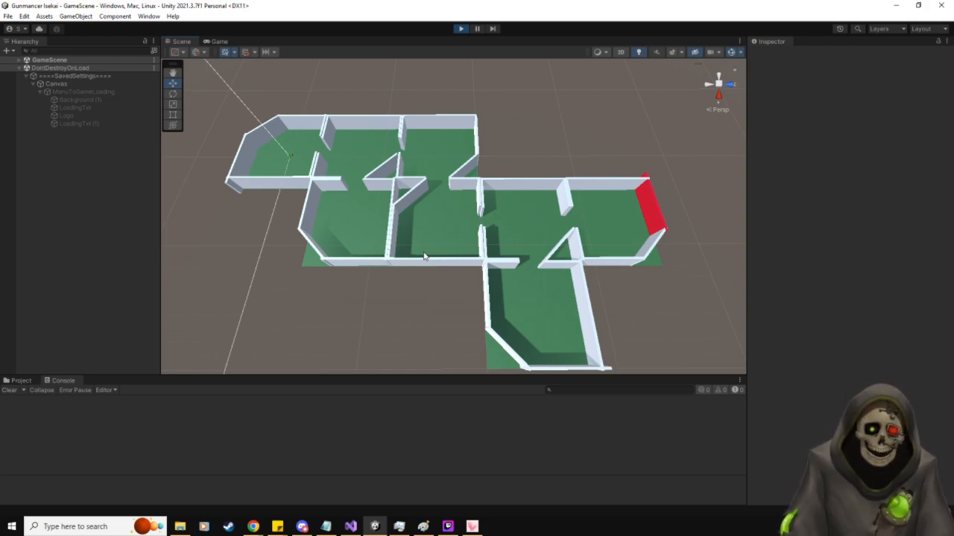
{"action": "mouse_move", "coordinate": [367, 146]}
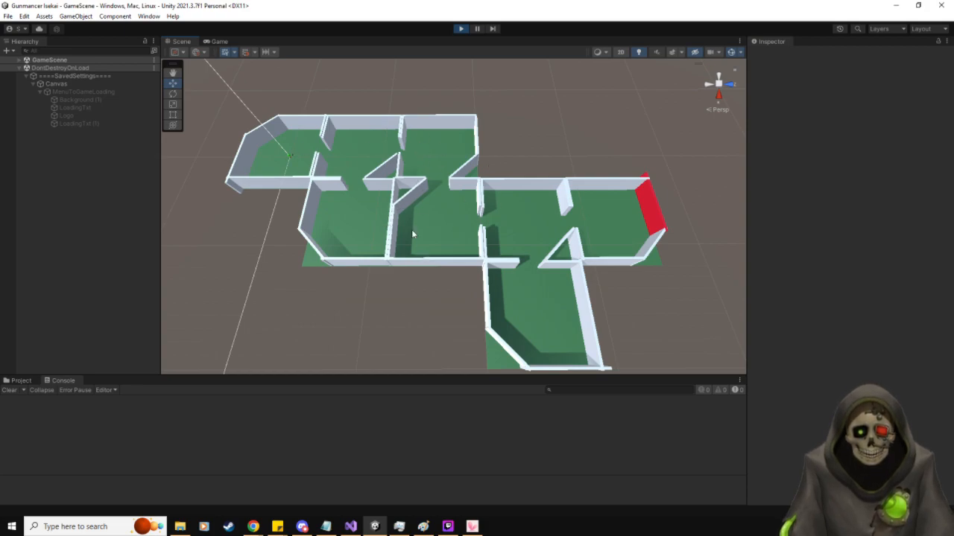
{"action": "mouse_move", "coordinate": [423, 190]}
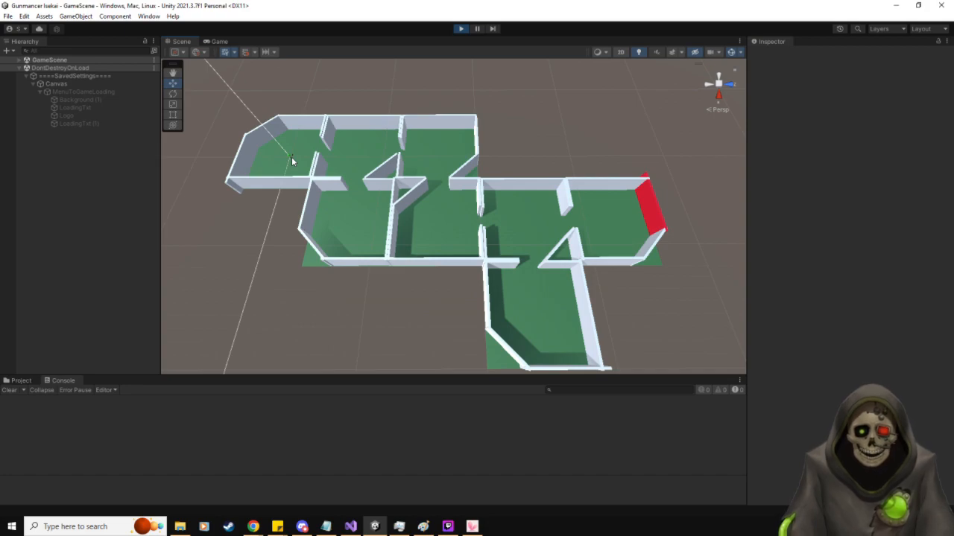
{"action": "mouse_move", "coordinate": [444, 238]}
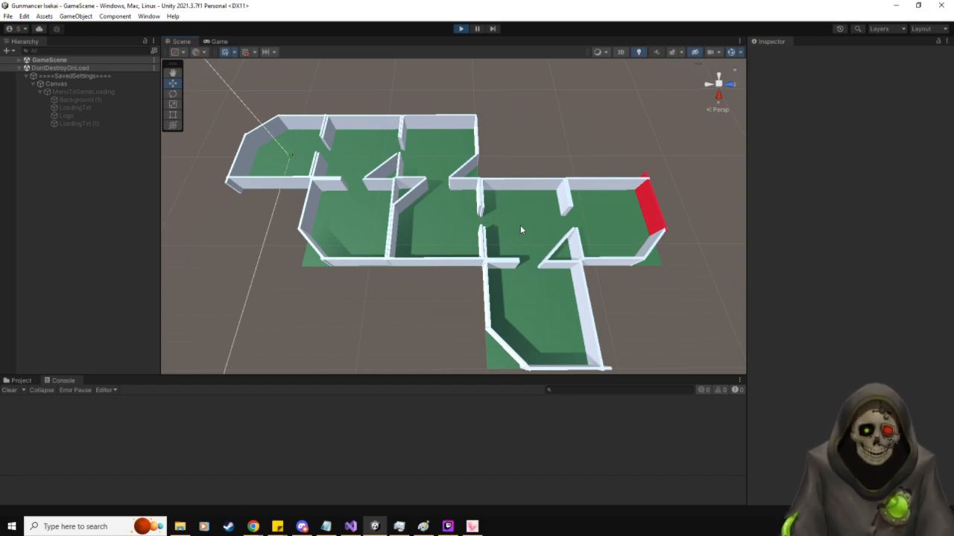
{"action": "mouse_move", "coordinate": [624, 225]}
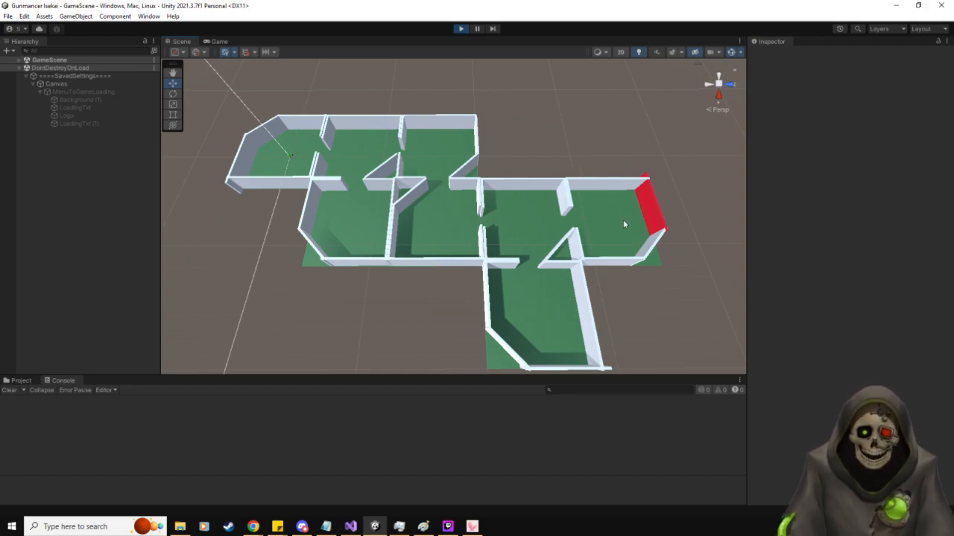
{"action": "mouse_move", "coordinate": [333, 238]}
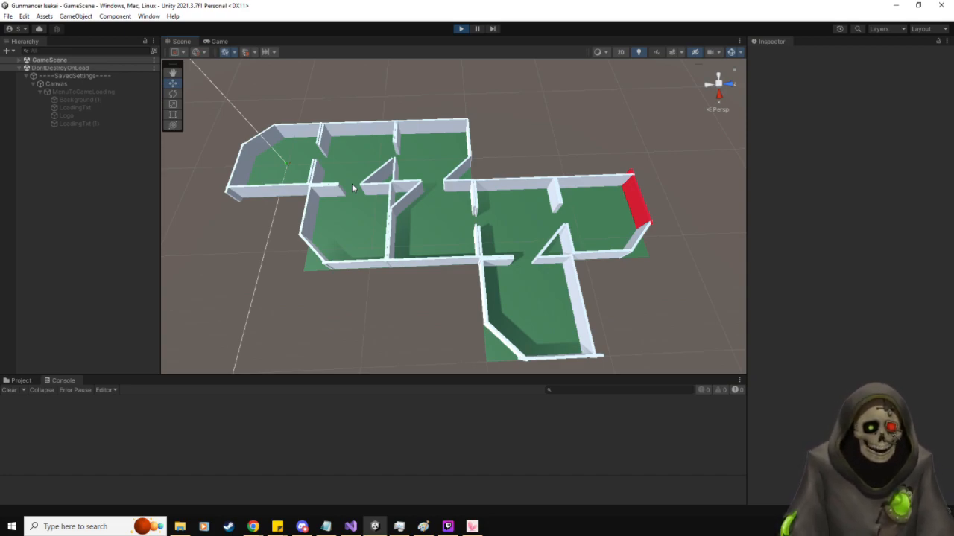
{"action": "mouse_move", "coordinate": [343, 144]}
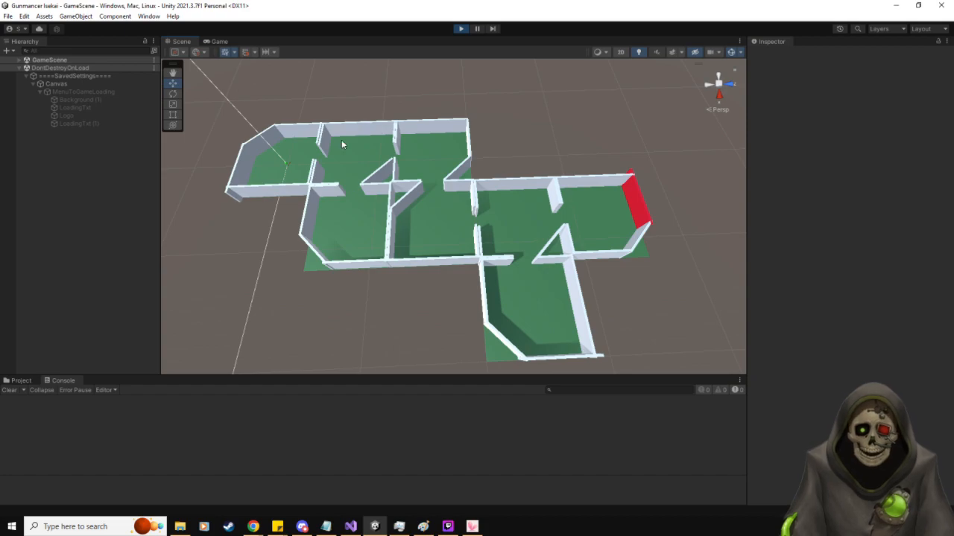
{"action": "left_click", "coordinate": [219, 41]}
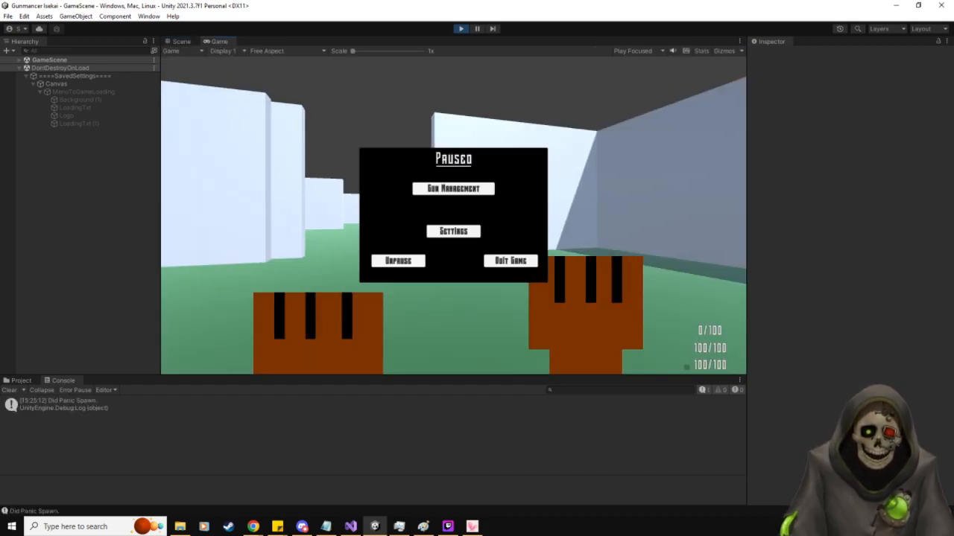
- Briefly resume and re-pause the game, then zoom the Scene view in on the rooms and back out
{"action": "left_click", "coordinate": [397, 259]}
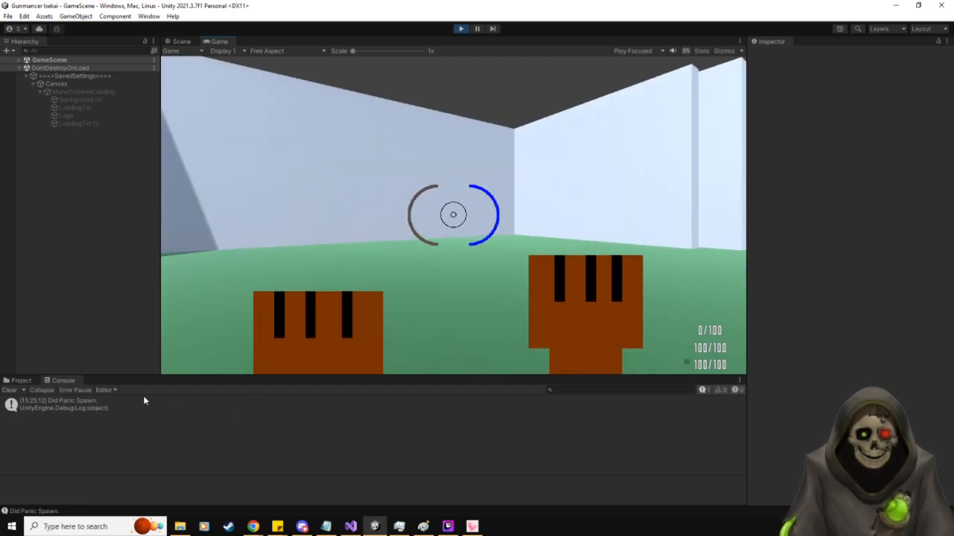
{"action": "key", "text": "Escape"}
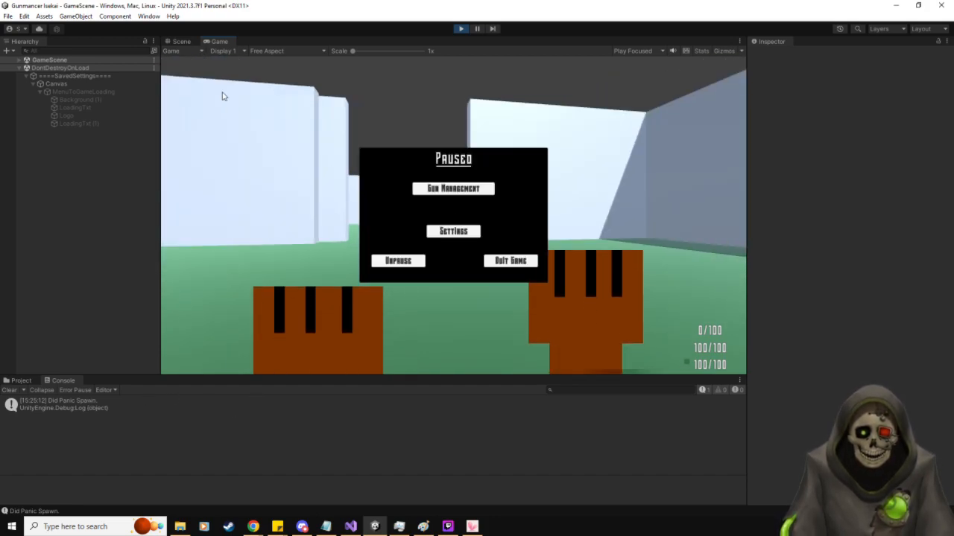
{"action": "left_click", "coordinate": [180, 41]}
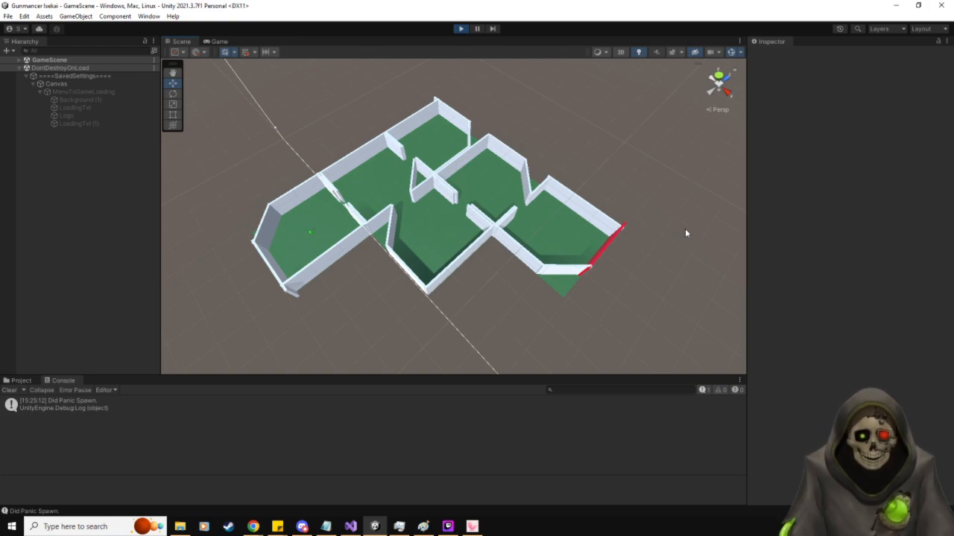
{"action": "mouse_move", "coordinate": [655, 231]}
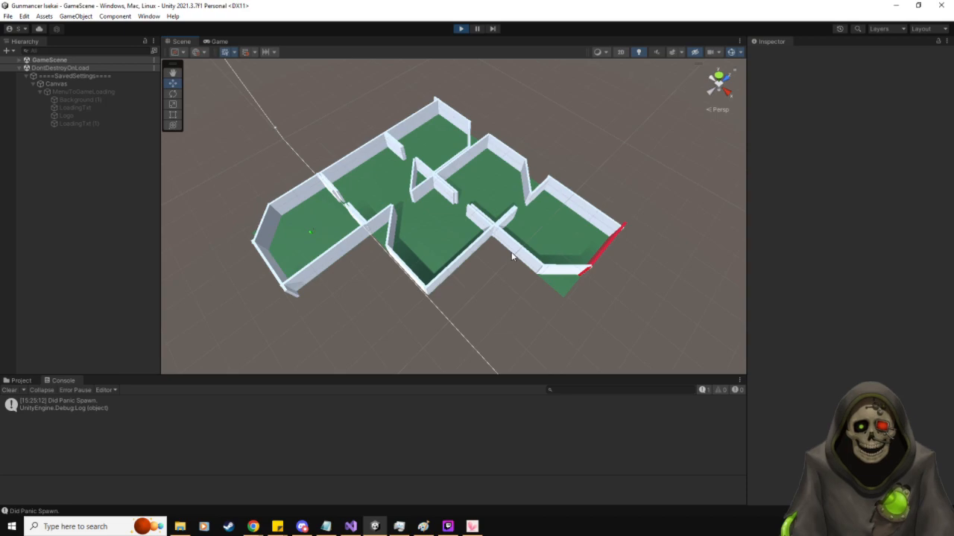
{"action": "left_click_drag", "start_coordinate": [513, 256], "coordinate": [462, 301]}
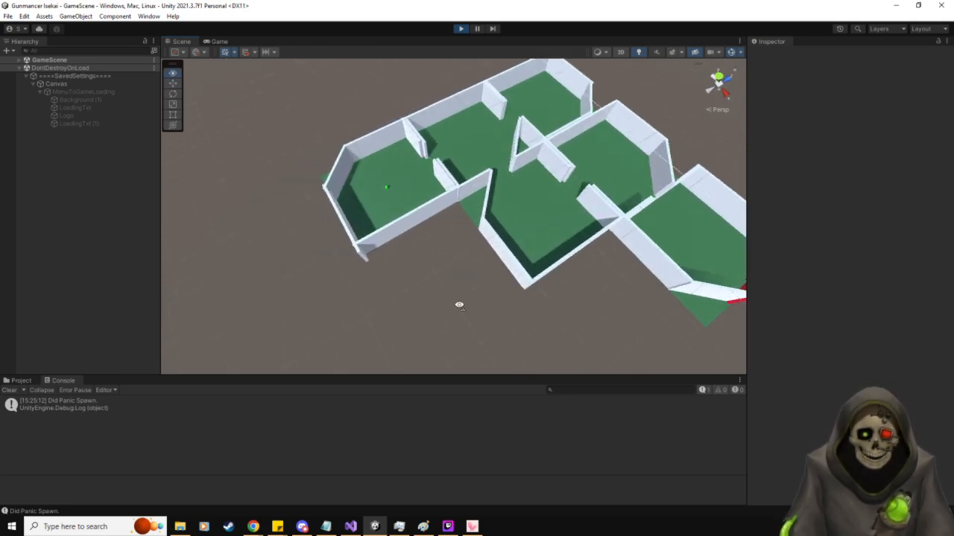
{"action": "left_click_drag", "start_coordinate": [459, 304], "coordinate": [494, 257]}
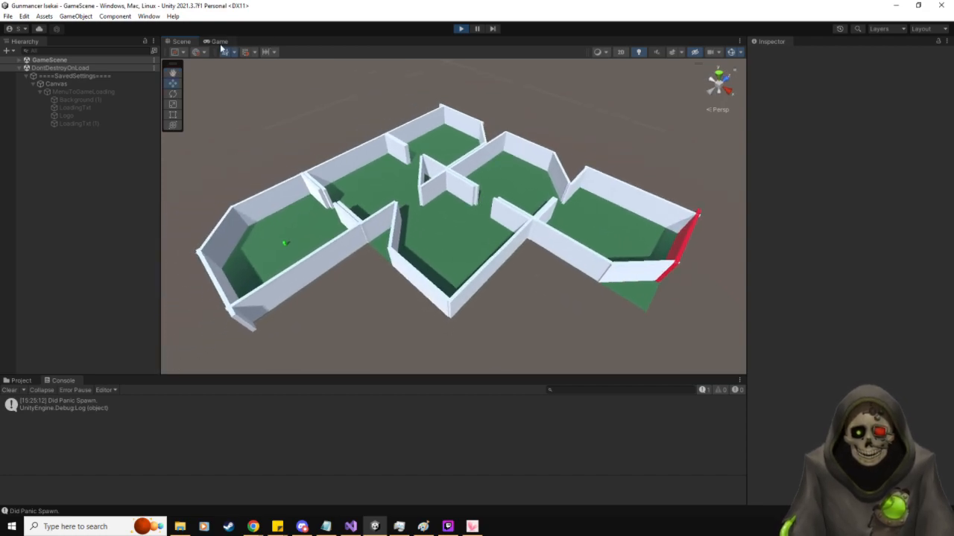
- Flip between the paused Game view and the Scene level layout a few times
{"action": "left_click", "coordinate": [219, 42]}
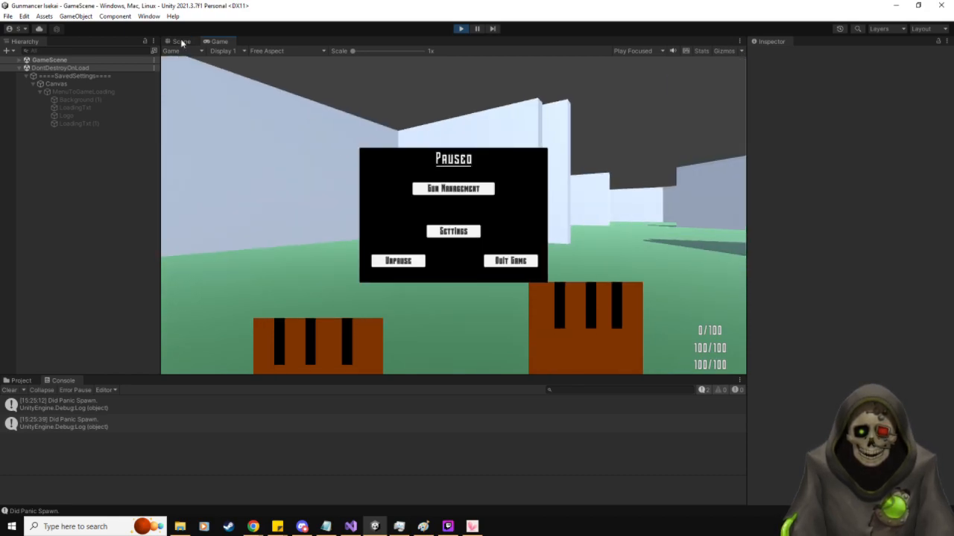
{"action": "left_click", "coordinate": [180, 41]}
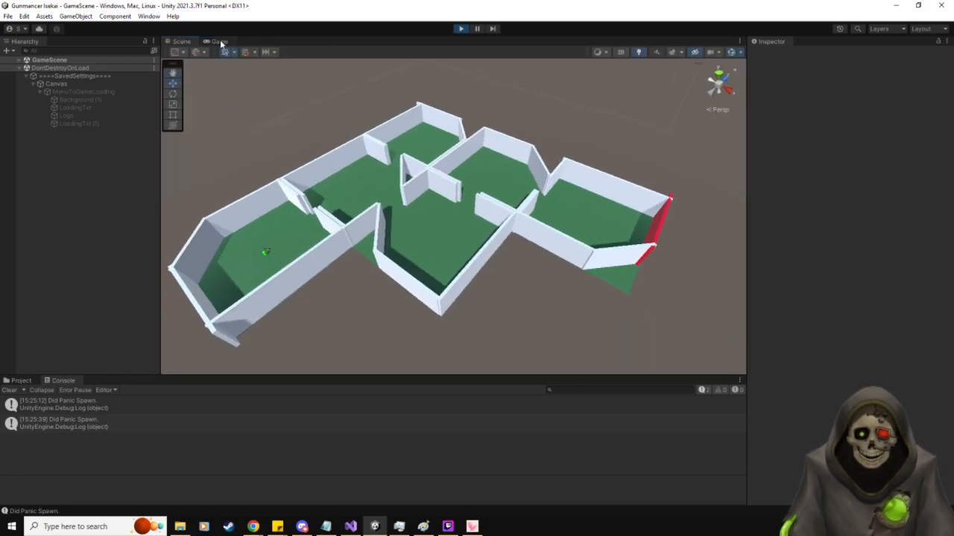
{"action": "left_click", "coordinate": [218, 42]}
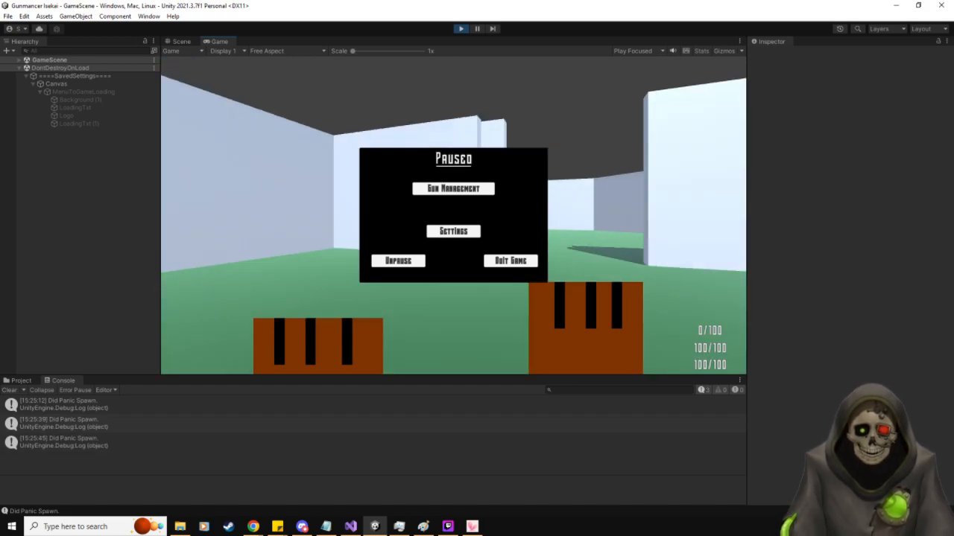
{"action": "left_click", "coordinate": [181, 41]}
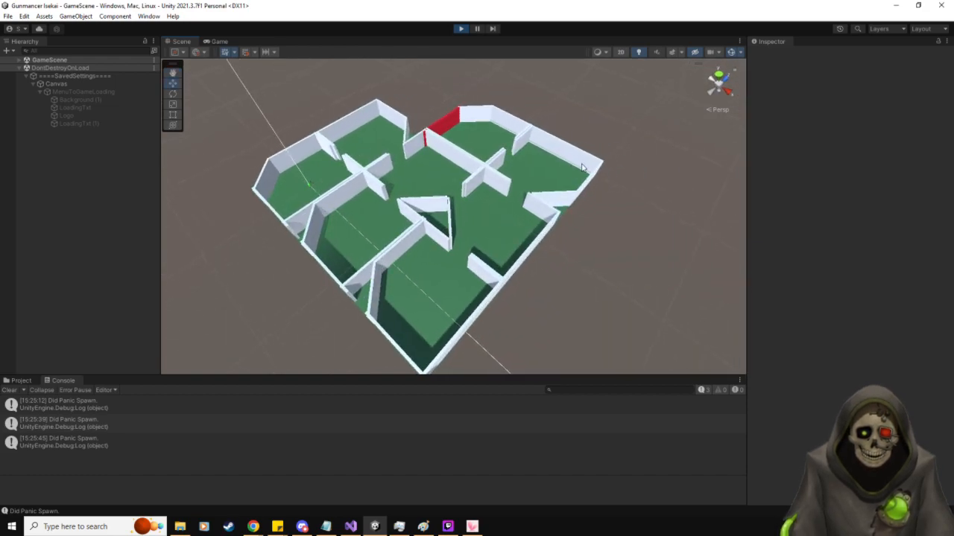
{"action": "mouse_move", "coordinate": [399, 281]}
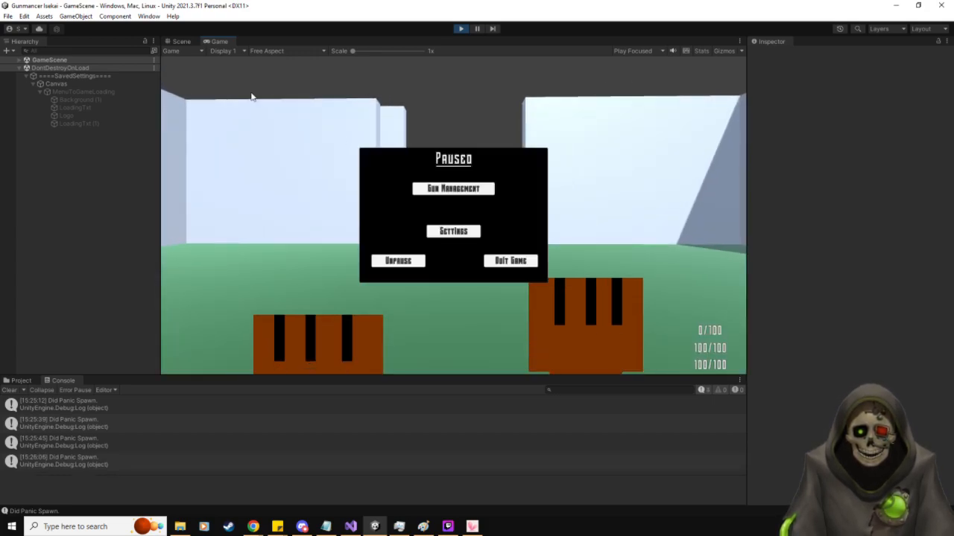
{"action": "left_click", "coordinate": [182, 41]}
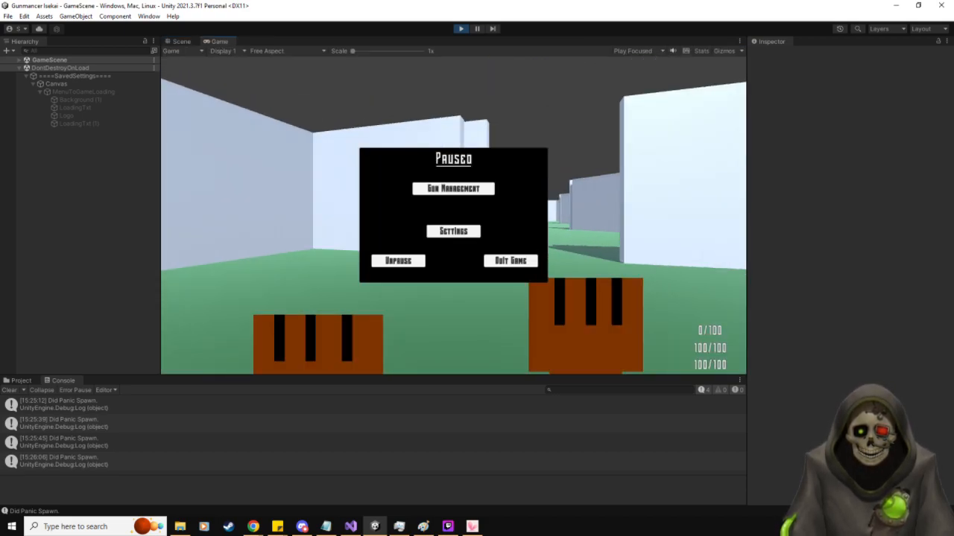
{"action": "left_click", "coordinate": [182, 42]}
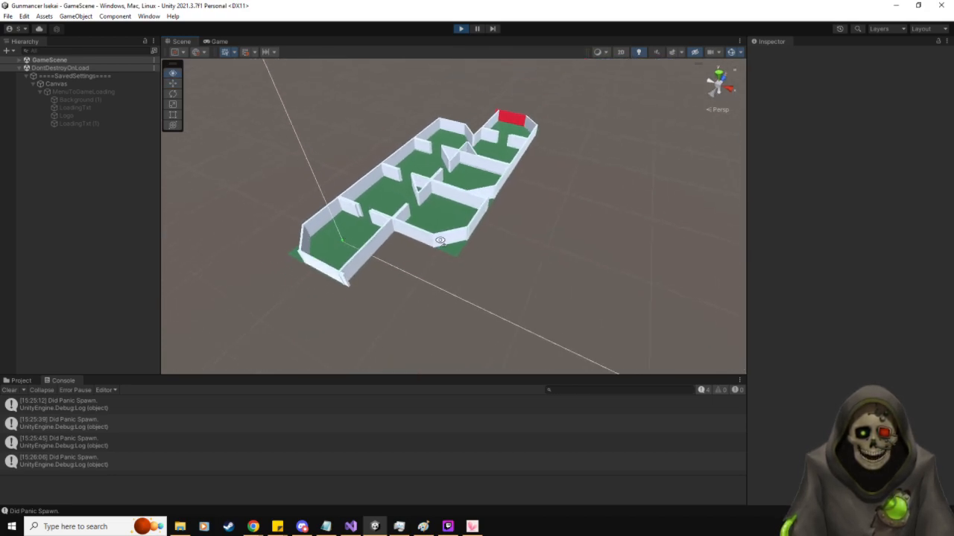
{"action": "left_click", "coordinate": [218, 41]}
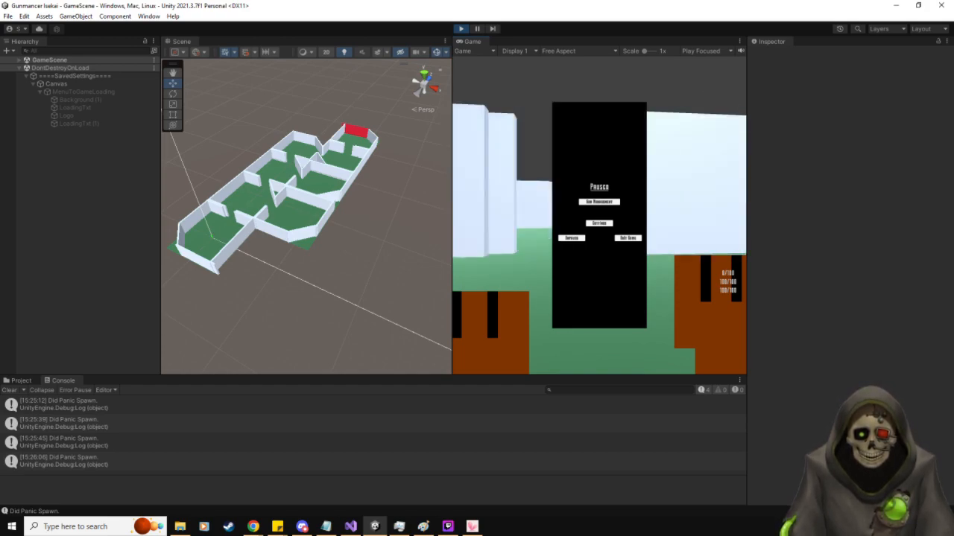
- Dock the Game view beside the Scene view so both show at once
{"action": "left_click", "coordinate": [572, 238]}
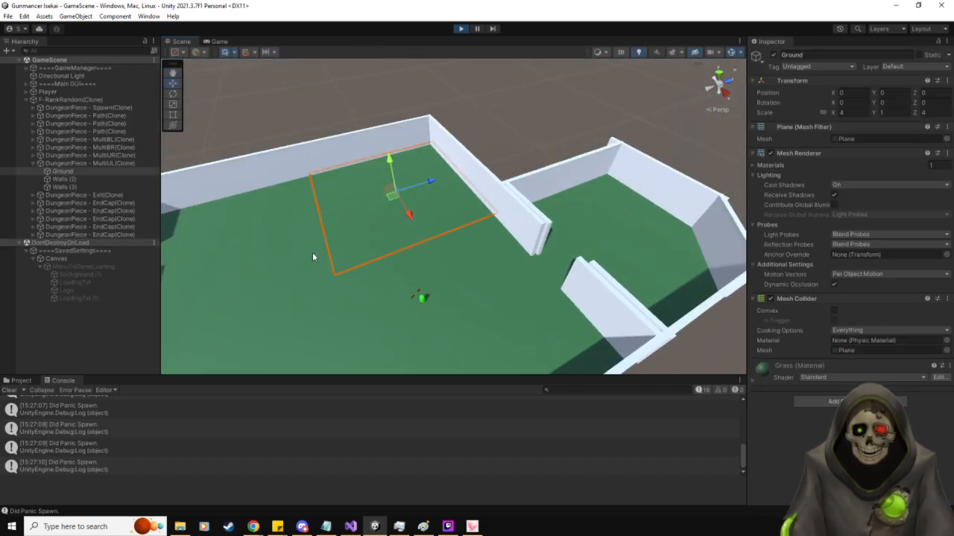
- Select the DungeonPiece - MultiUL(Clone) in the Hierarchy and stop play mode
{"action": "left_click", "coordinate": [91, 155]}
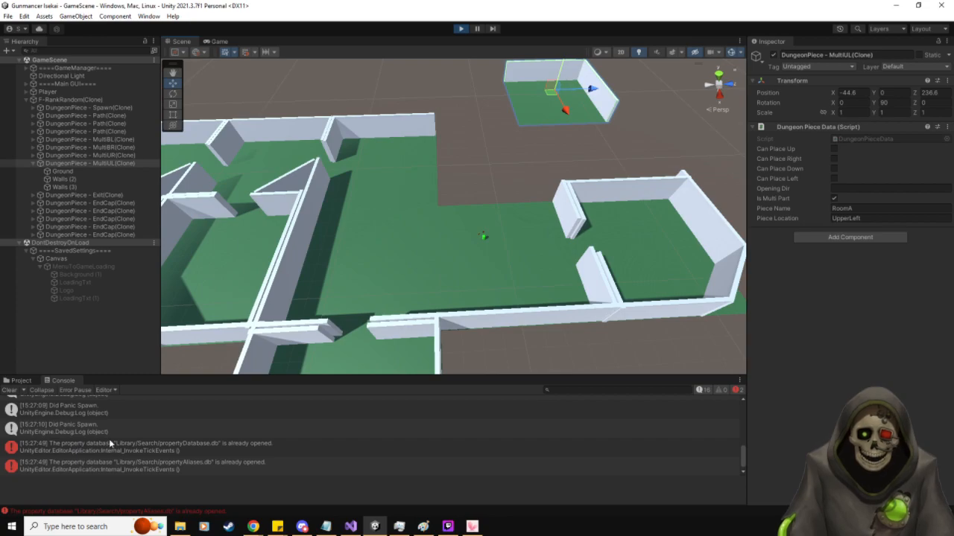
{"action": "mouse_move", "coordinate": [134, 428]}
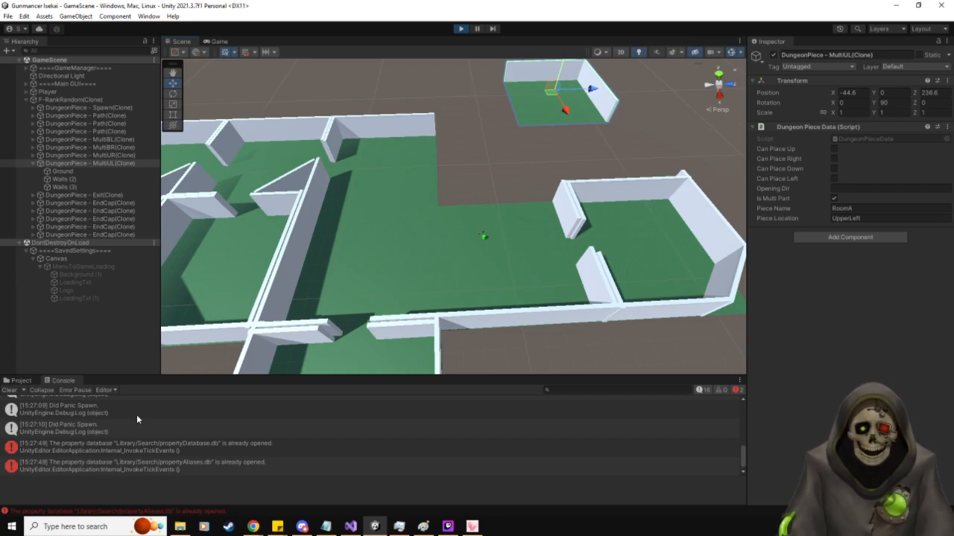
{"action": "left_click", "coordinate": [461, 28]}
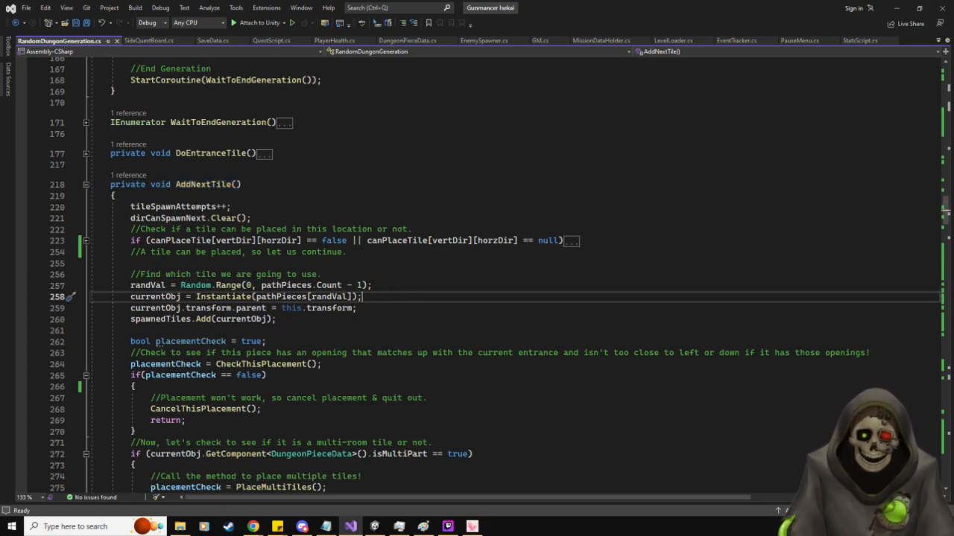
- Scroll RandomDungeonGeneration.cs past AddNextTile and the loop check, then jump to Awake()
{"action": "scroll", "scroll_direction": "down", "scroll_amount": 3}
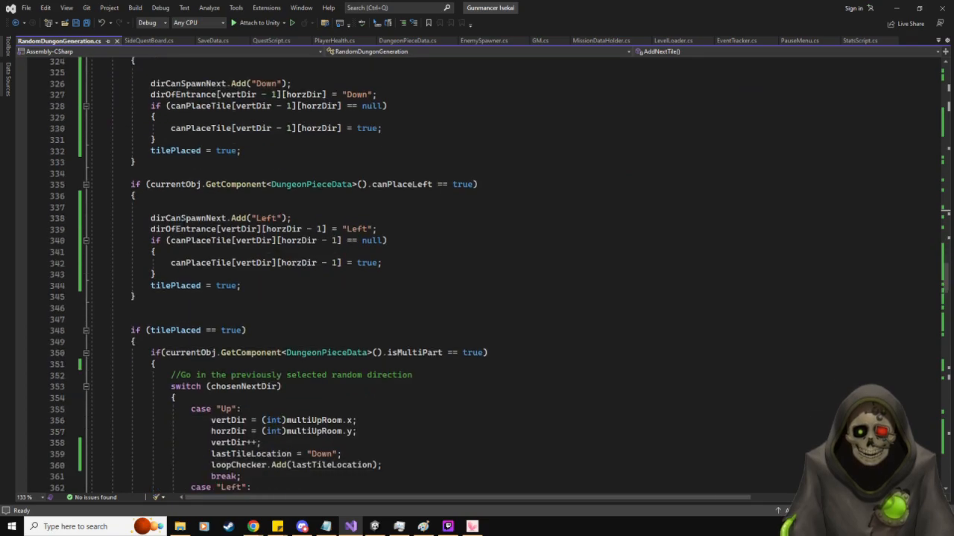
{"action": "scroll", "scroll_direction": "down", "scroll_amount": 3}
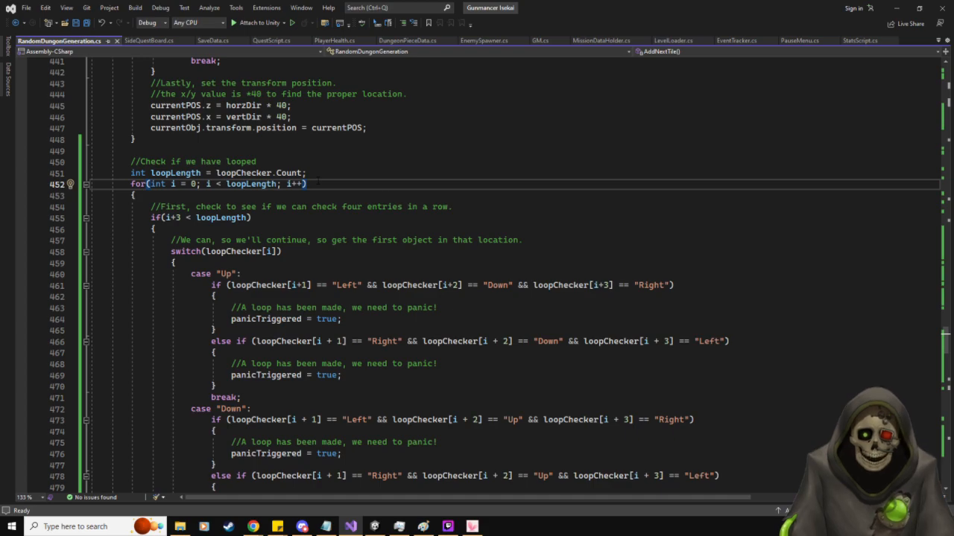
{"action": "scroll", "scroll_direction": "down", "scroll_amount": 3}
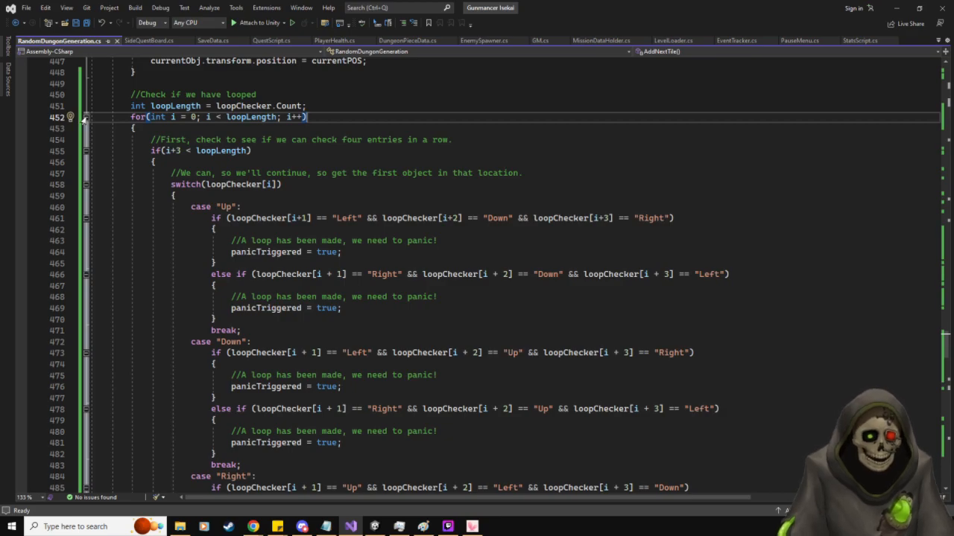
{"action": "left_click", "coordinate": [83, 128]}
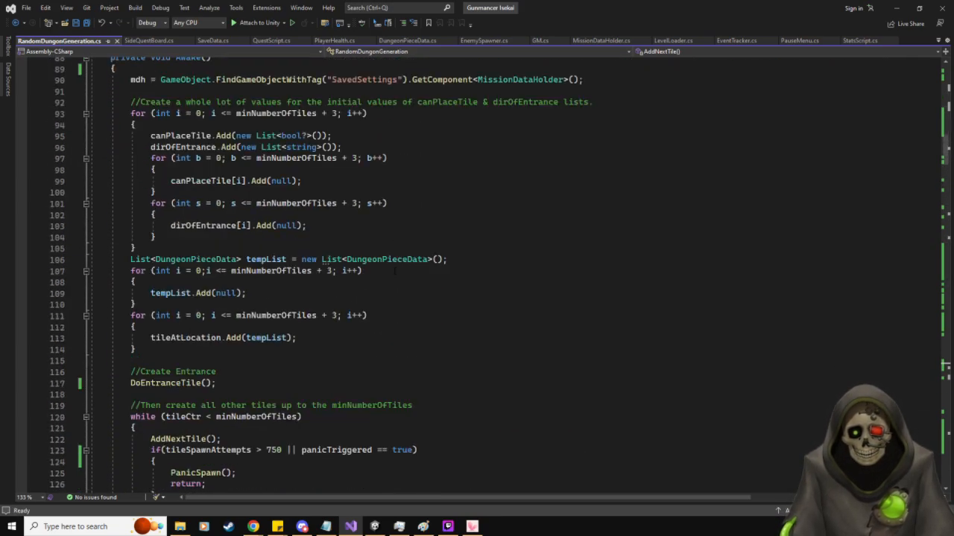
- Review AddNextTile, then raise the while loop's tileSpawnAttempts limit from 750 to 7500
{"action": "scroll", "scroll_direction": "down", "scroll_amount": 3}
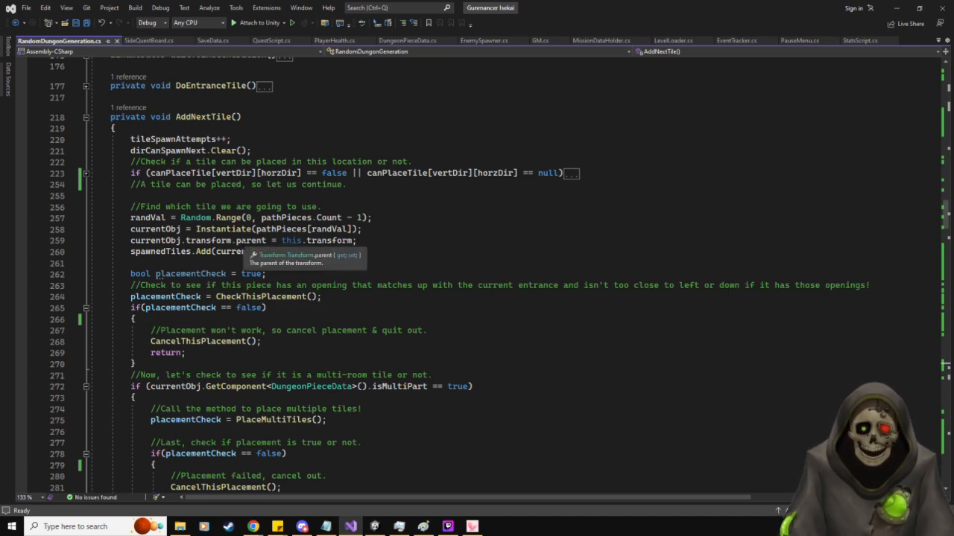
{"action": "scroll", "scroll_direction": "down", "scroll_amount": 3}
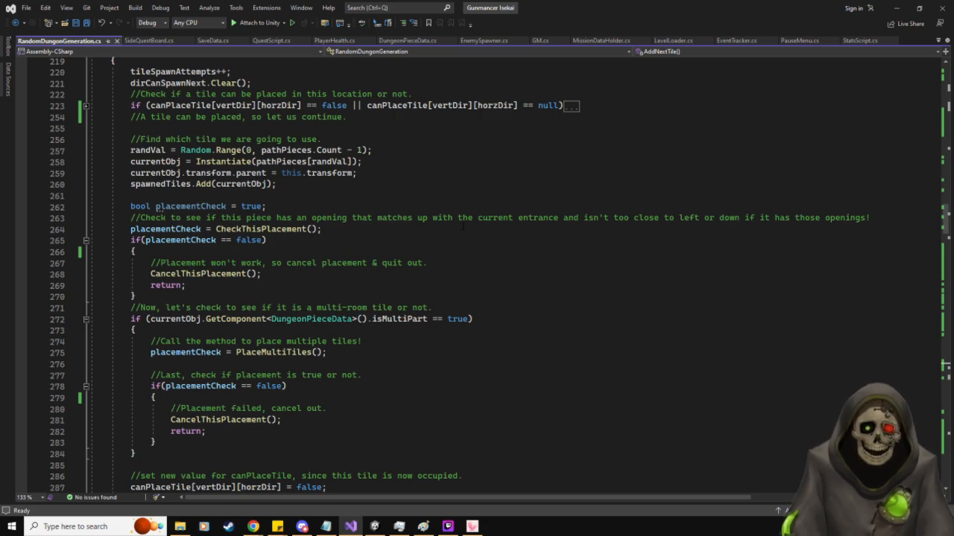
{"action": "scroll", "scroll_direction": "down", "scroll_amount": 3}
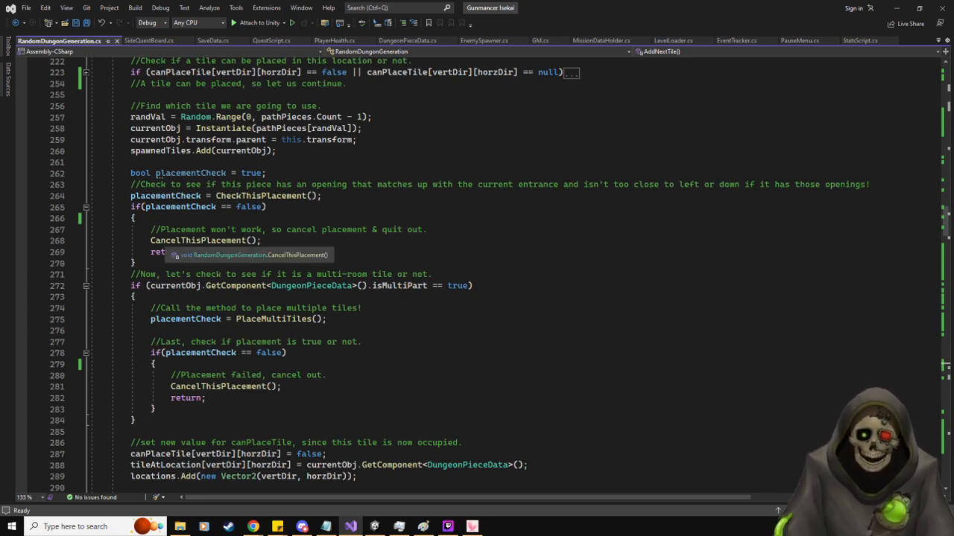
{"action": "scroll", "scroll_direction": "up", "scroll_amount": 3}
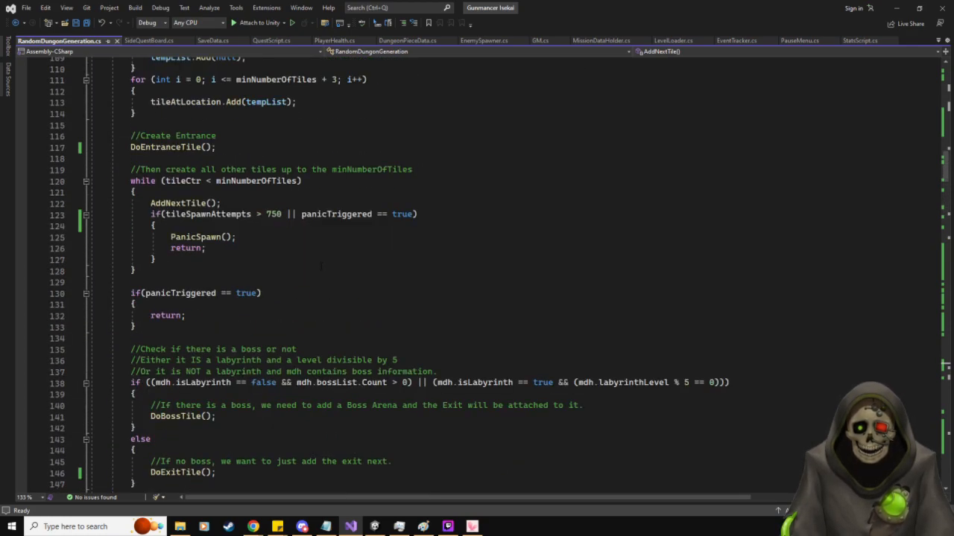
{"action": "left_click_drag", "start_coordinate": [149, 202], "coordinate": [134, 272]}
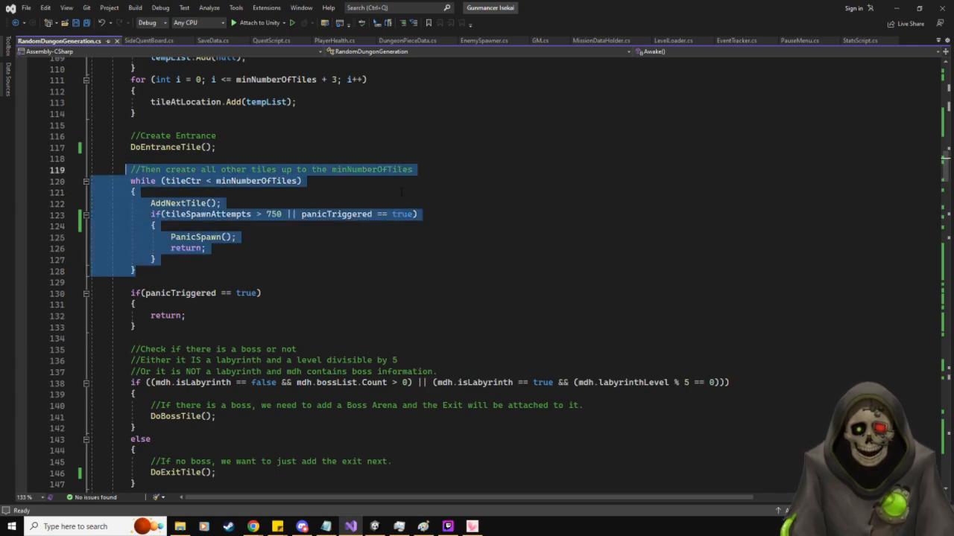
{"action": "left_click", "coordinate": [134, 192]}
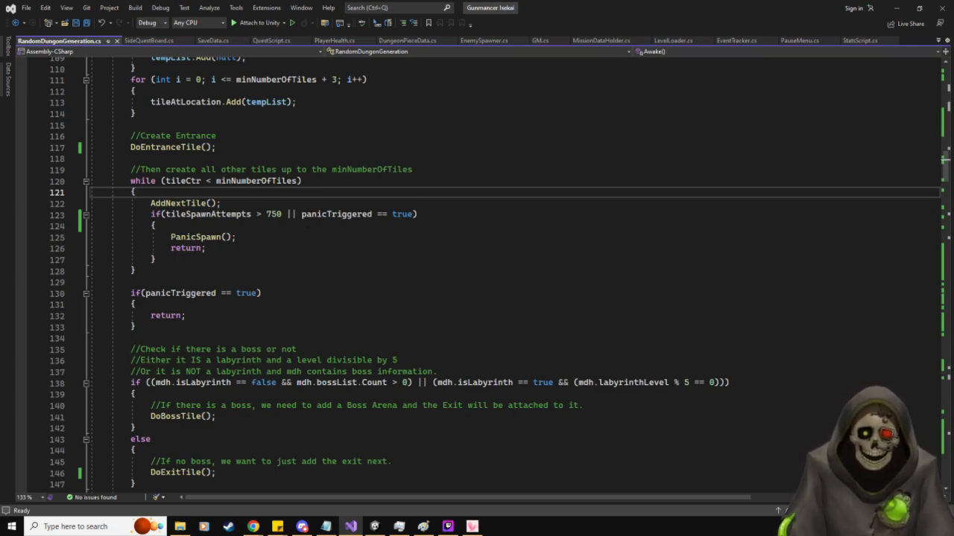
{"action": "mouse_move", "coordinate": [336, 215]}
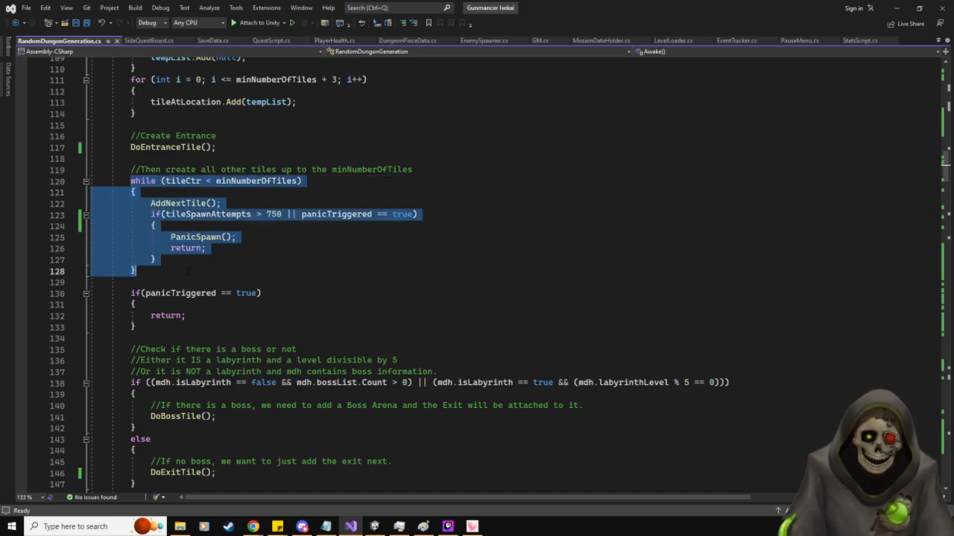
{"action": "left_click", "coordinate": [134, 271]}
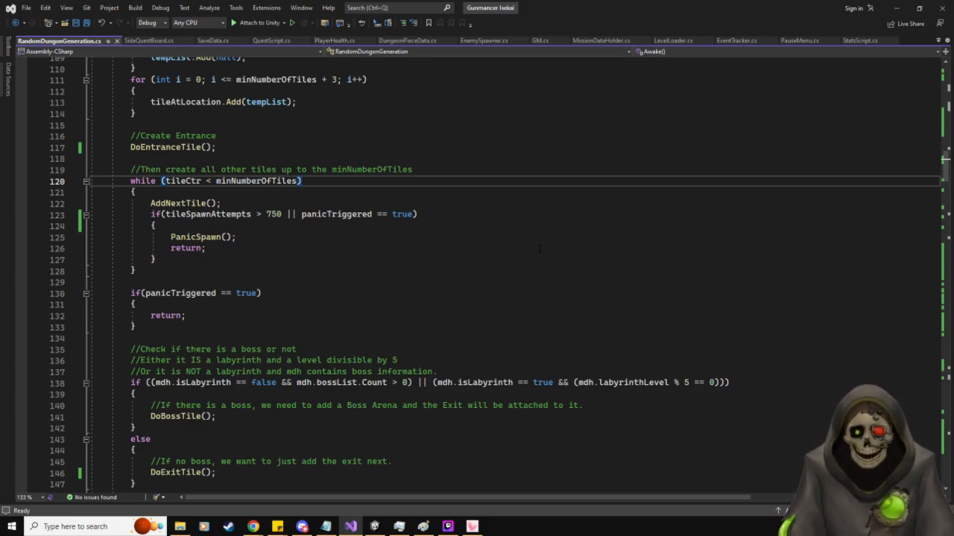
{"action": "mouse_move", "coordinate": [563, 9]}
{"action": "type", "text": "0"}
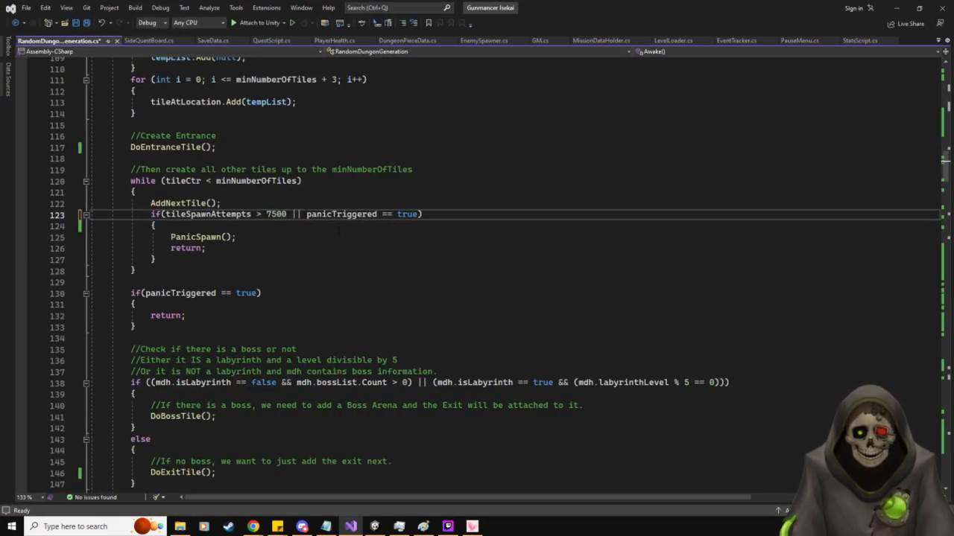
- Back in Unity, play-test the recompiled game, pause it with Escape, then stop play mode
{"action": "left_click", "coordinate": [349, 528]}
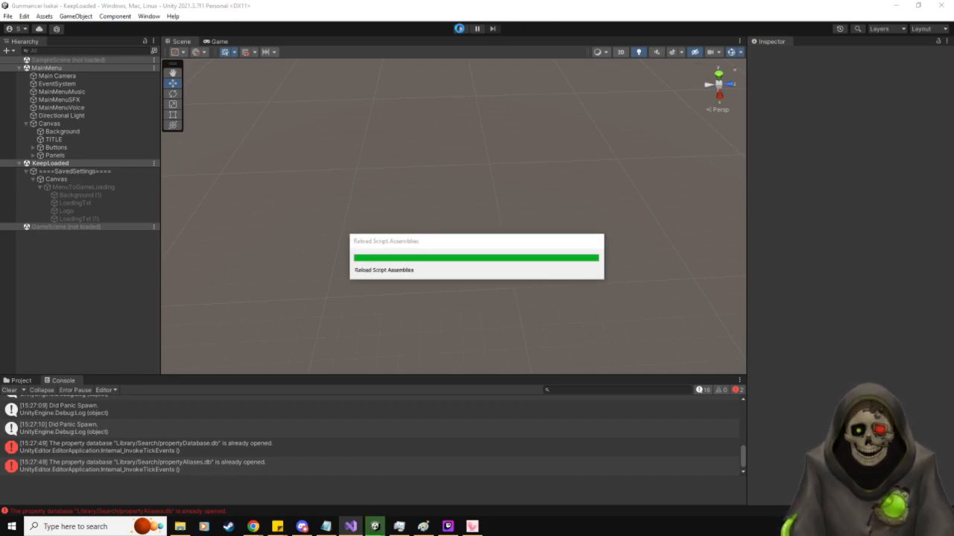
{"action": "left_click", "coordinate": [459, 28]}
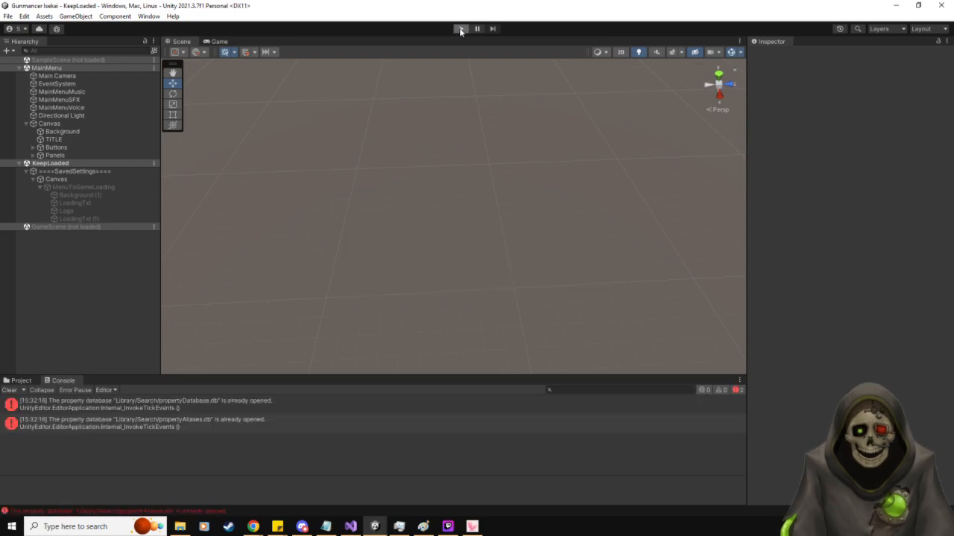
{"action": "left_click", "coordinate": [460, 28]}
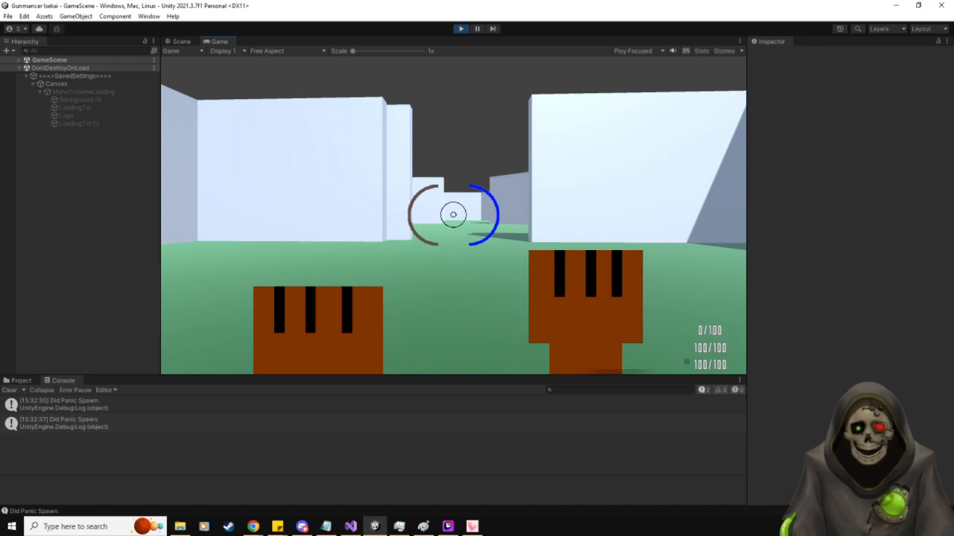
{"action": "key", "text": "Escape"}
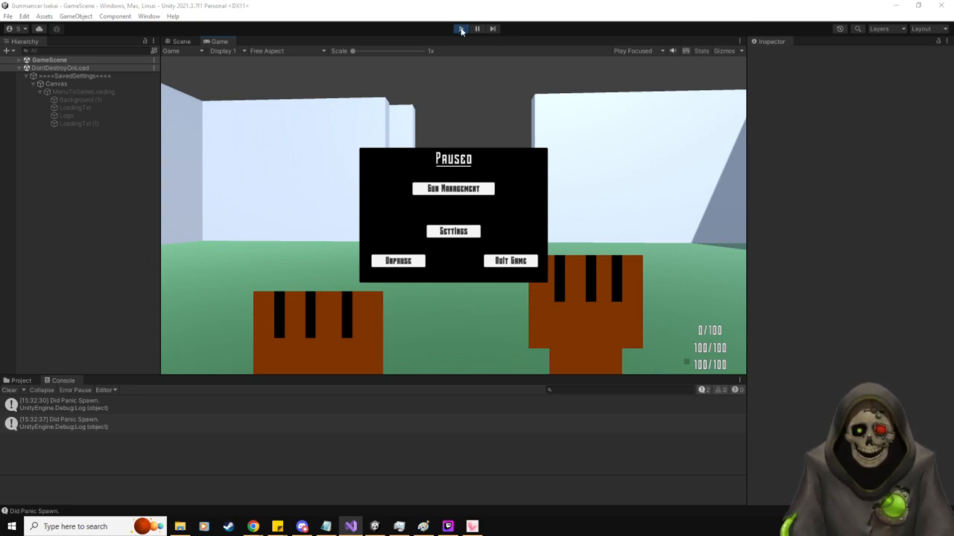
{"action": "left_click", "coordinate": [461, 28]}
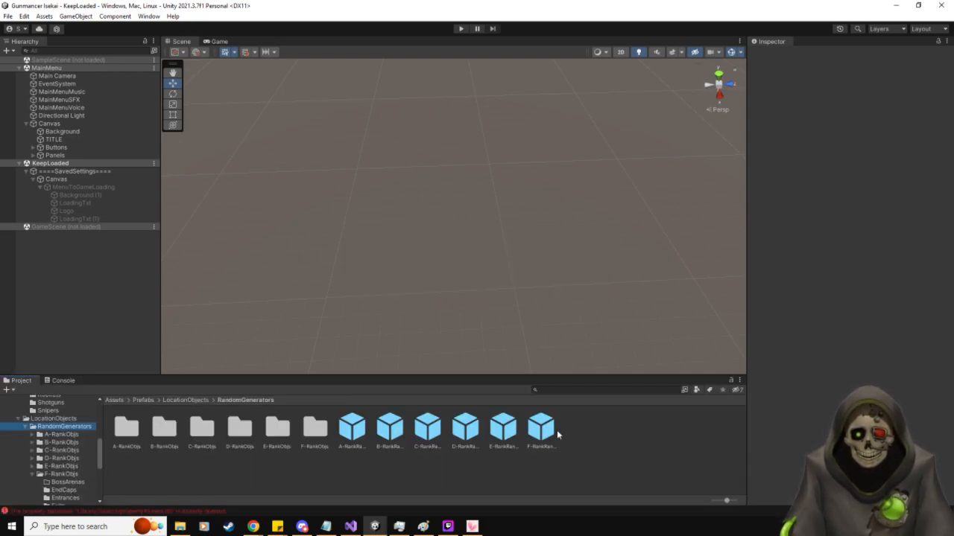
{"action": "left_click", "coordinate": [541, 427]}
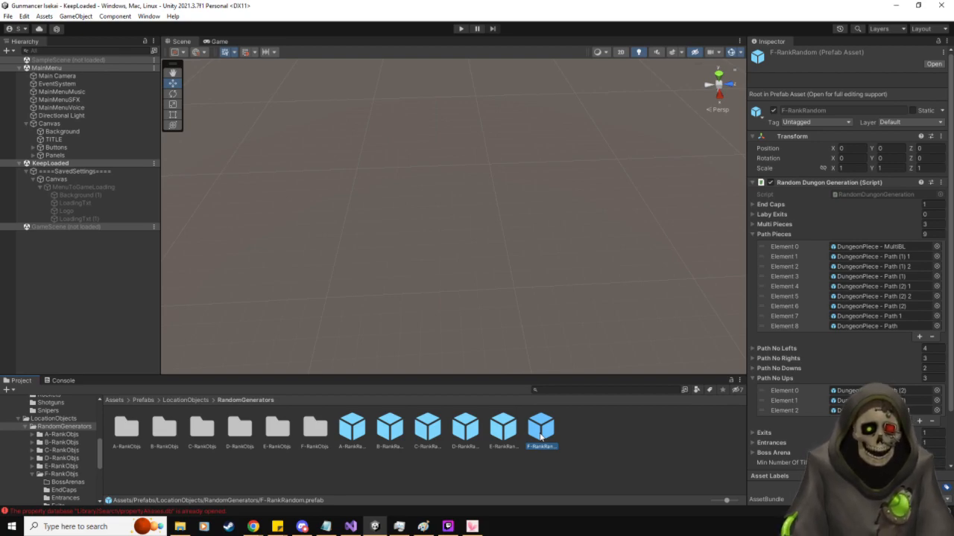
{"action": "left_click", "coordinate": [753, 224]}
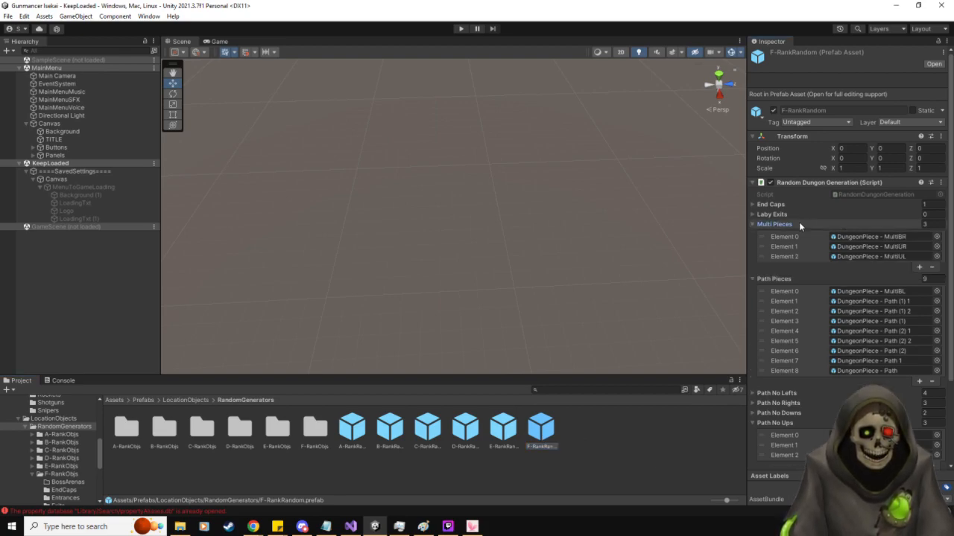
{"action": "left_click", "coordinate": [752, 223]}
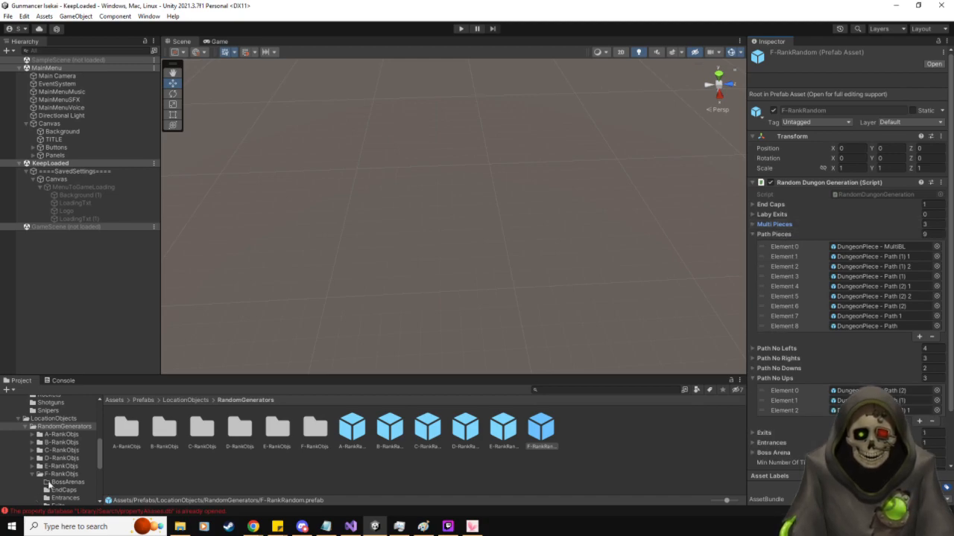
{"action": "left_click", "coordinate": [66, 438]}
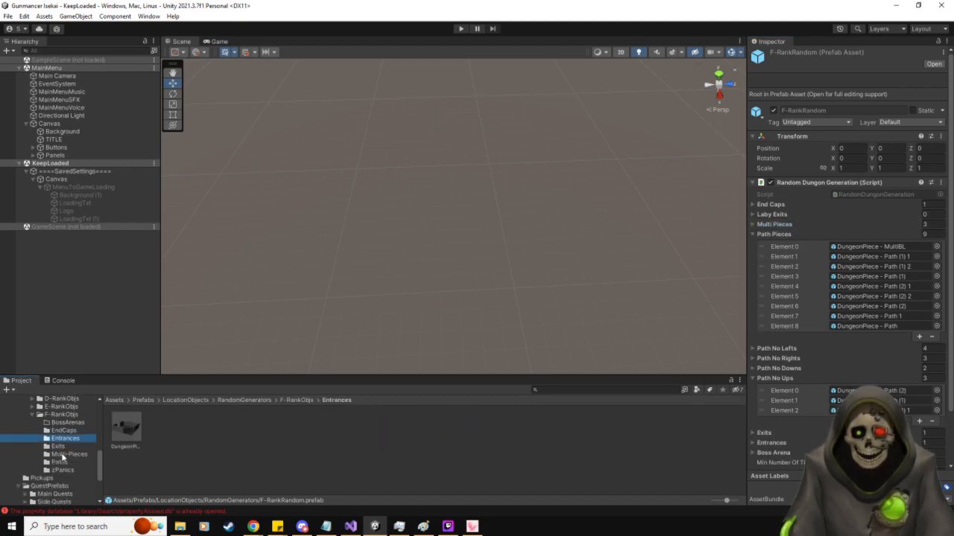
{"action": "left_click", "coordinate": [60, 462]}
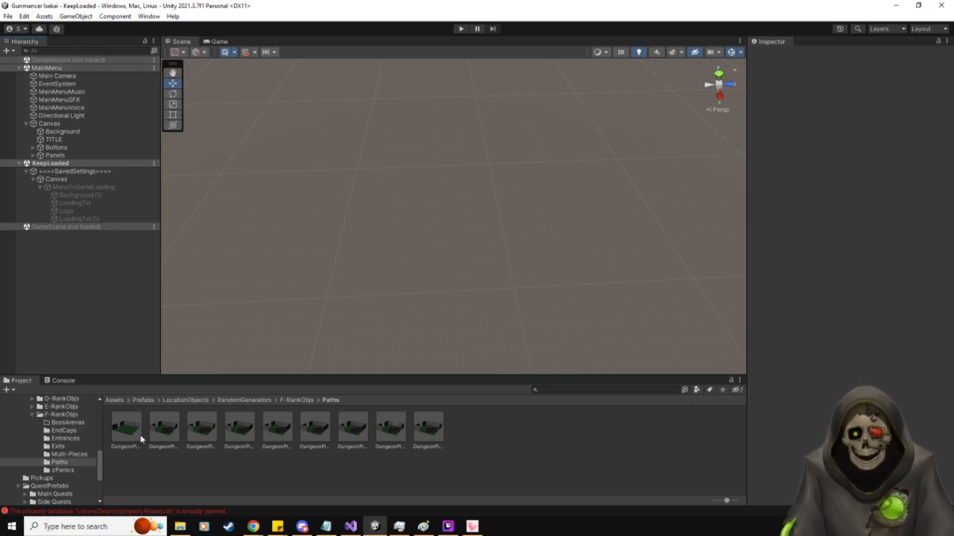
{"action": "left_click", "coordinate": [63, 426]}
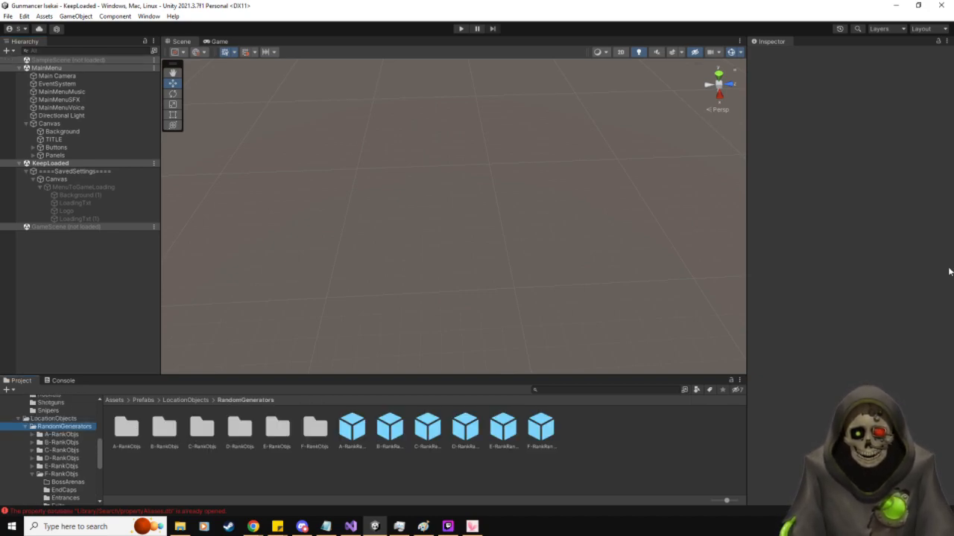
{"action": "left_click", "coordinate": [541, 426]}
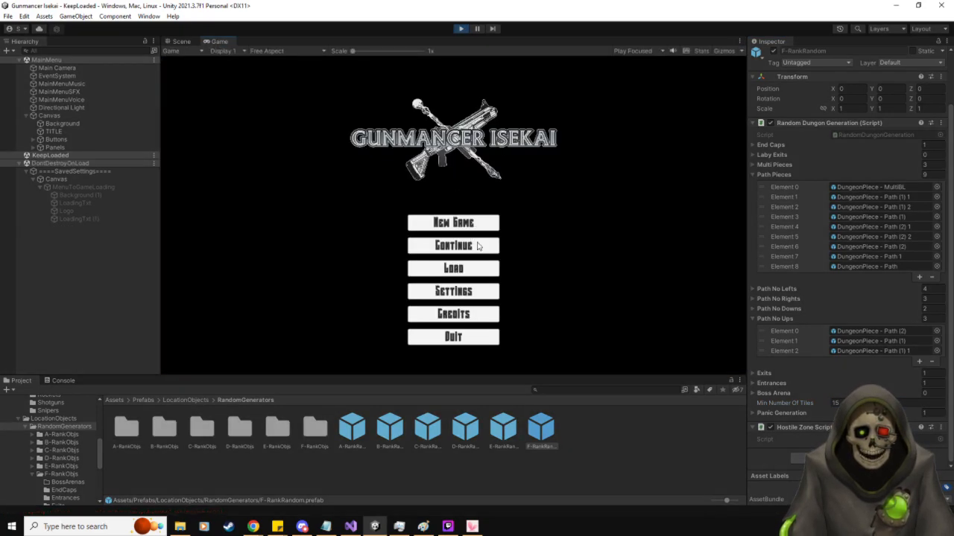
- Continue the saved game, unpause it, and view the generated dungeon from above in the Scene view
{"action": "left_click", "coordinate": [453, 222]}
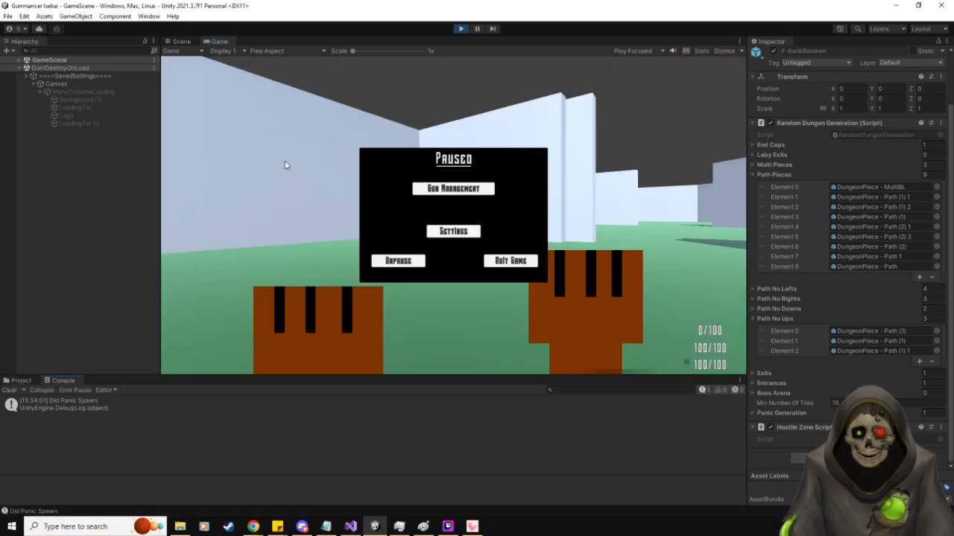
{"action": "left_click", "coordinate": [397, 261]}
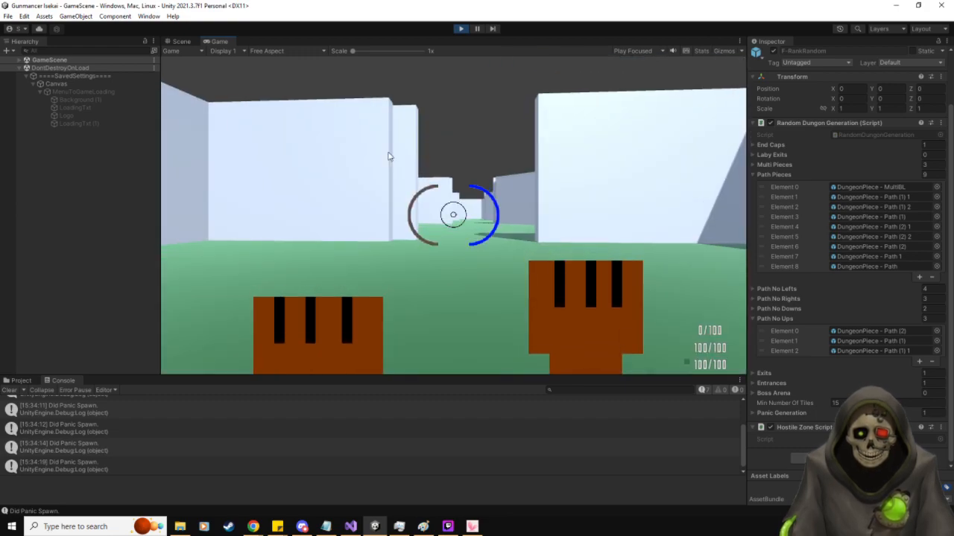
{"action": "left_click", "coordinate": [182, 42]}
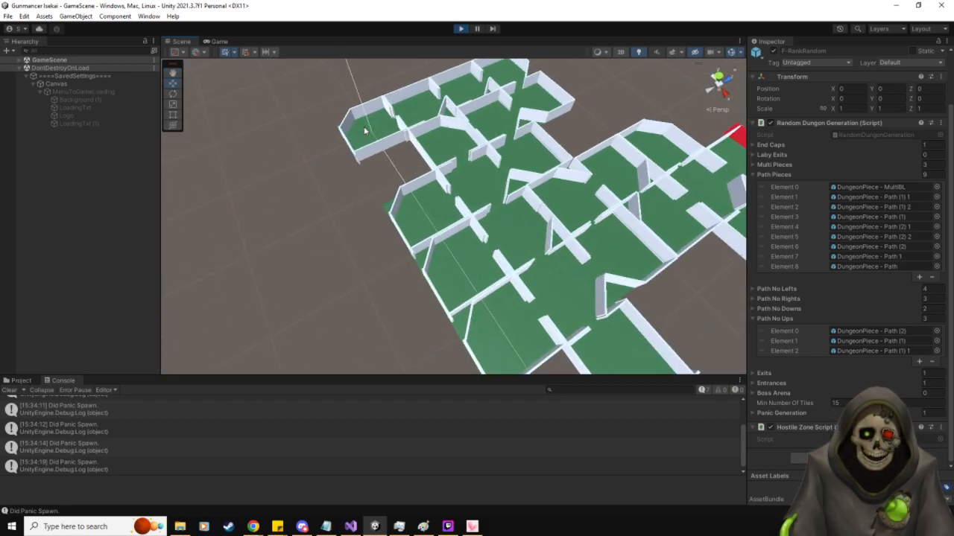
- Navigate the Scene view around the dungeon walls and junctions, then pull back to the full layout
{"action": "left_click_drag", "start_coordinate": [365, 132], "coordinate": [575, 165]}
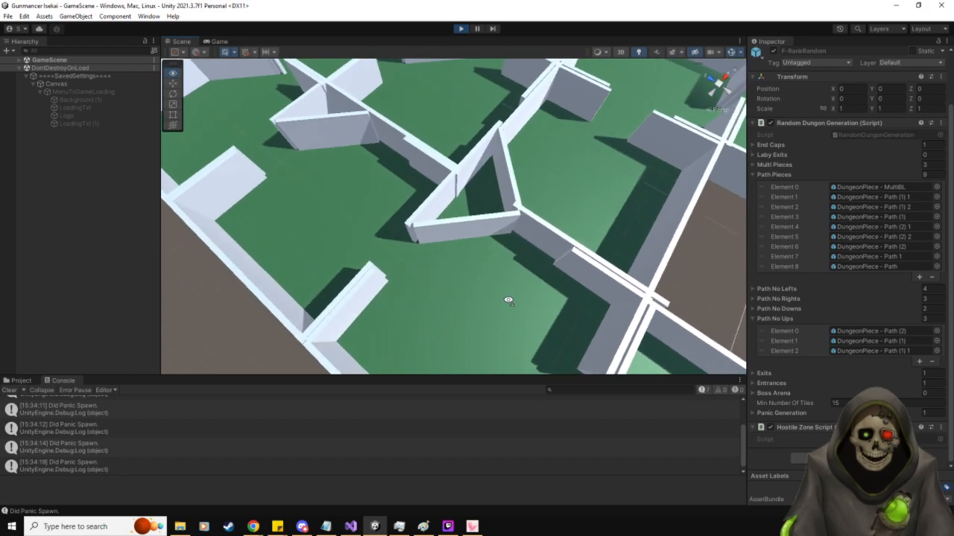
{"action": "left_click_drag", "start_coordinate": [508, 301], "coordinate": [469, 271]}
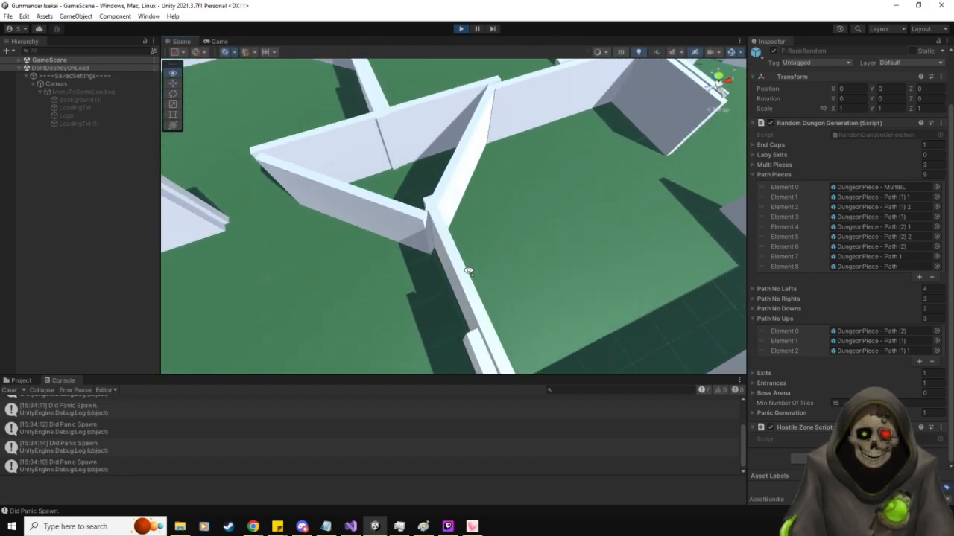
{"action": "left_click_drag", "start_coordinate": [468, 271], "coordinate": [566, 283]}
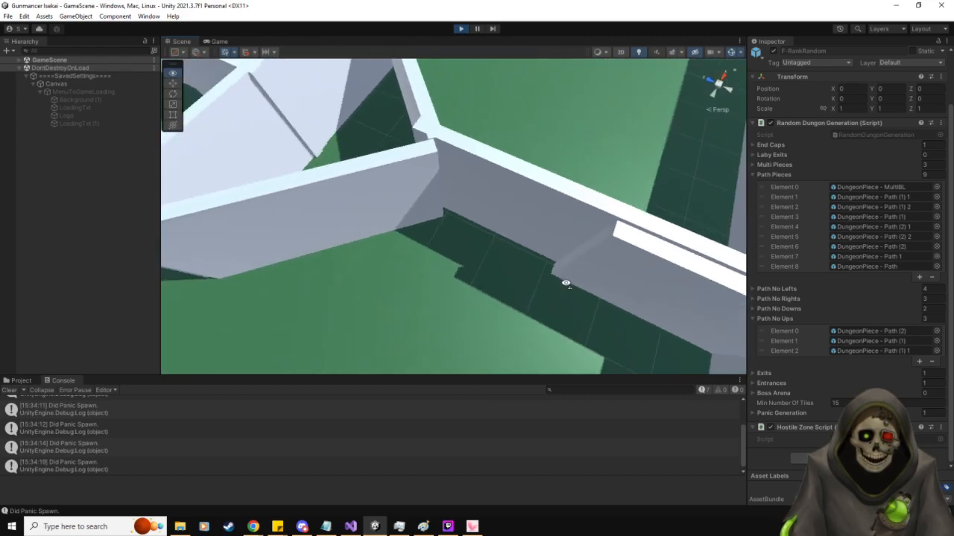
{"action": "left_click_drag", "start_coordinate": [567, 283], "coordinate": [357, 223]}
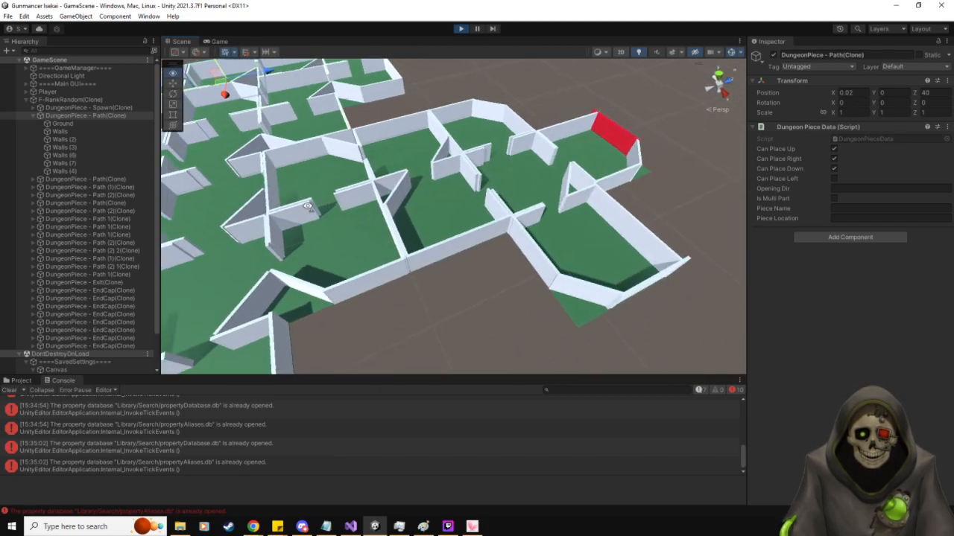
- Inspect the spawn, path and exit dungeon pieces under RankRandom(Clone) in the Hierarchy
{"action": "left_click_drag", "start_coordinate": [447, 223], "coordinate": [395, 205]}
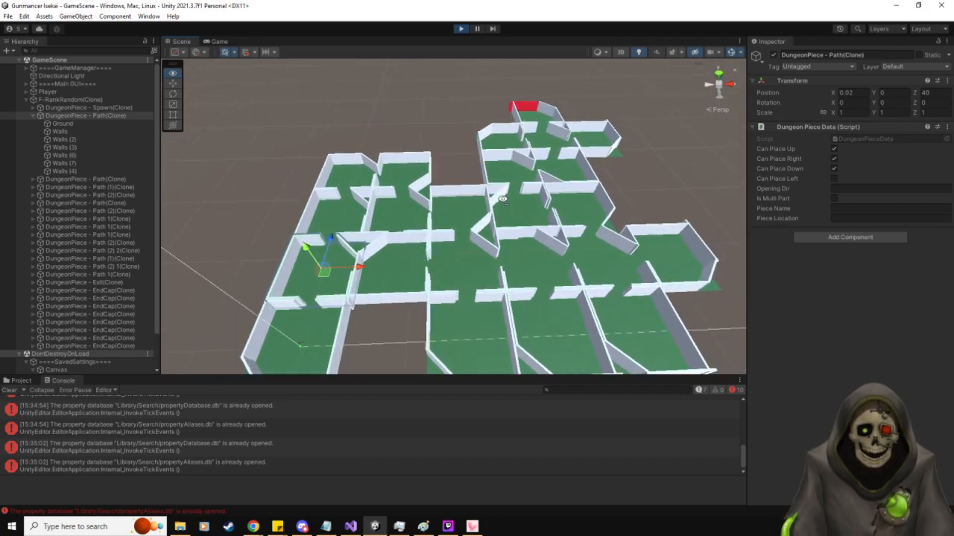
{"action": "left_click_drag", "start_coordinate": [504, 200], "coordinate": [406, 230]}
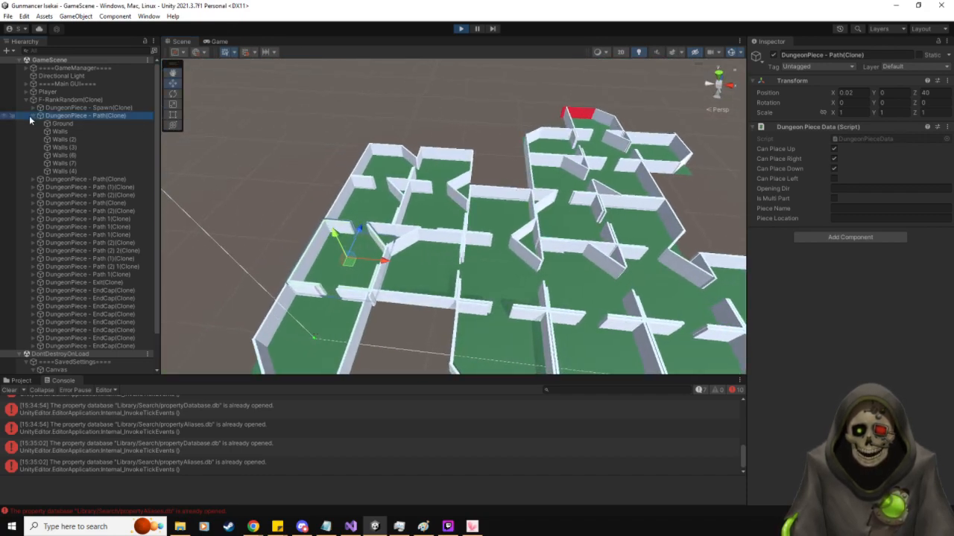
{"action": "left_click", "coordinate": [89, 107]}
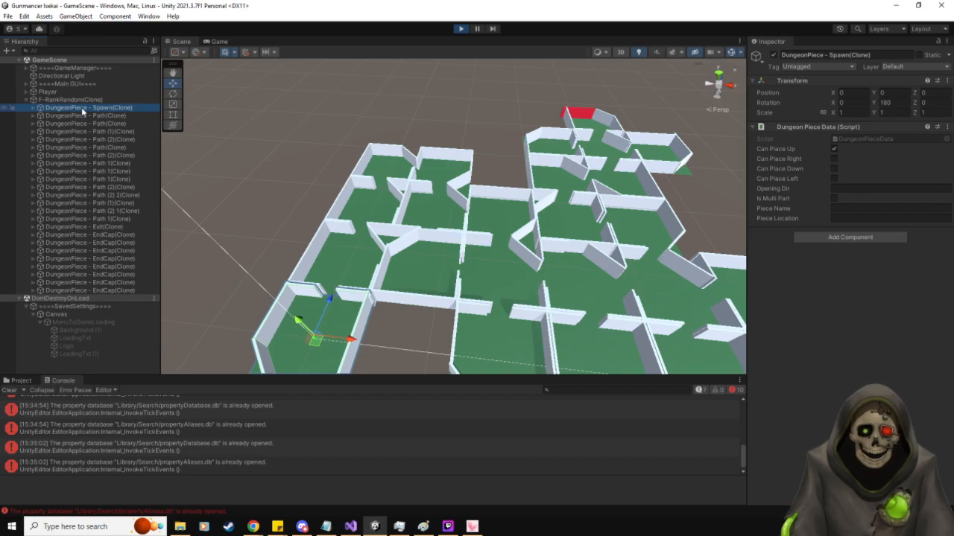
{"action": "left_click", "coordinate": [87, 116]}
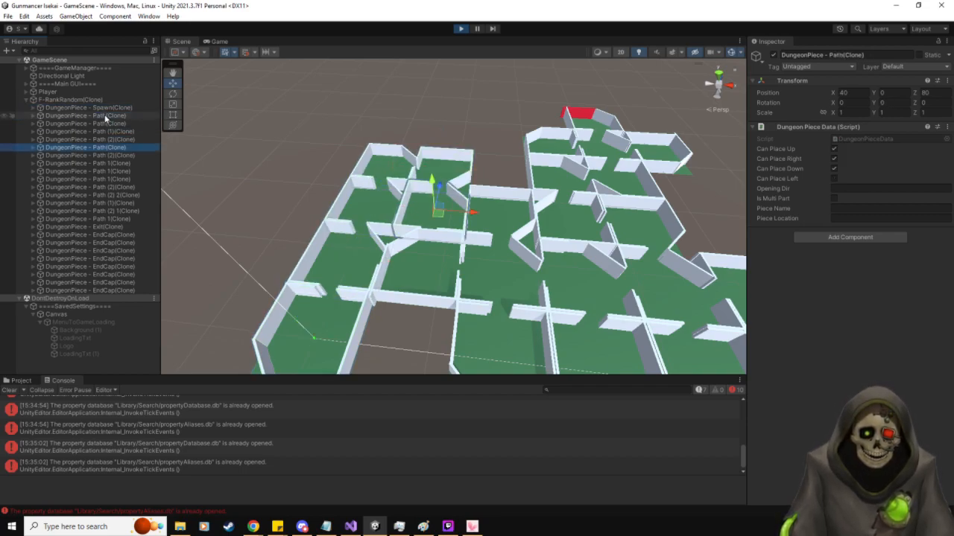
{"action": "left_click", "coordinate": [87, 179]}
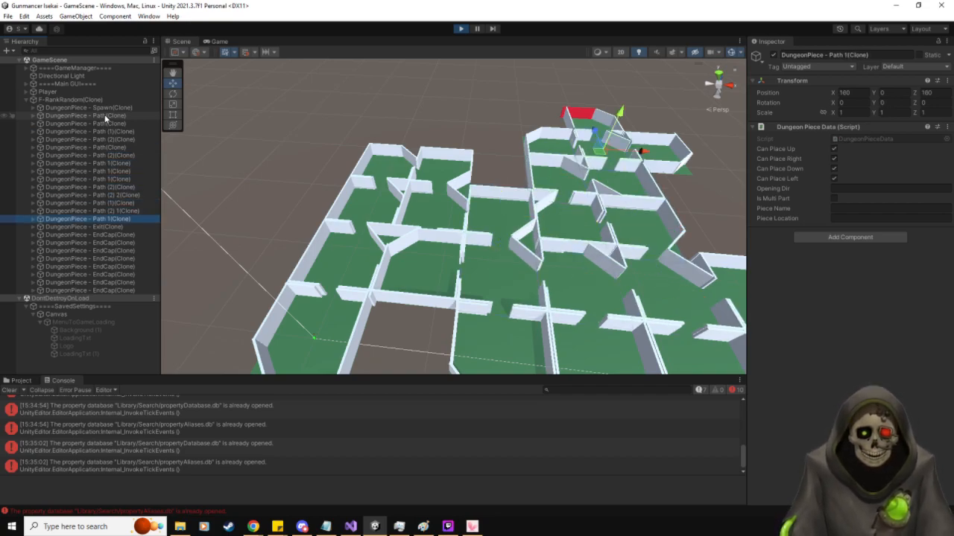
{"action": "left_click", "coordinate": [88, 227]}
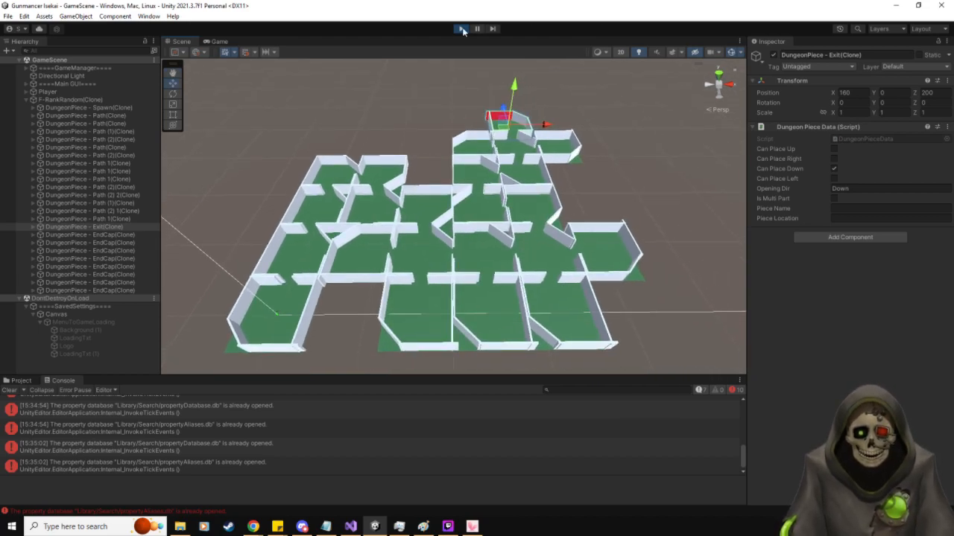
- Stop play mode, compare the RandomGenerators prefabs' path piece lists, and start the game again
{"action": "left_click", "coordinate": [460, 29]}
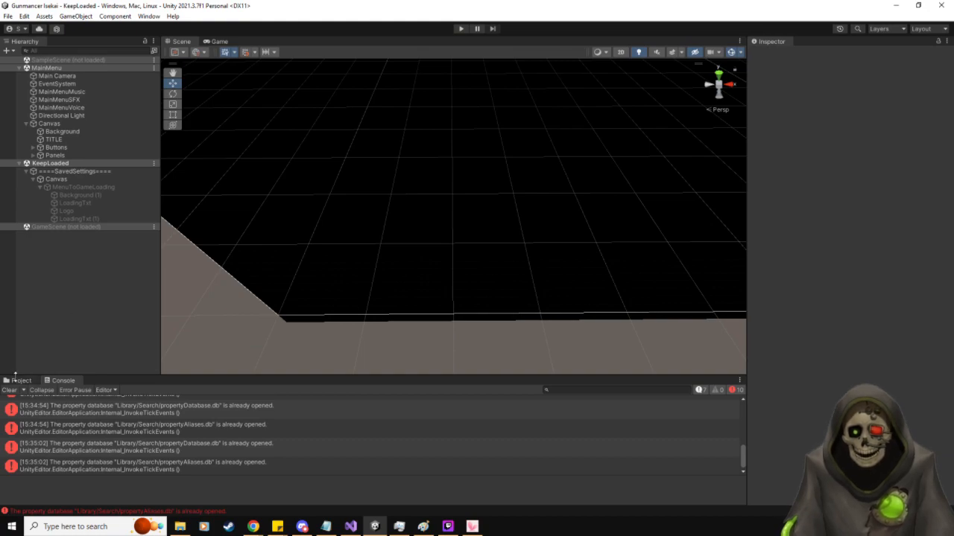
{"action": "left_click", "coordinate": [540, 429]}
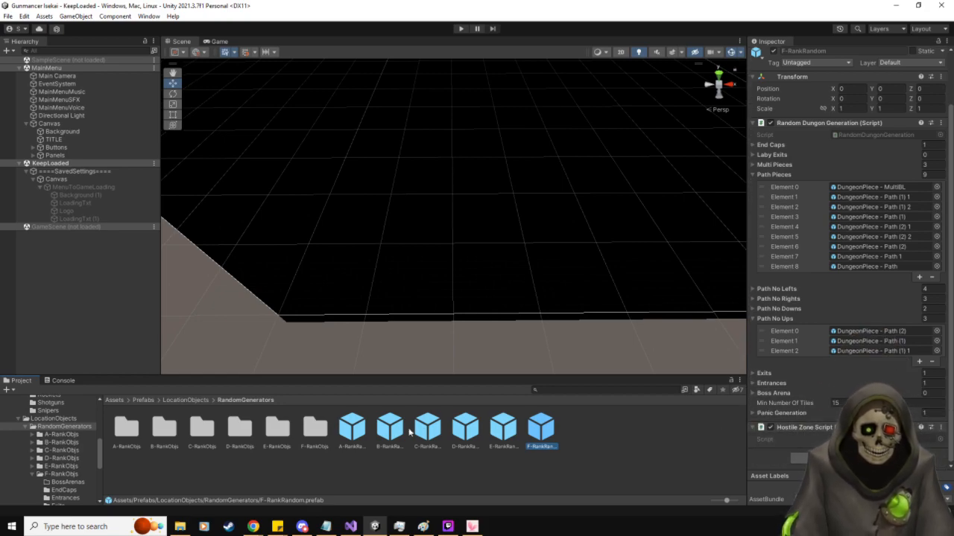
{"action": "left_click", "coordinate": [352, 427]}
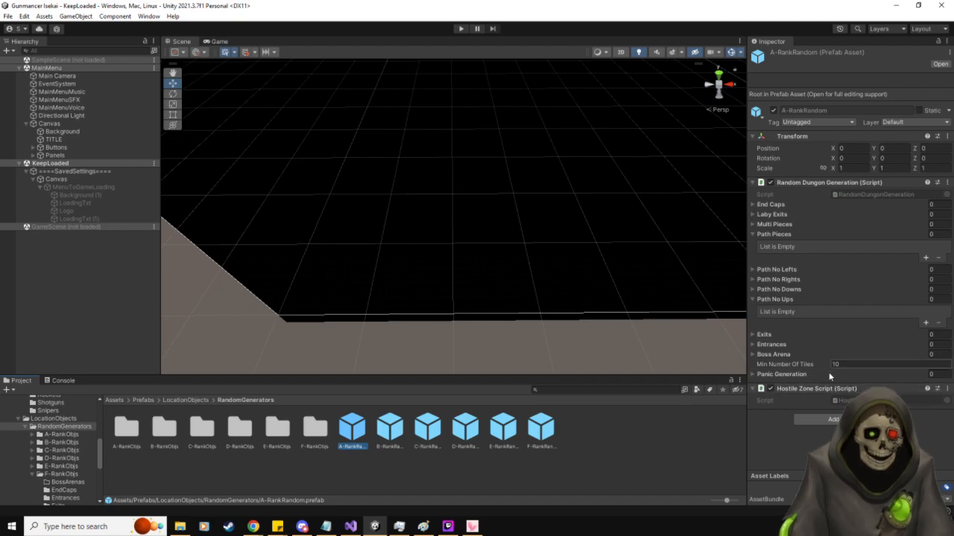
{"action": "left_click", "coordinate": [541, 429]}
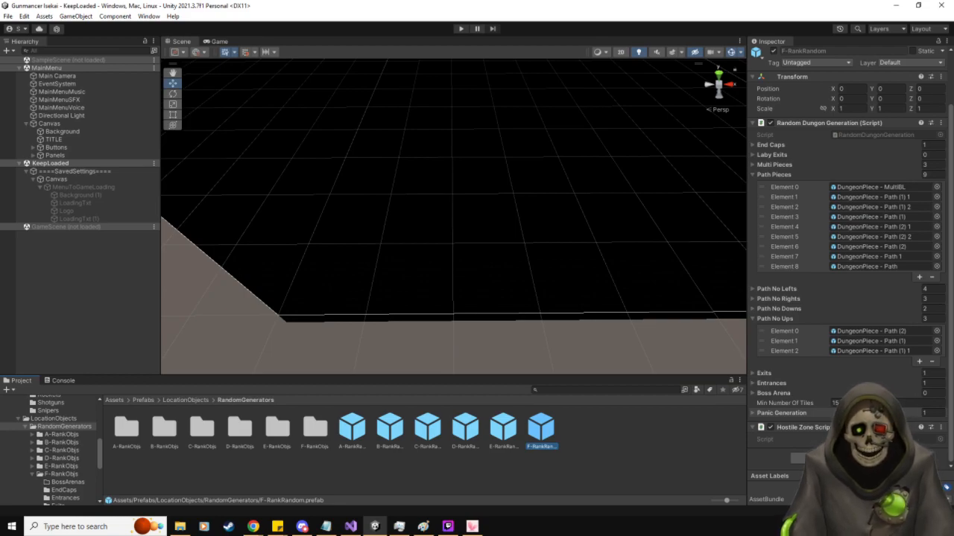
{"action": "left_click", "coordinate": [49, 122]}
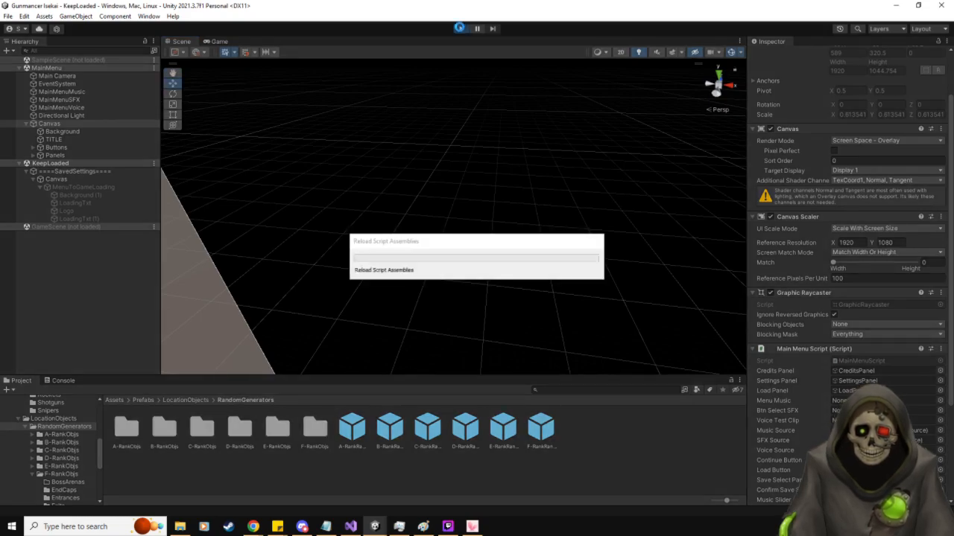
- From the pause menu, toggle Head Bob in the settings screen and return to the pause menu
{"action": "left_click", "coordinate": [459, 29]}
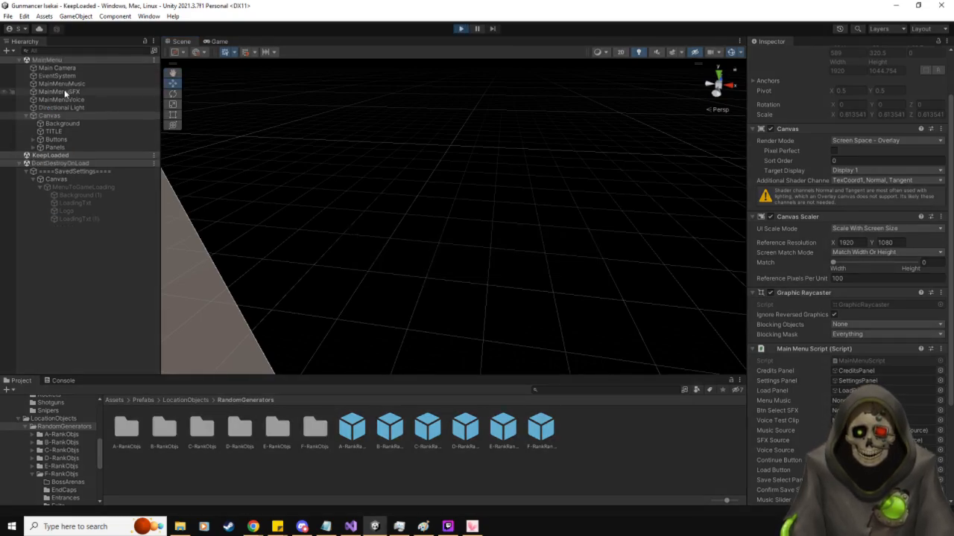
{"action": "left_click", "coordinate": [217, 41]}
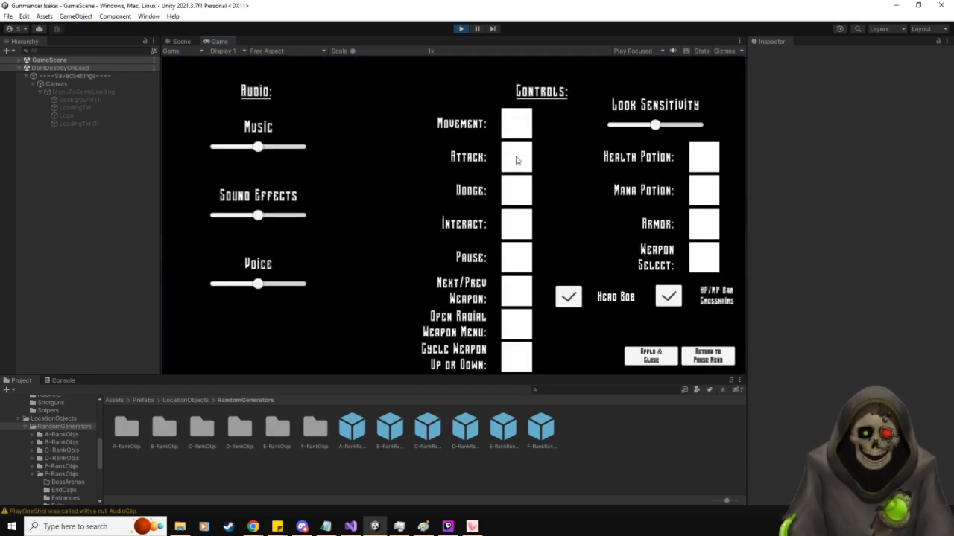
{"action": "mouse_move", "coordinate": [671, 173]}
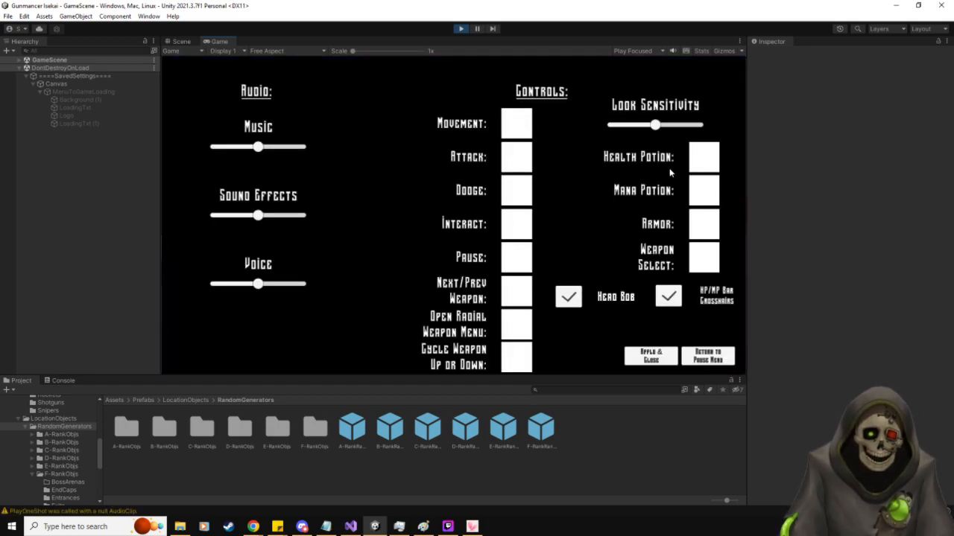
{"action": "left_click", "coordinate": [667, 295]}
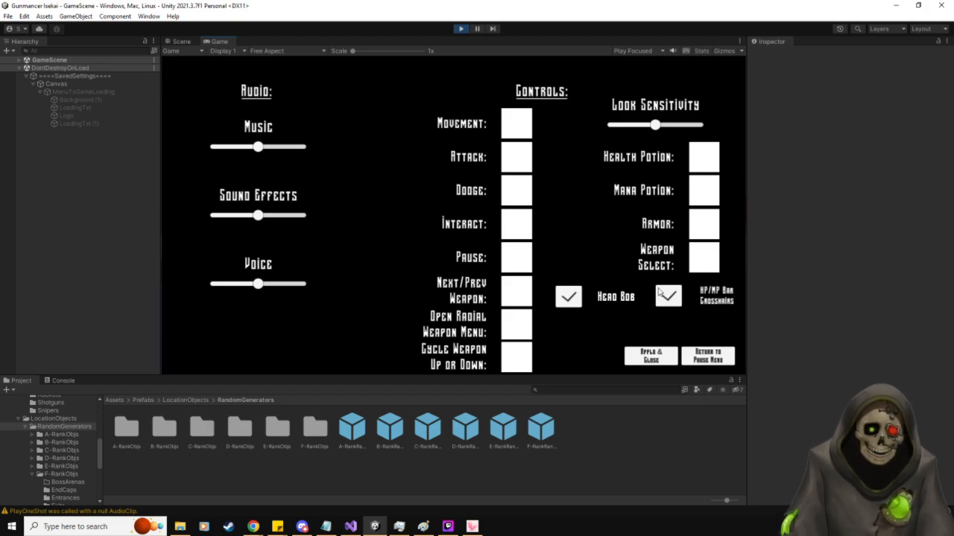
{"action": "left_click", "coordinate": [667, 295]}
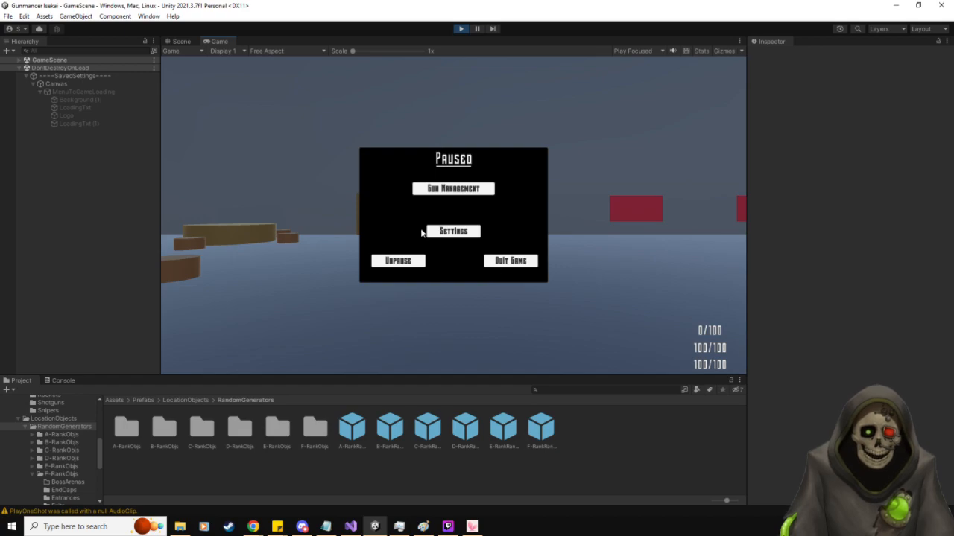
{"action": "left_click", "coordinate": [398, 259]}
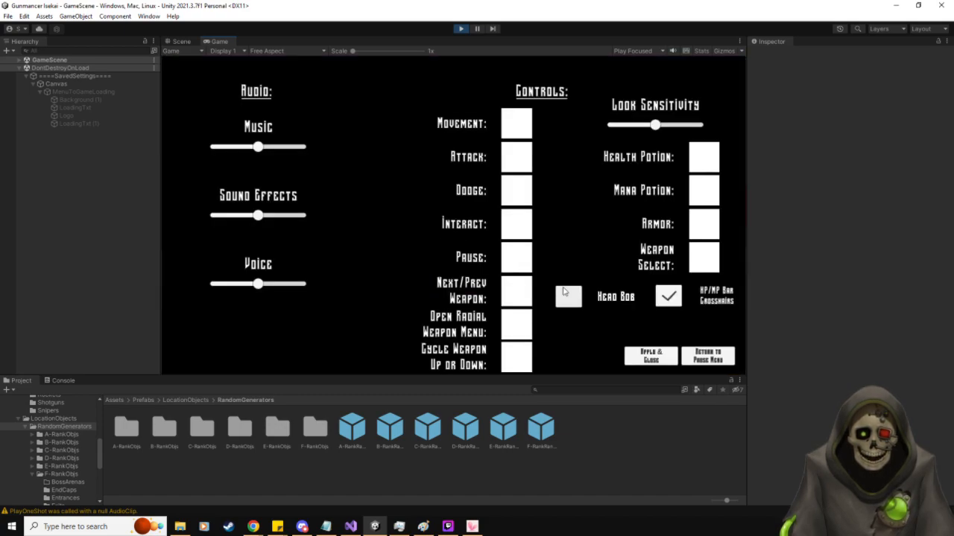
{"action": "left_click", "coordinate": [706, 354]}
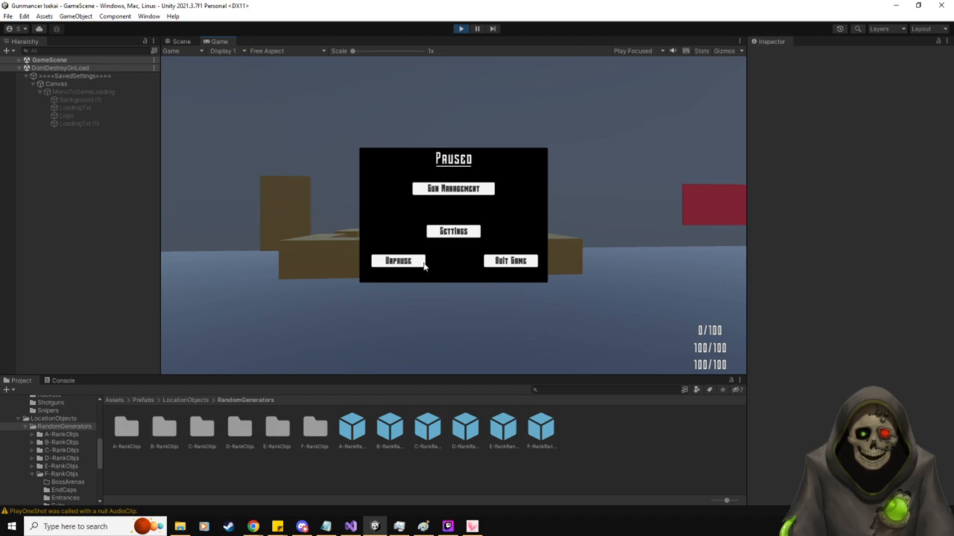
- Test head bob in-game, pause with Escape, switch Head Bob back on and apply the settings
{"action": "left_click", "coordinate": [396, 259]}
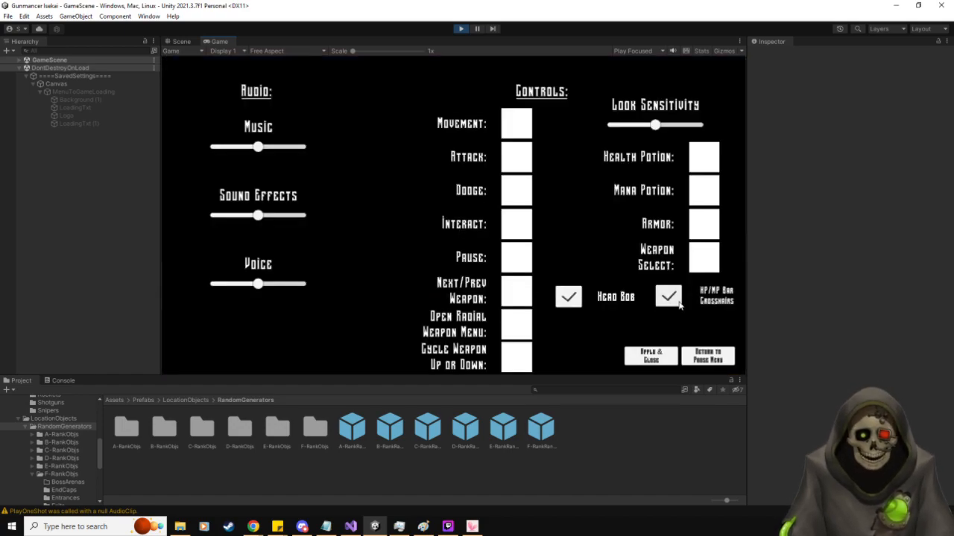
{"action": "left_click", "coordinate": [706, 355]}
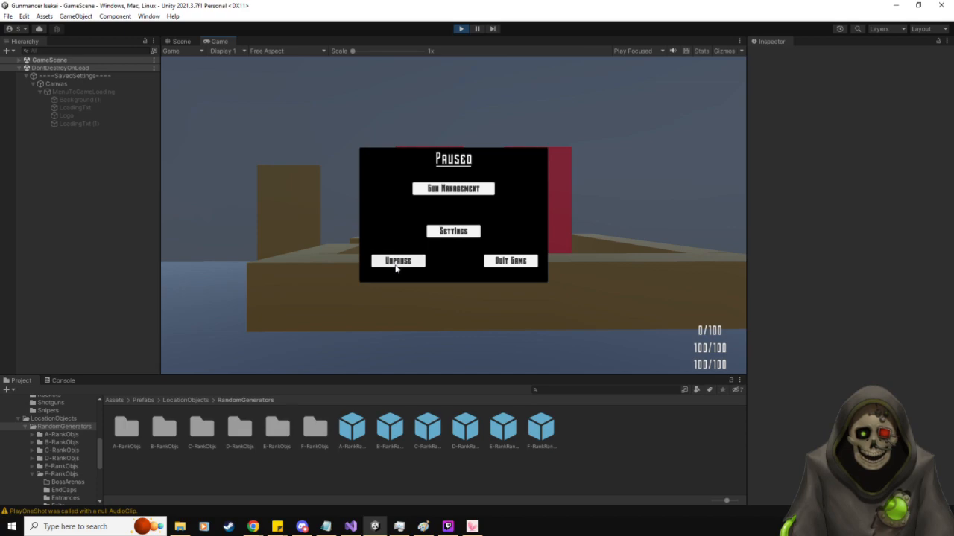
{"action": "left_click", "coordinate": [397, 260]}
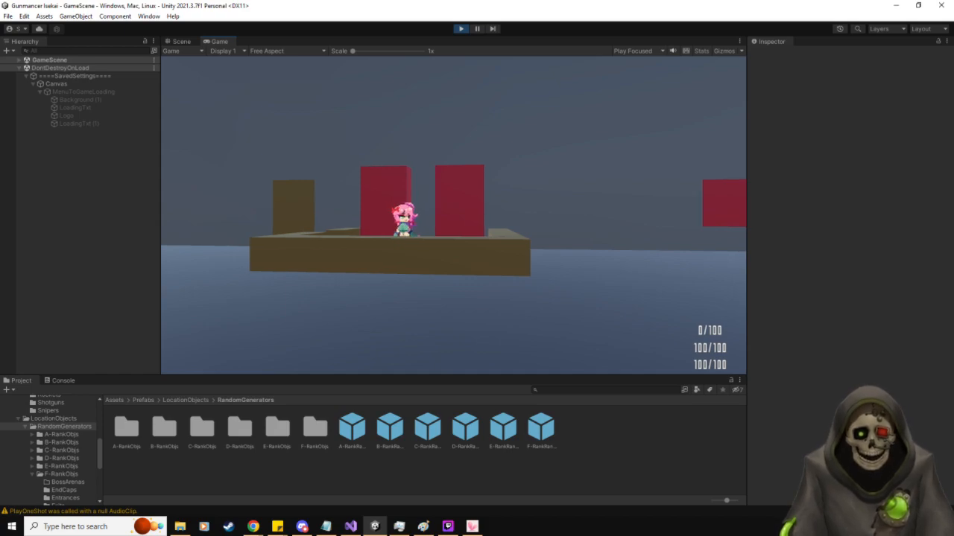
{"action": "key", "text": "Escape"}
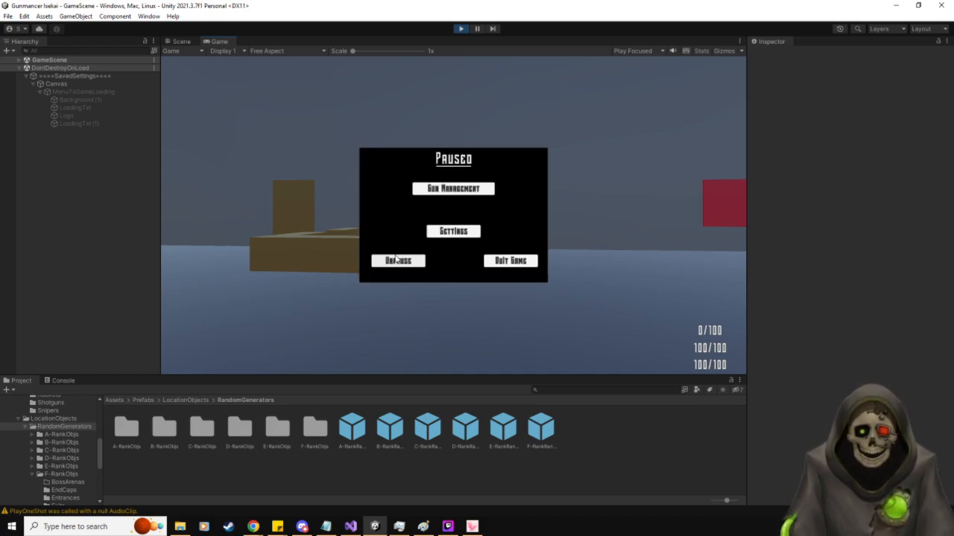
{"action": "left_click", "coordinate": [397, 259]}
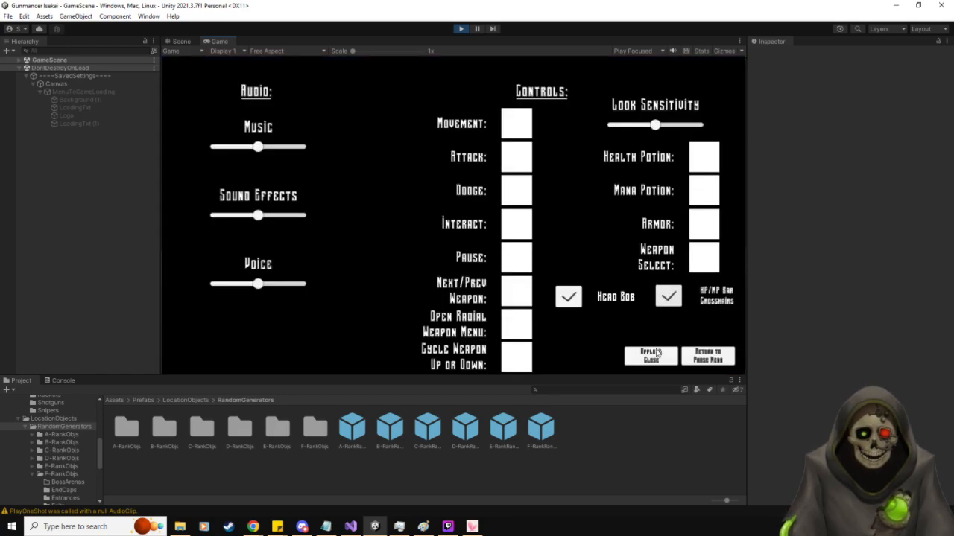
{"action": "left_click", "coordinate": [649, 355]}
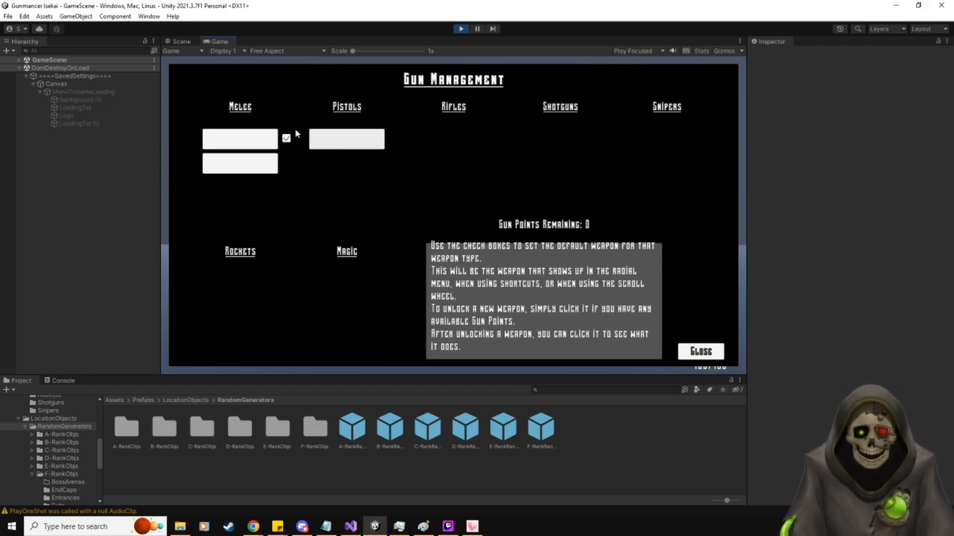
{"action": "mouse_move", "coordinate": [361, 140]}
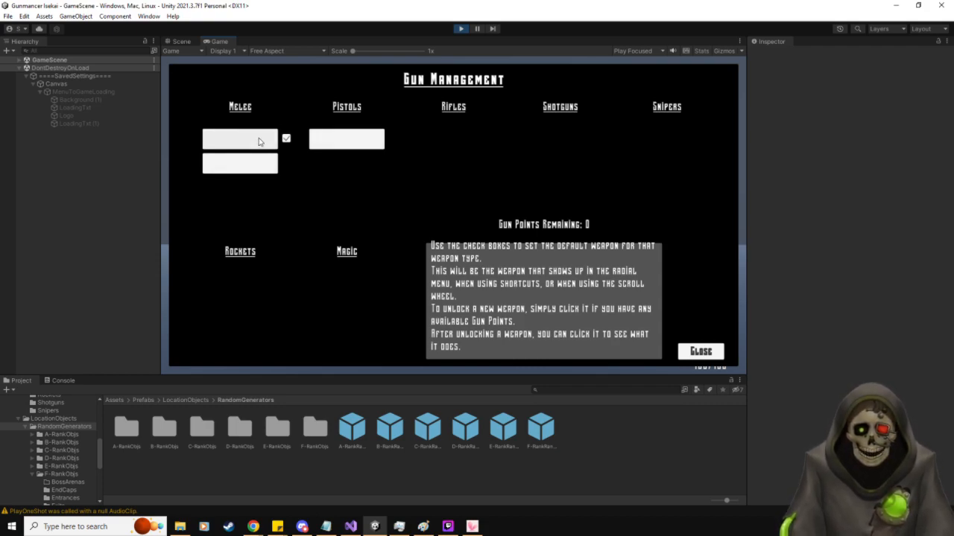
- Show the Melee slot's Brass Knuckles stats: range 2, damage 2, attack rate 1
{"action": "left_click", "coordinate": [240, 140]}
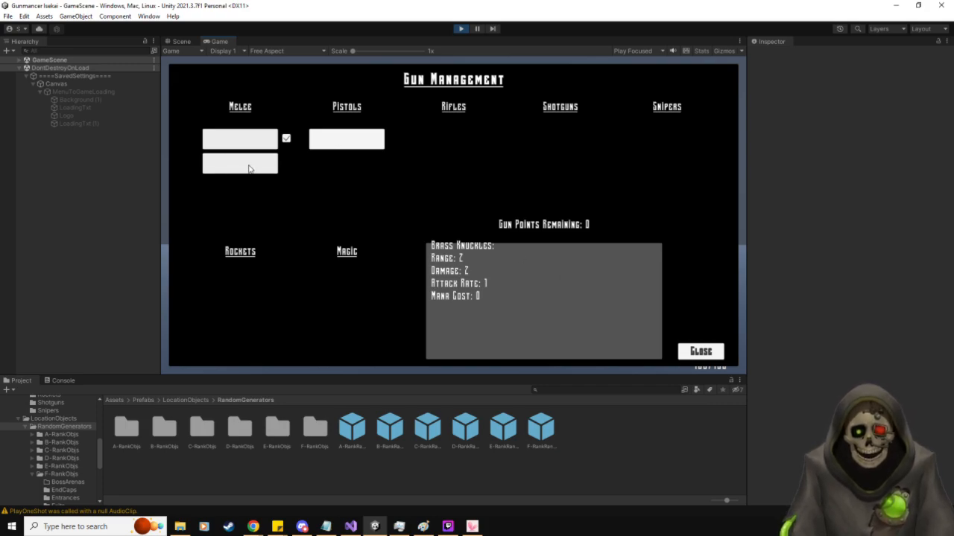
{"action": "mouse_move", "coordinate": [566, 239]}
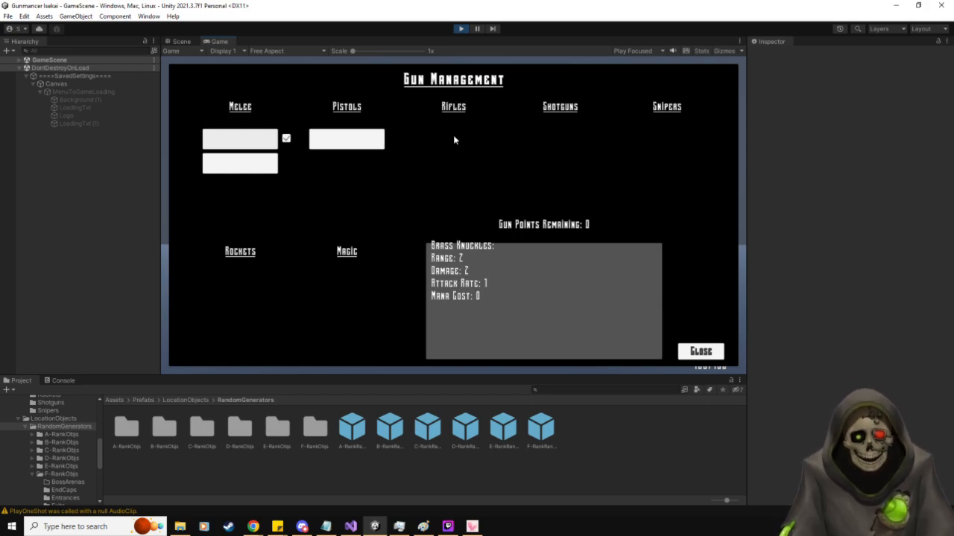
{"action": "mouse_move", "coordinate": [572, 132]}
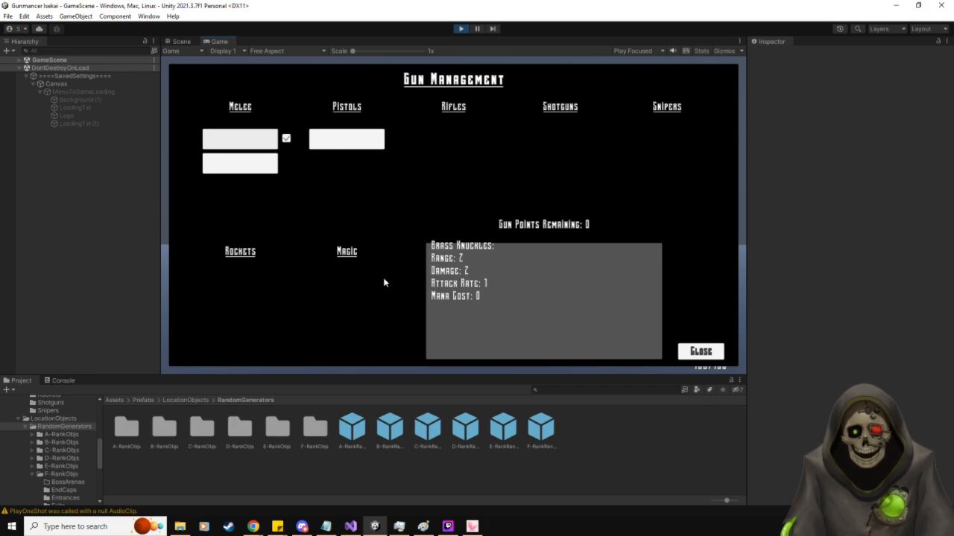
- Close weapon management and expand the GameScene canvas, game manager and player objects in the Hierarchy
{"action": "left_click", "coordinate": [701, 351]}
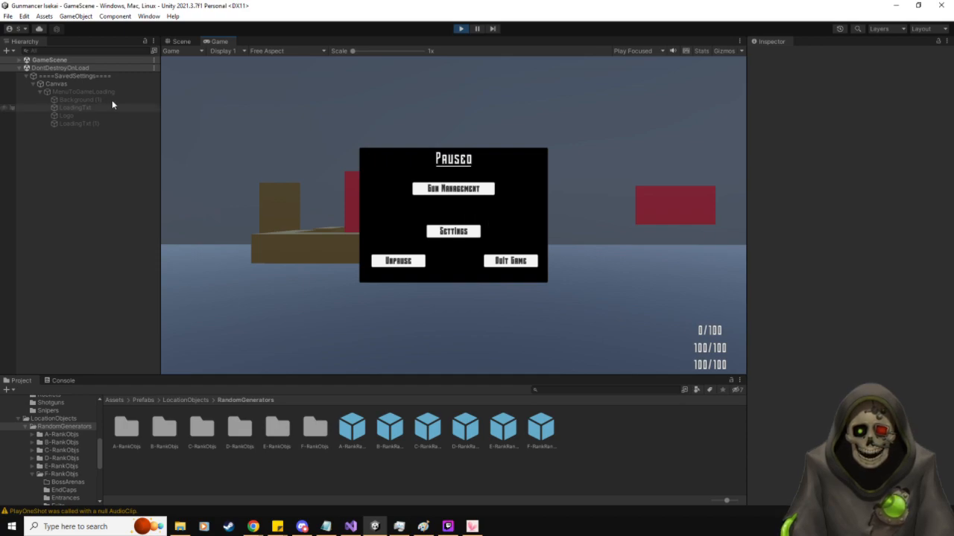
{"action": "left_click", "coordinate": [18, 60]}
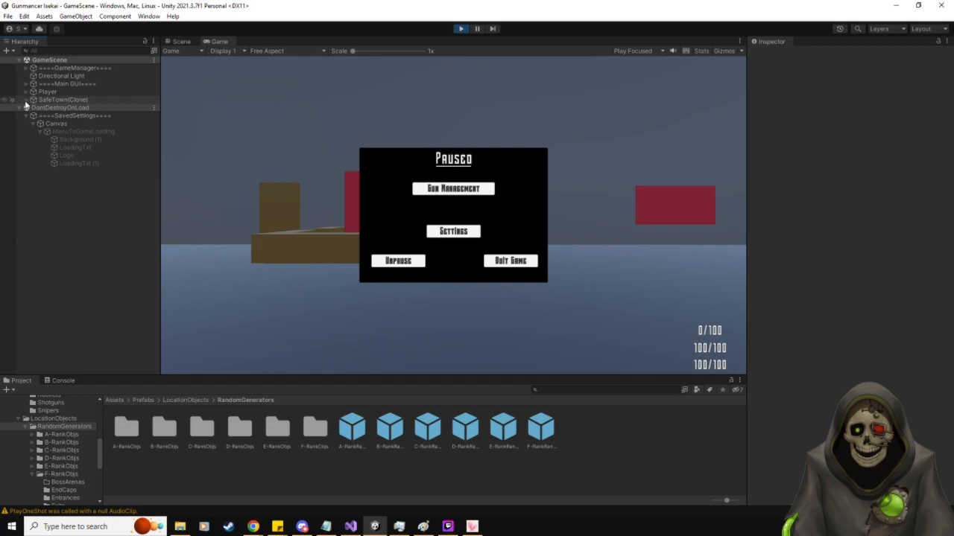
{"action": "left_click", "coordinate": [32, 93]}
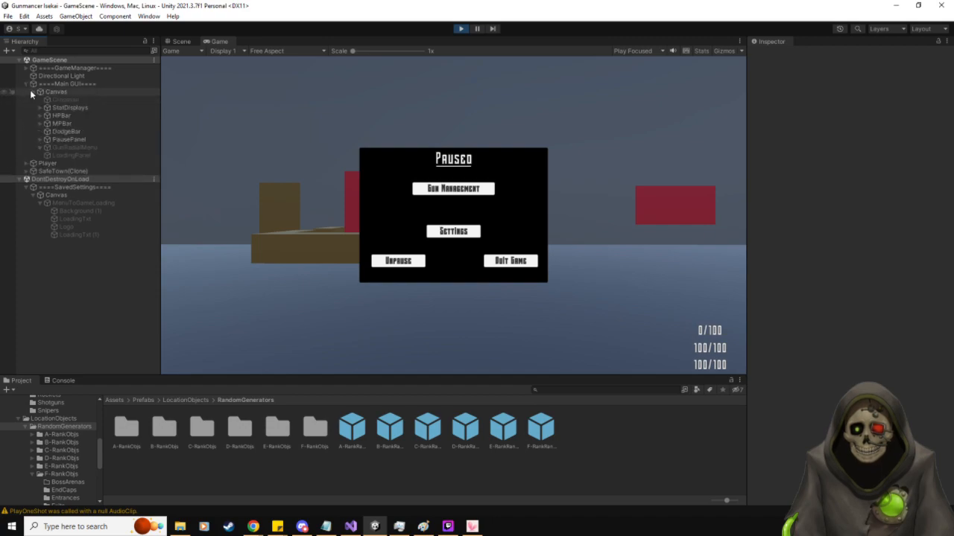
{"action": "left_click", "coordinate": [72, 147]}
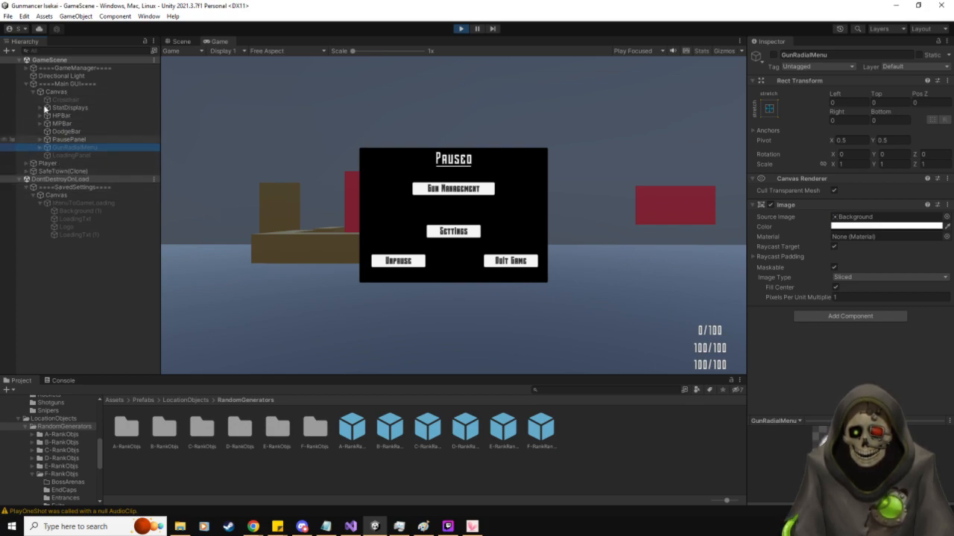
{"action": "left_click", "coordinate": [33, 68]}
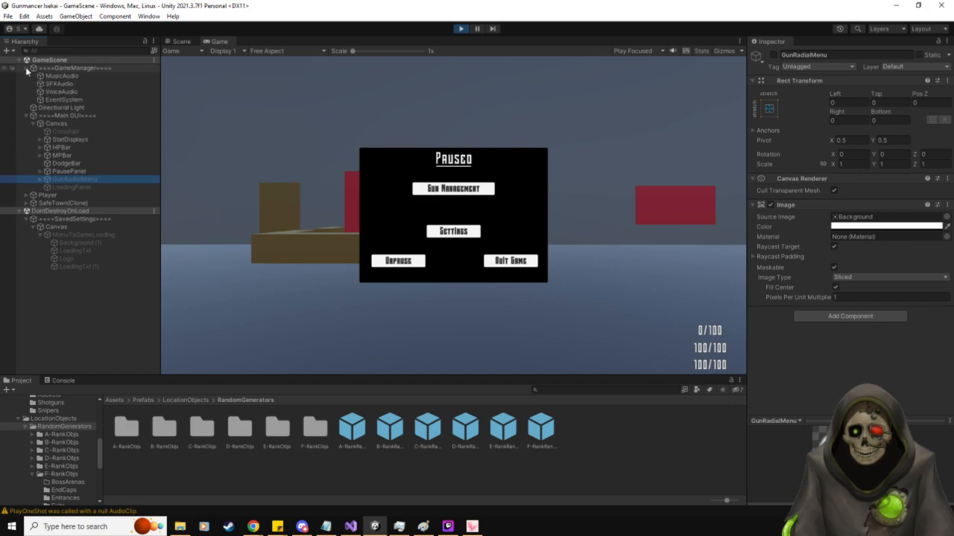
{"action": "left_click", "coordinate": [24, 68]}
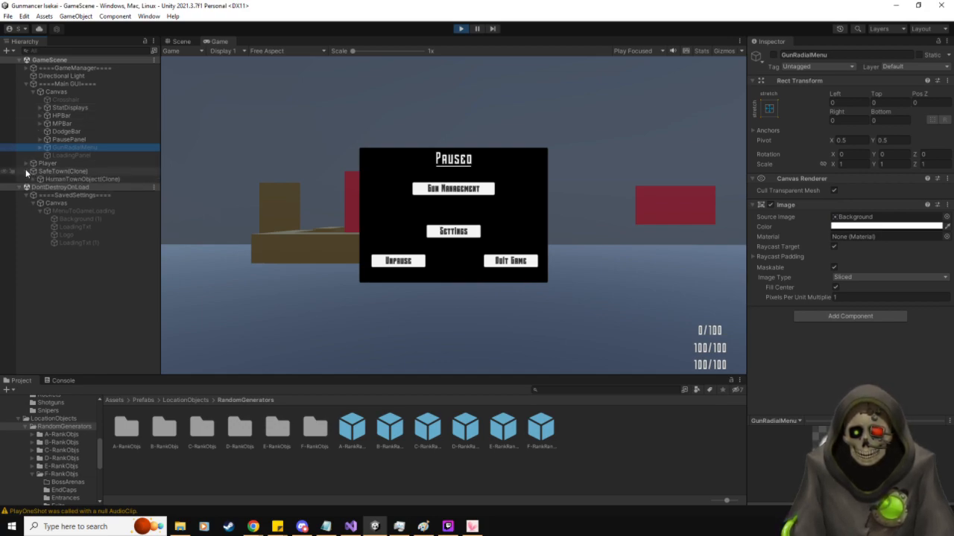
- Enable the StatusBtn under PausePanel and open the new Status screen from the pause menu
{"action": "left_click", "coordinate": [26, 162]}
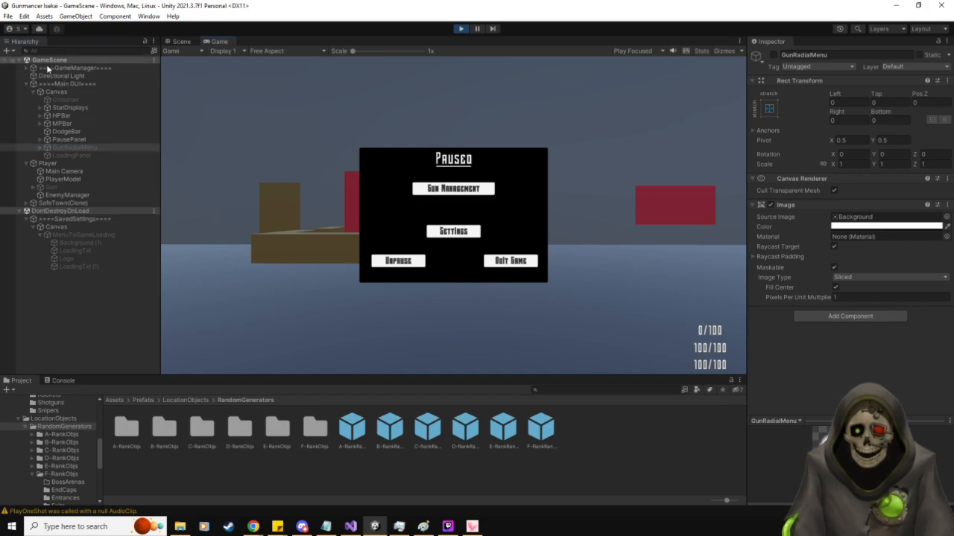
{"action": "left_click", "coordinate": [74, 148]}
{"action": "type", "text": "pause"}
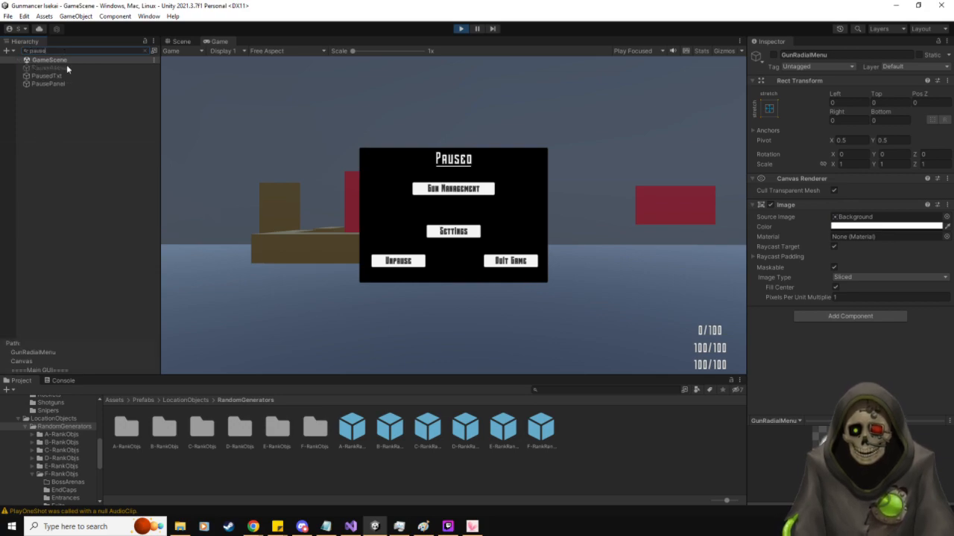
{"action": "left_click", "coordinate": [48, 67]}
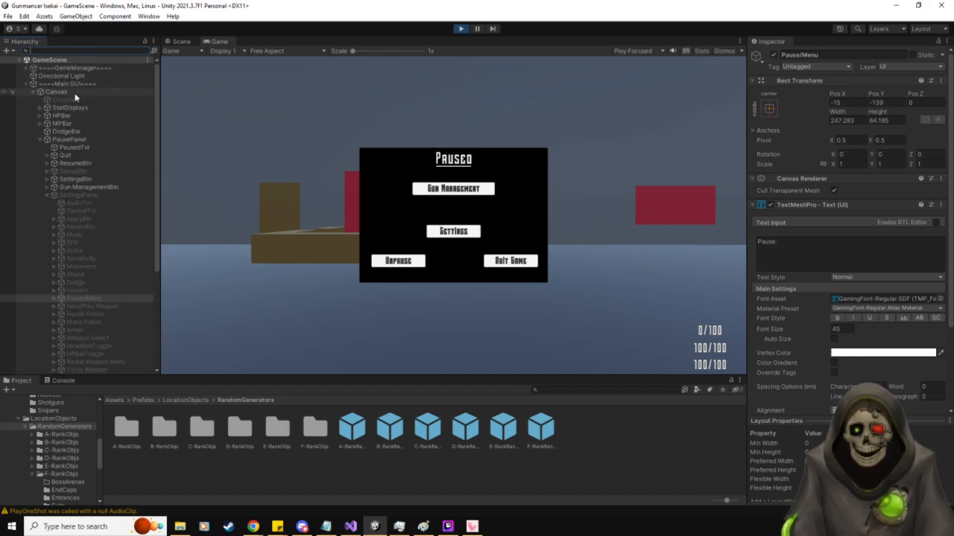
{"action": "left_click", "coordinate": [78, 193]}
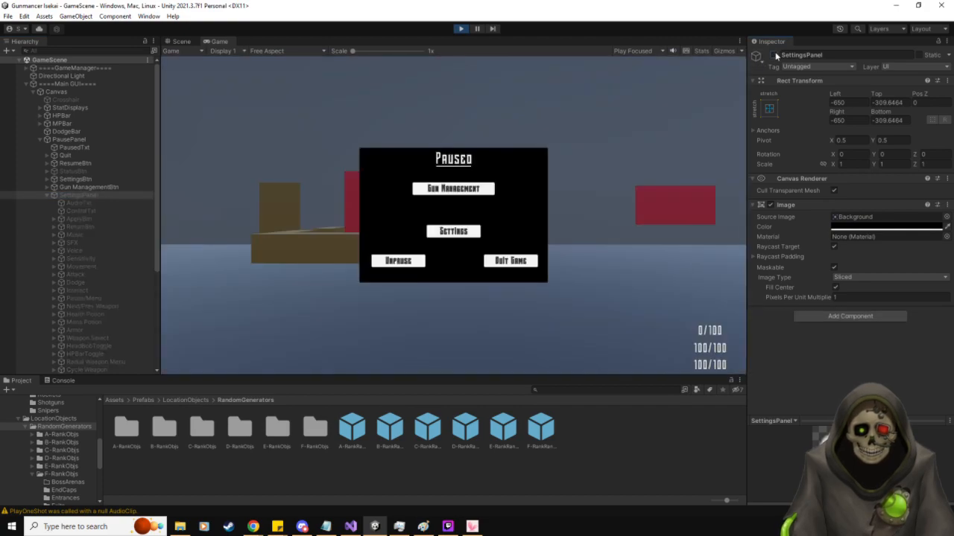
{"action": "left_click", "coordinate": [73, 171]}
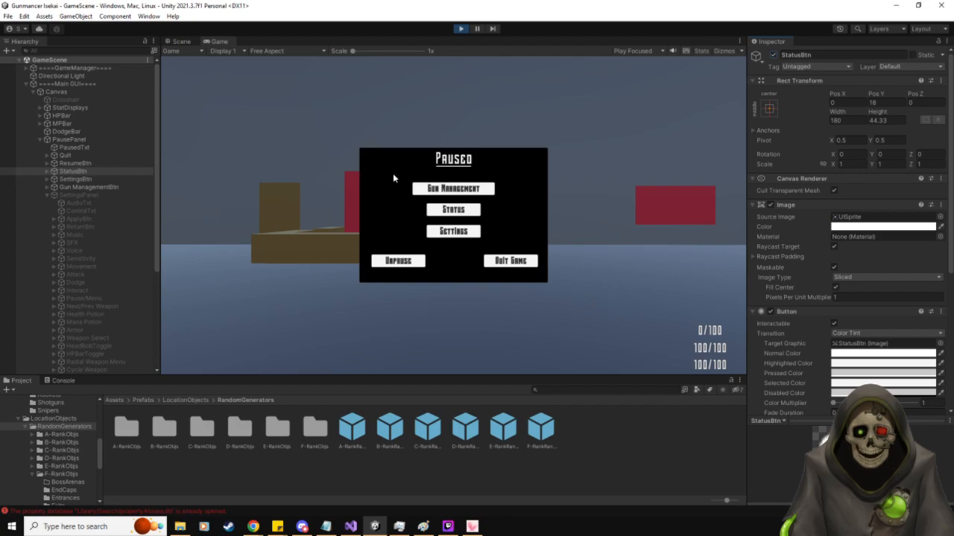
{"action": "left_click", "coordinate": [453, 209]}
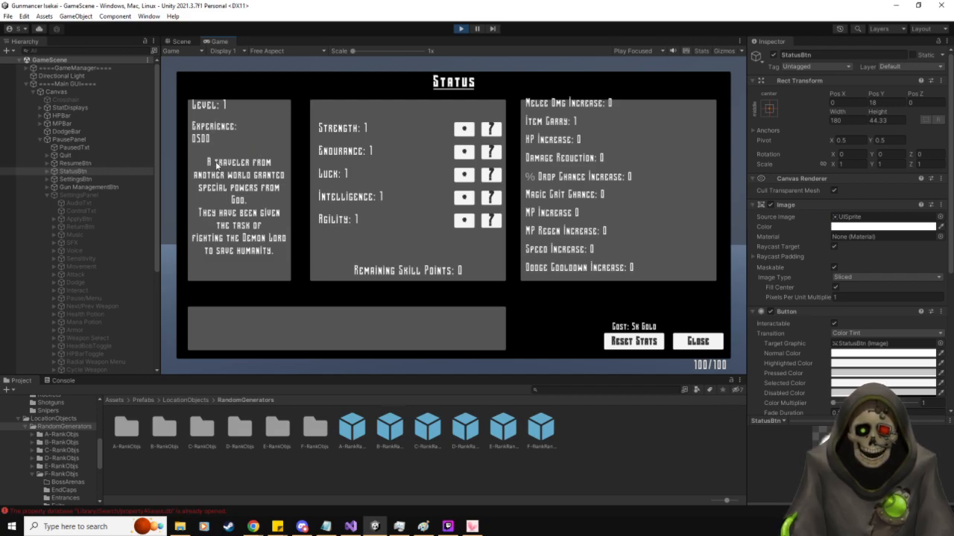
{"action": "mouse_move", "coordinate": [268, 289]}
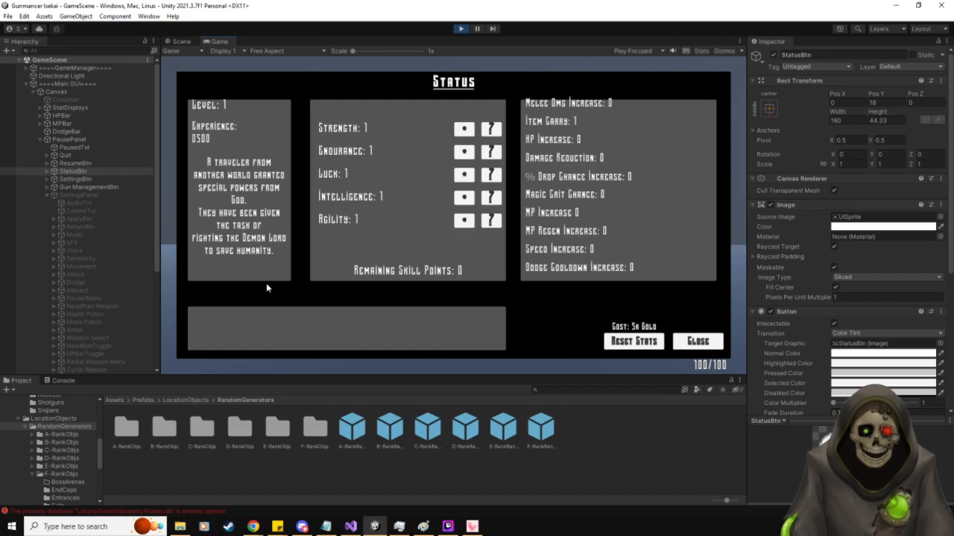
{"action": "mouse_move", "coordinate": [371, 133]}
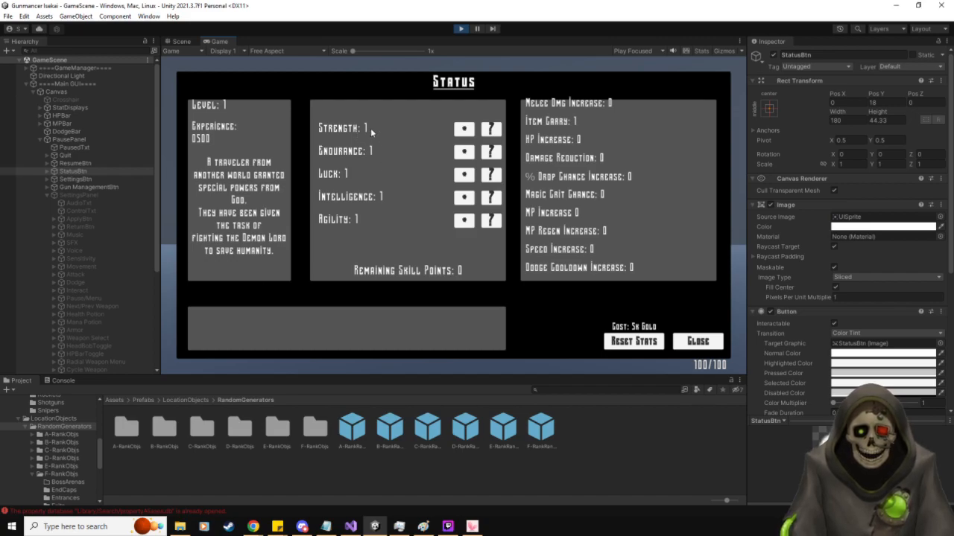
{"action": "mouse_move", "coordinate": [372, 238]}
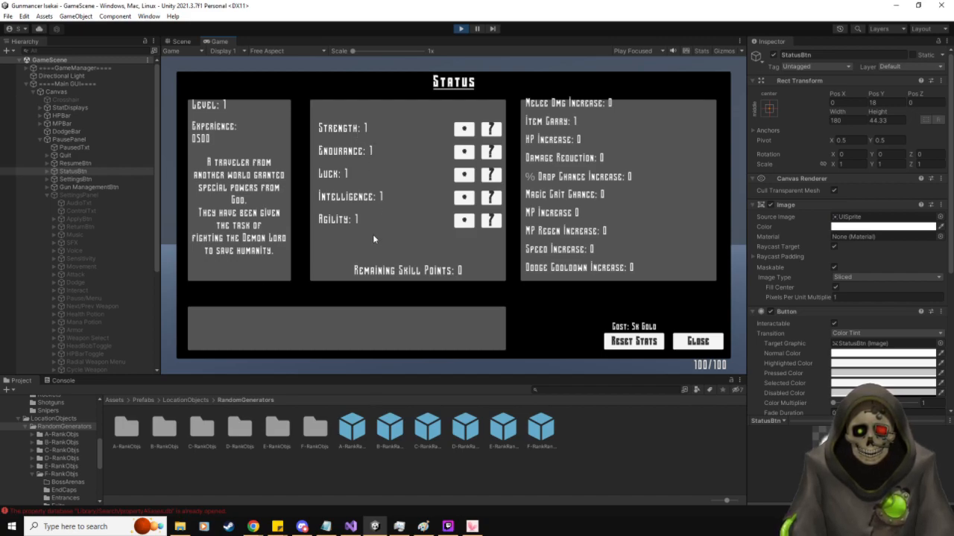
{"action": "mouse_move", "coordinate": [490, 129]}
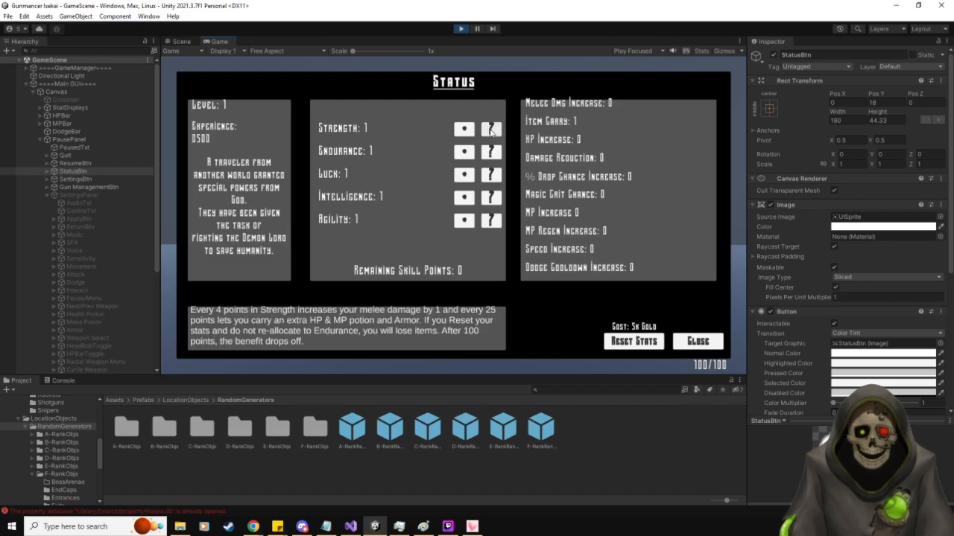
{"action": "mouse_move", "coordinate": [267, 342]}
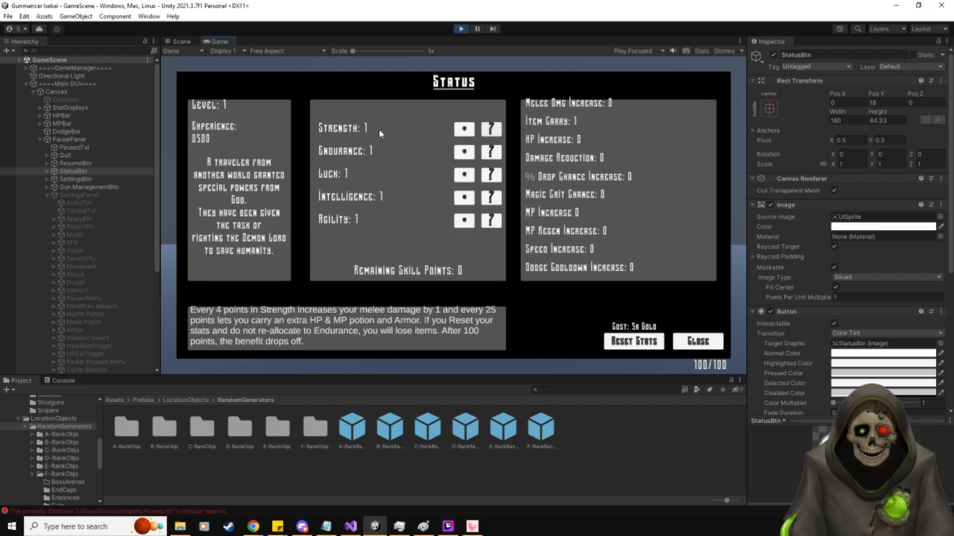
{"action": "mouse_move", "coordinate": [428, 322]}
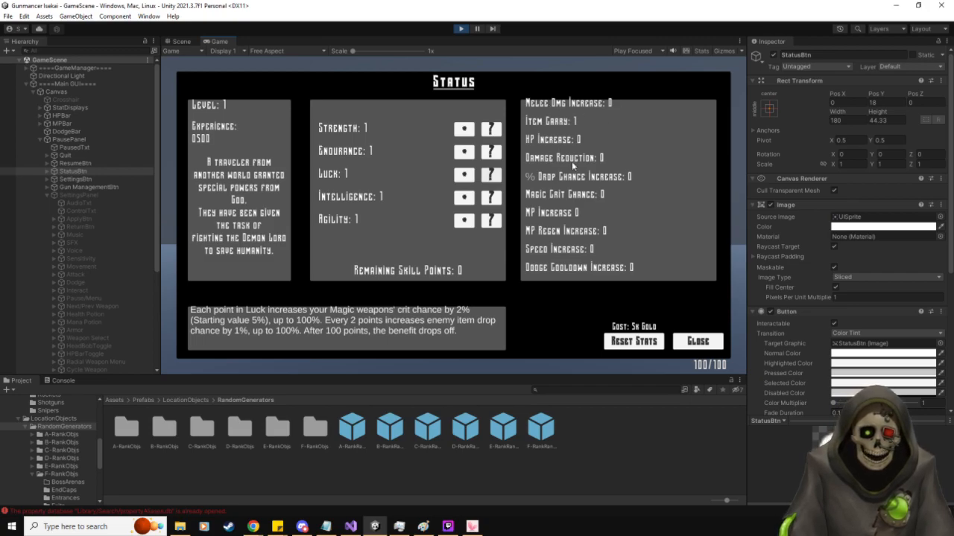
{"action": "mouse_move", "coordinate": [653, 225]}
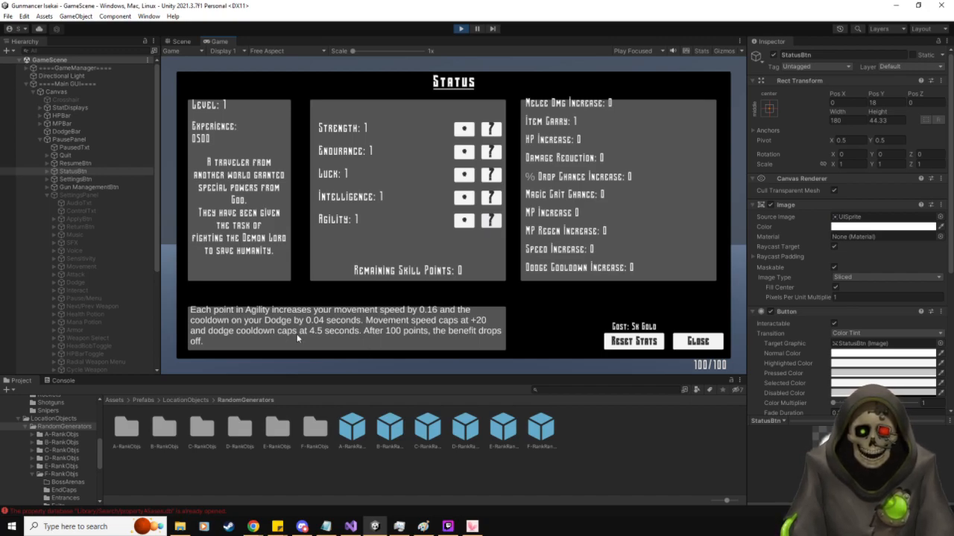
{"action": "mouse_move", "coordinate": [339, 337]}
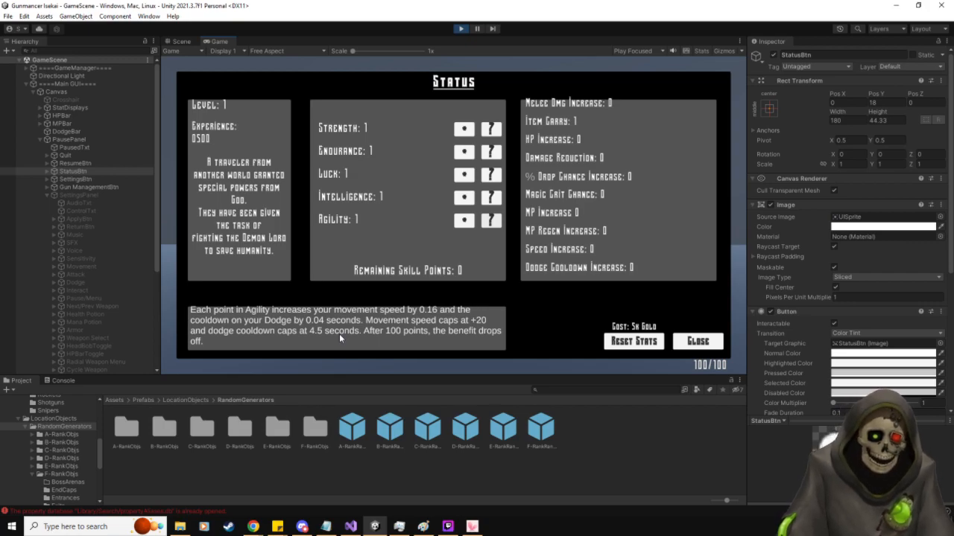
{"action": "mouse_move", "coordinate": [239, 320]}
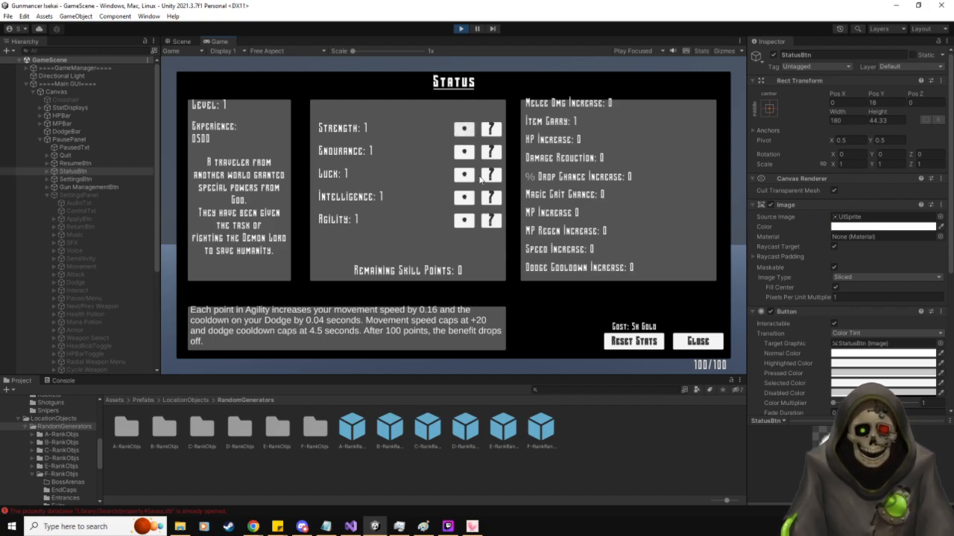
{"action": "mouse_move", "coordinate": [536, 316]}
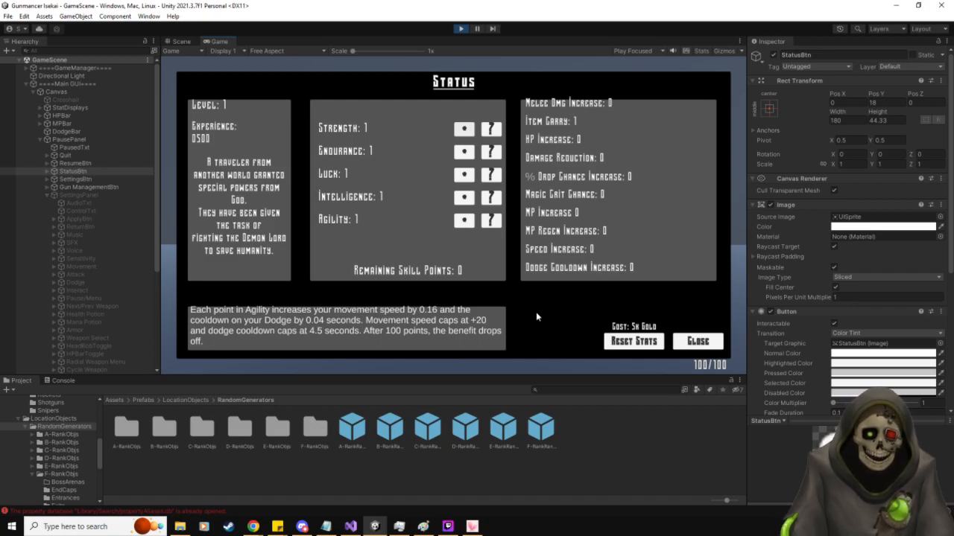
{"action": "mouse_move", "coordinate": [424, 207]}
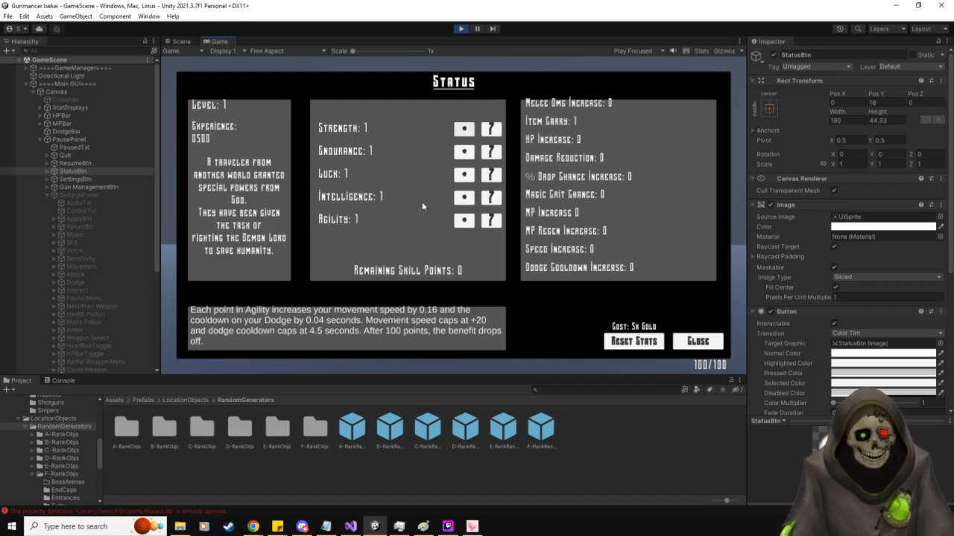
{"action": "mouse_move", "coordinate": [176, 204]}
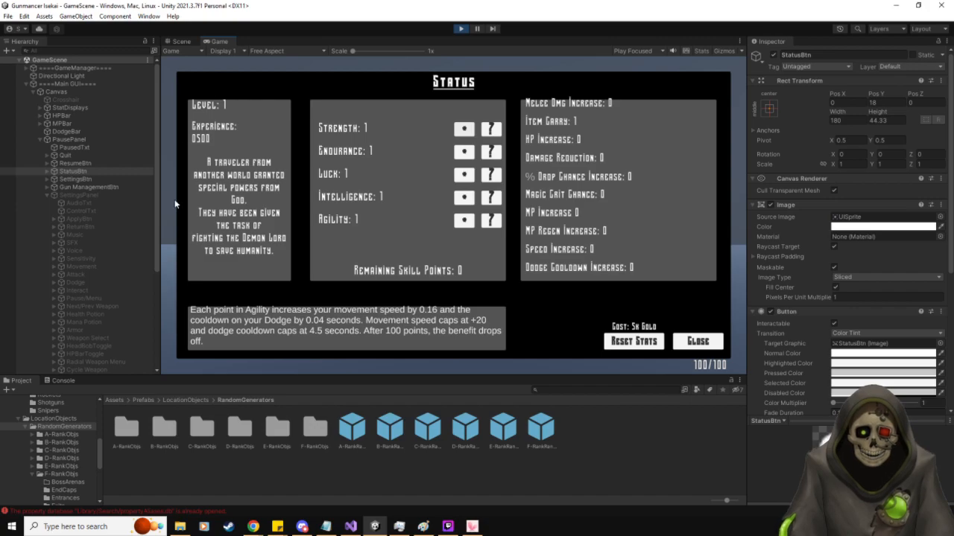
{"action": "mouse_move", "coordinate": [632, 158]}
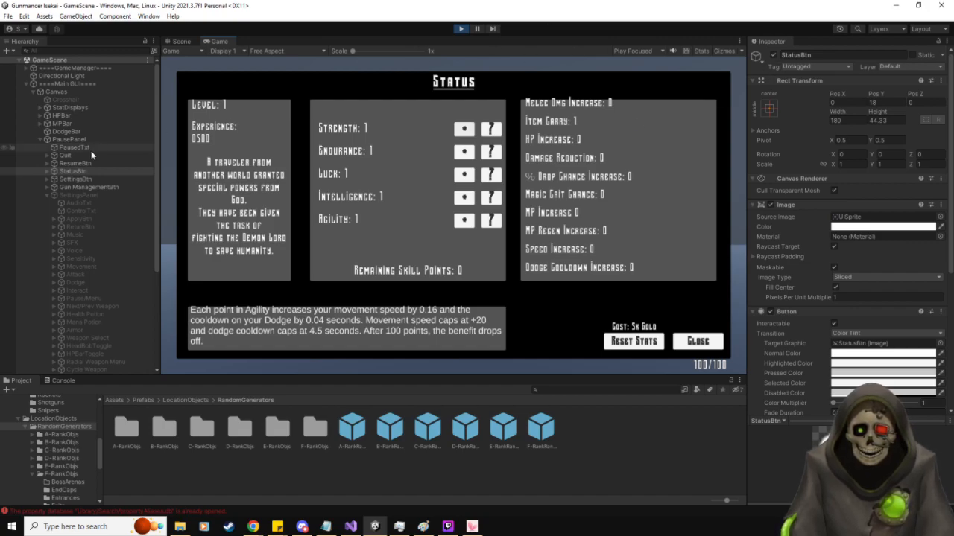
- Stop the play test and inspect the Magic Book asset in Assets/Prefabs/GunPrefabs/Magic, then the A Rank side quests
{"action": "left_click", "coordinate": [73, 169]}
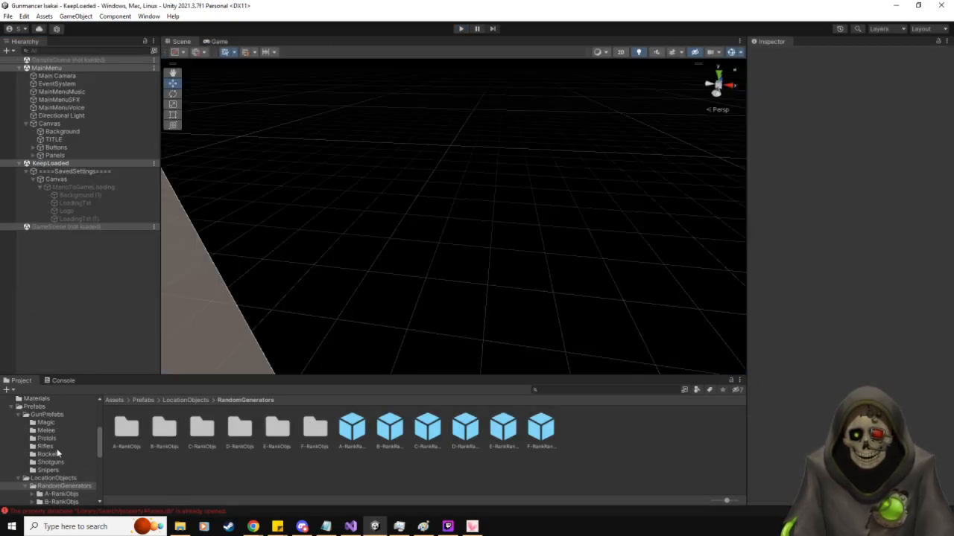
{"action": "left_click", "coordinate": [46, 423]}
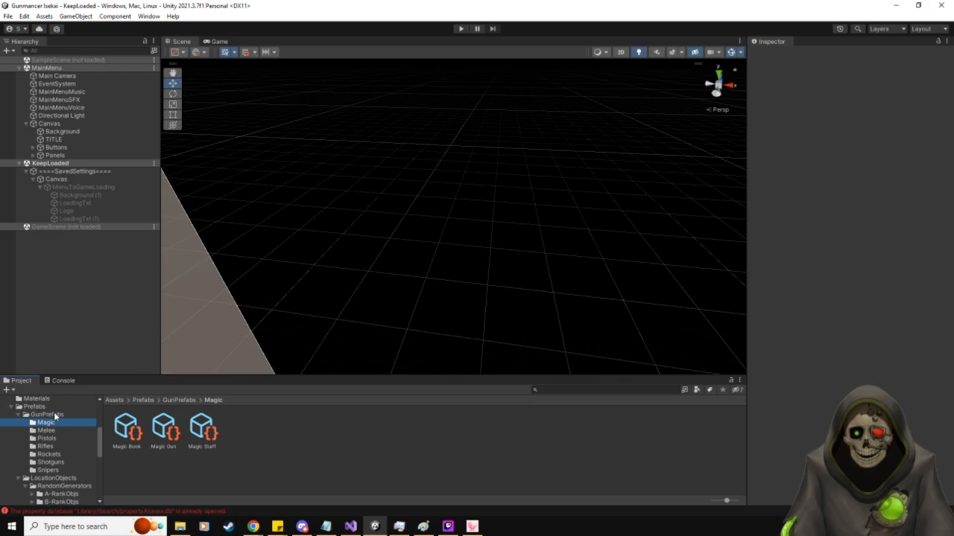
{"action": "left_click", "coordinate": [125, 429]}
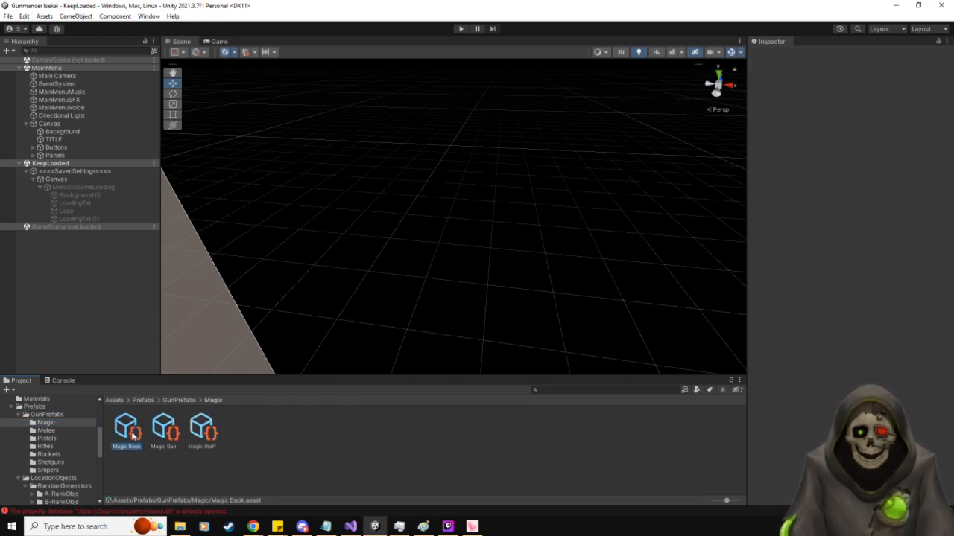
{"action": "left_click", "coordinate": [125, 426]}
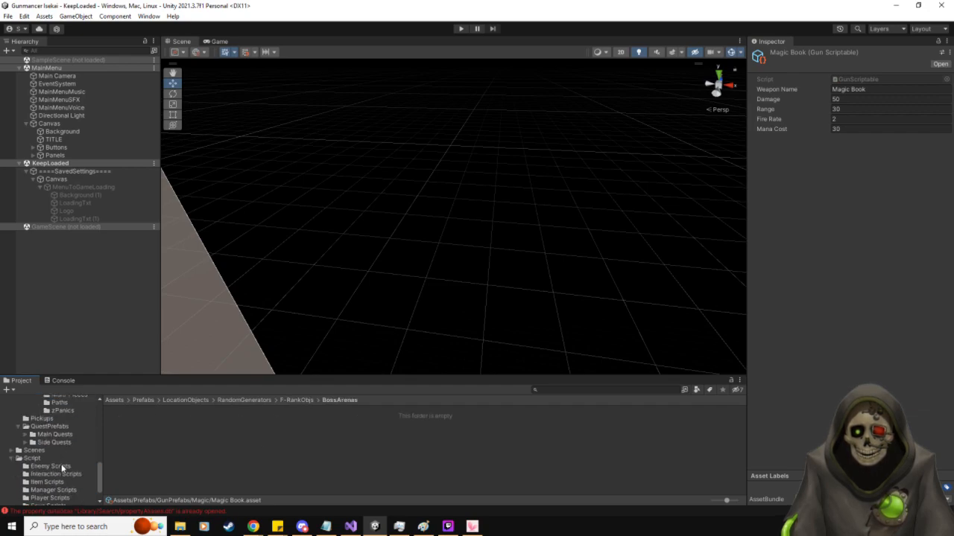
{"action": "left_click", "coordinate": [24, 441]}
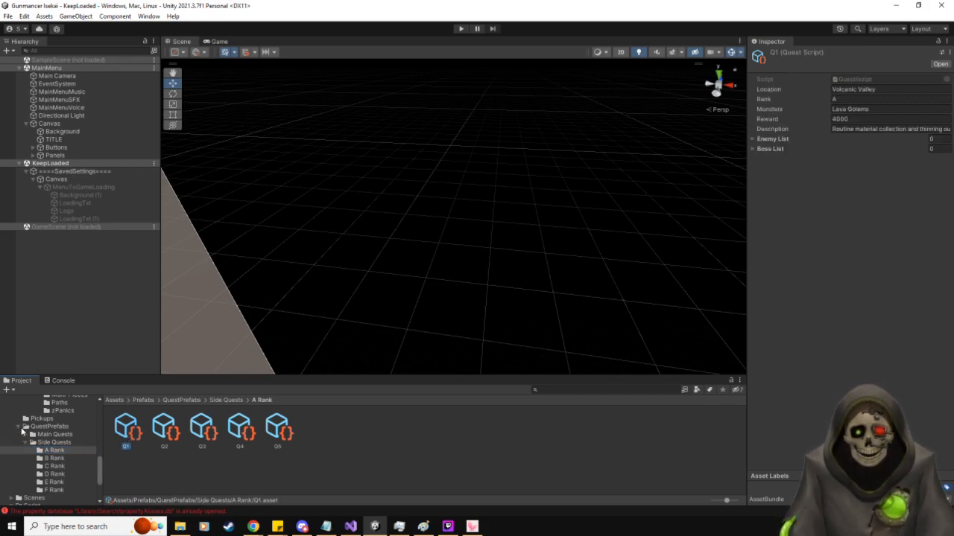
- Browse the A, C and F Rank main quest folders, inspecting F Rank quests Q1, Q2 and Q3 (Shadow Forest)
{"action": "left_click", "coordinate": [53, 441]}
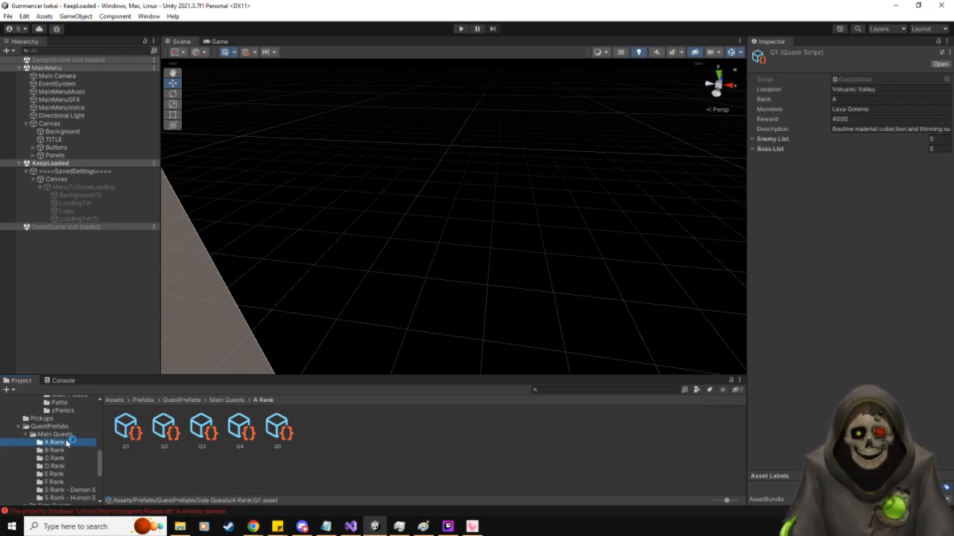
{"action": "left_click", "coordinate": [54, 459]}
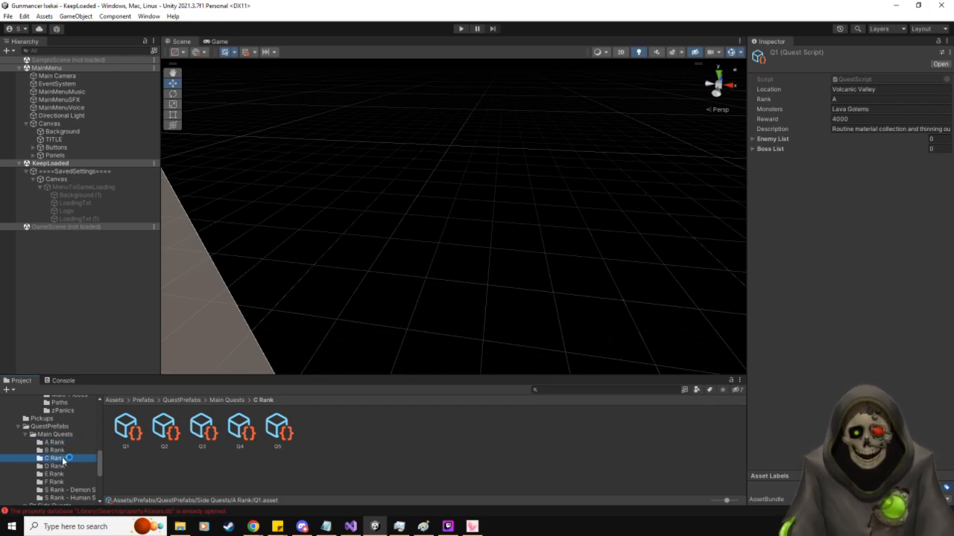
{"action": "left_click", "coordinate": [57, 464]}
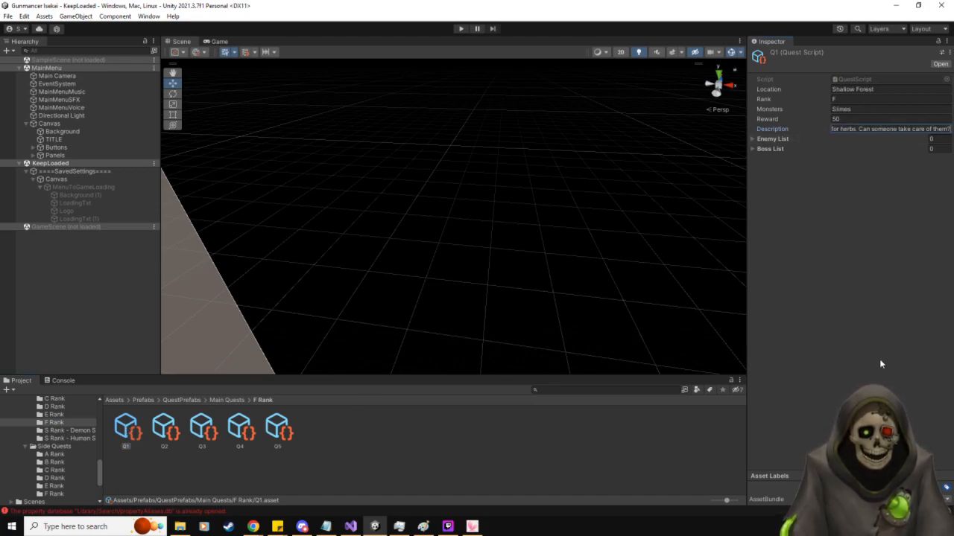
{"action": "left_click", "coordinate": [164, 429]}
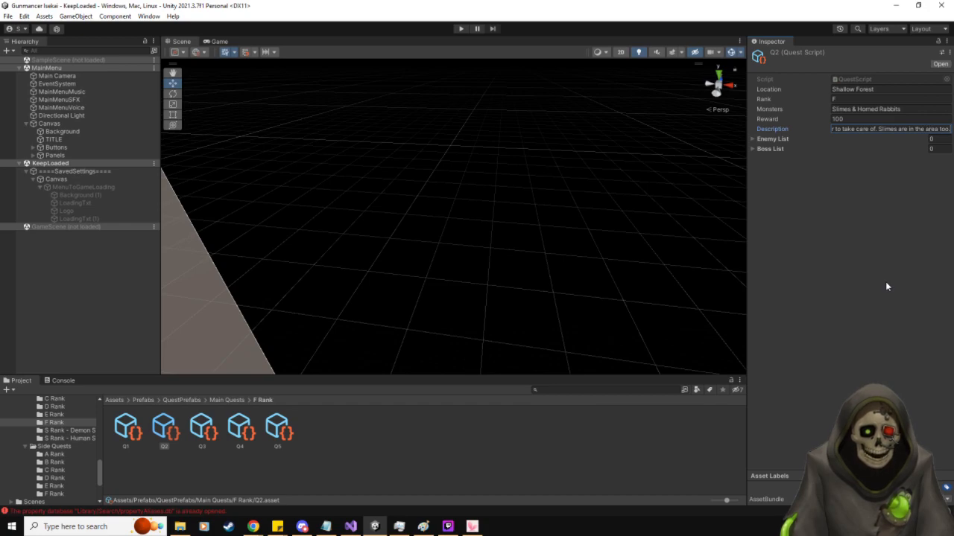
{"action": "left_click", "coordinate": [201, 429]}
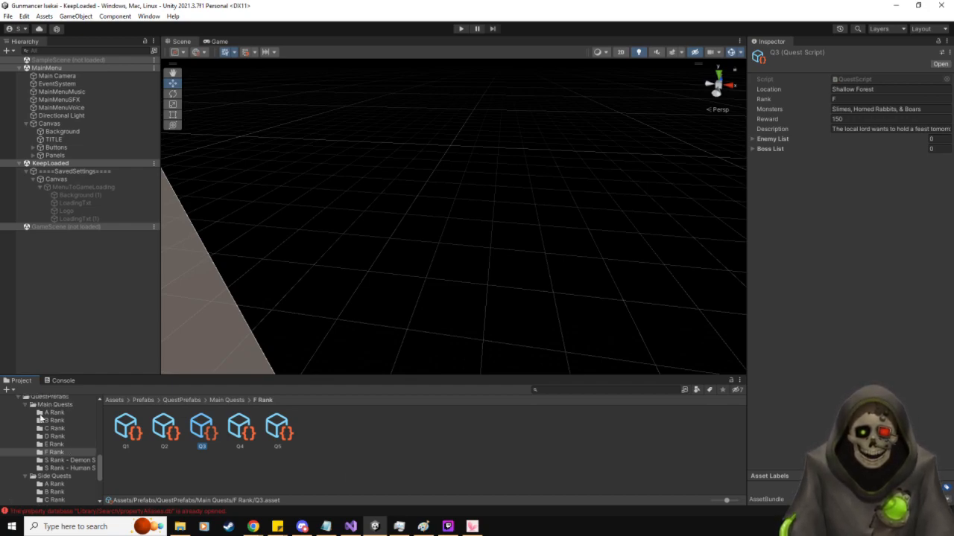
{"action": "left_click", "coordinate": [20, 405]}
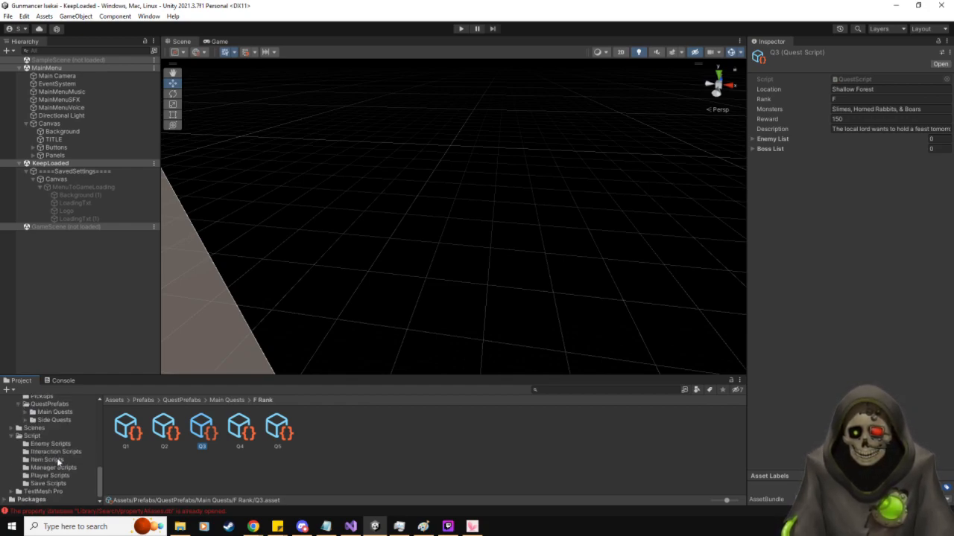
{"action": "left_click", "coordinate": [33, 435]}
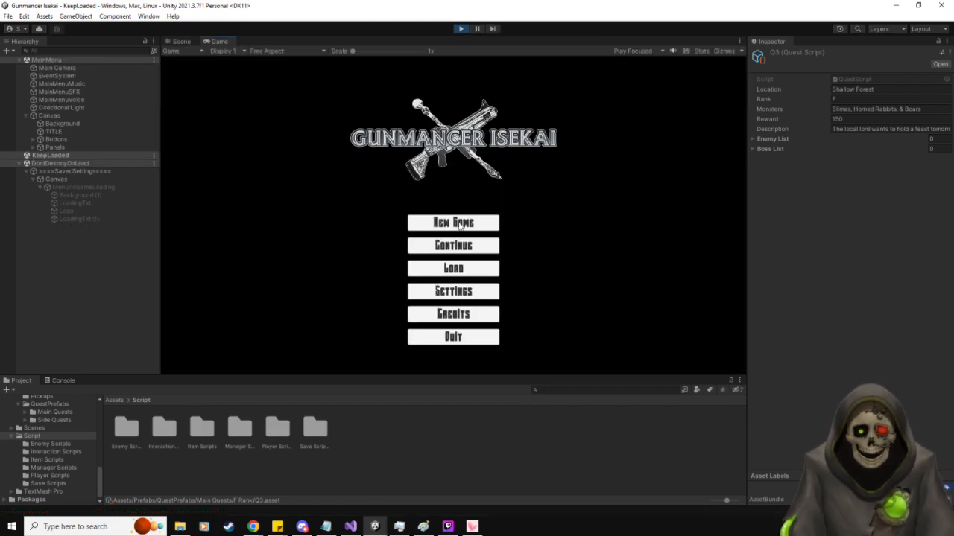
- Run the game and continue from the Gunmancer Isekai main menu into GameScene
{"action": "left_click", "coordinate": [453, 222]}
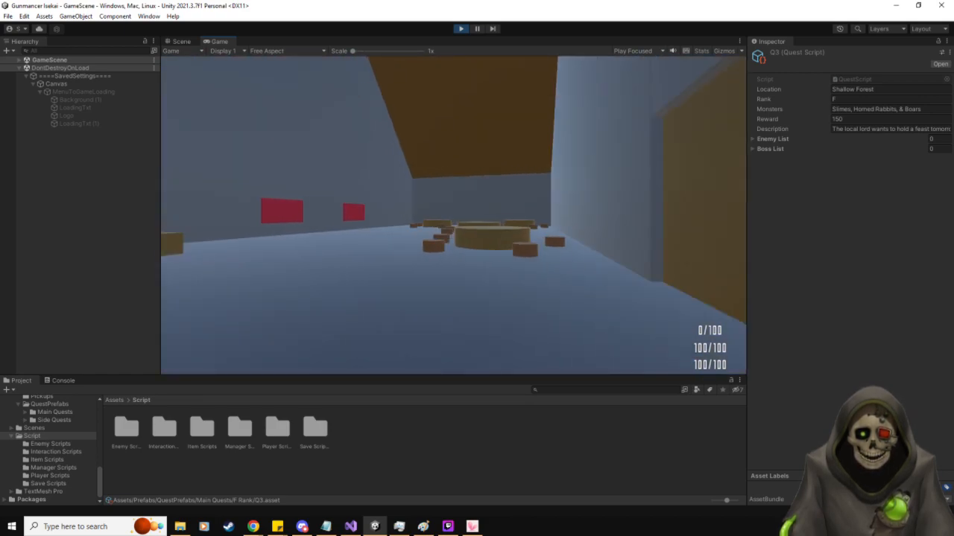
- Exit Play mode, returning the editor to the MainMenu scene with the Gunmancer Isekai title canvas
{"action": "left_click", "coordinate": [460, 28]}
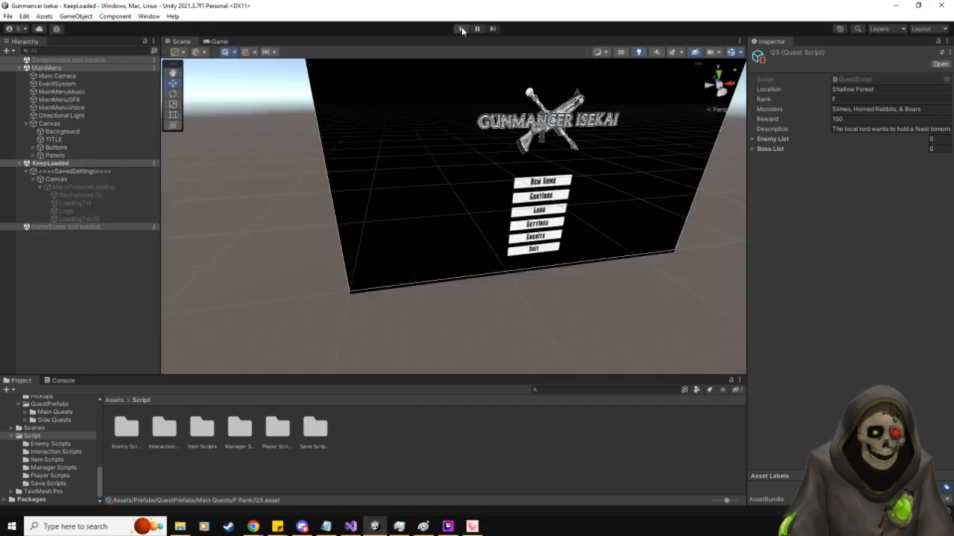